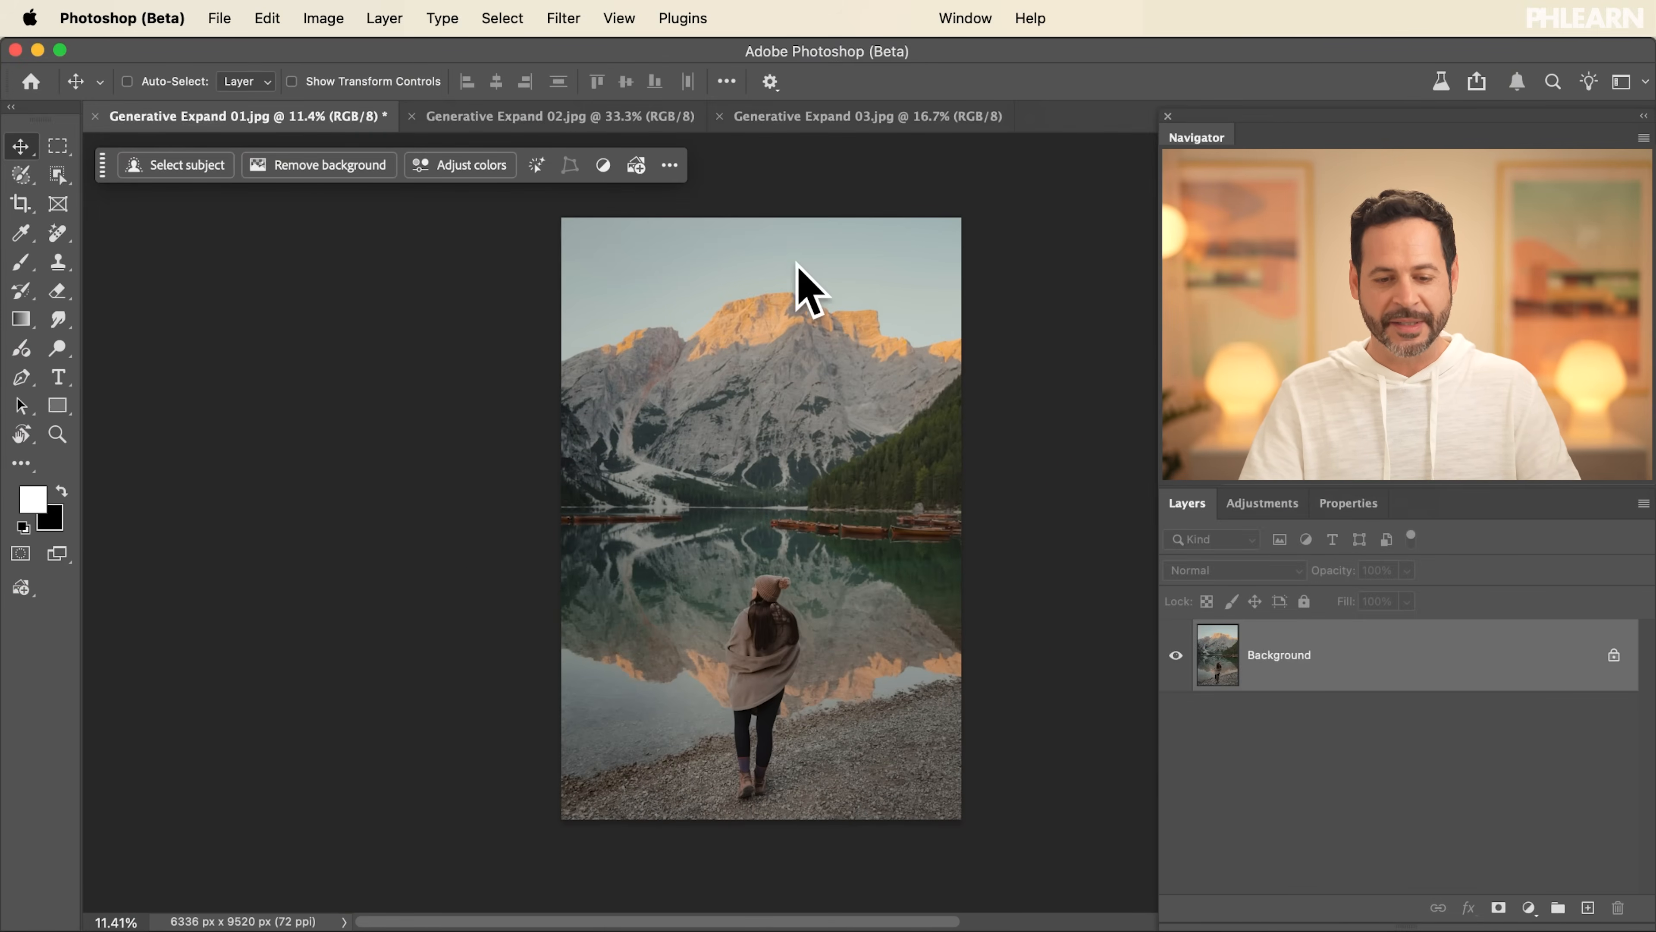
mouse_move(786, 364)
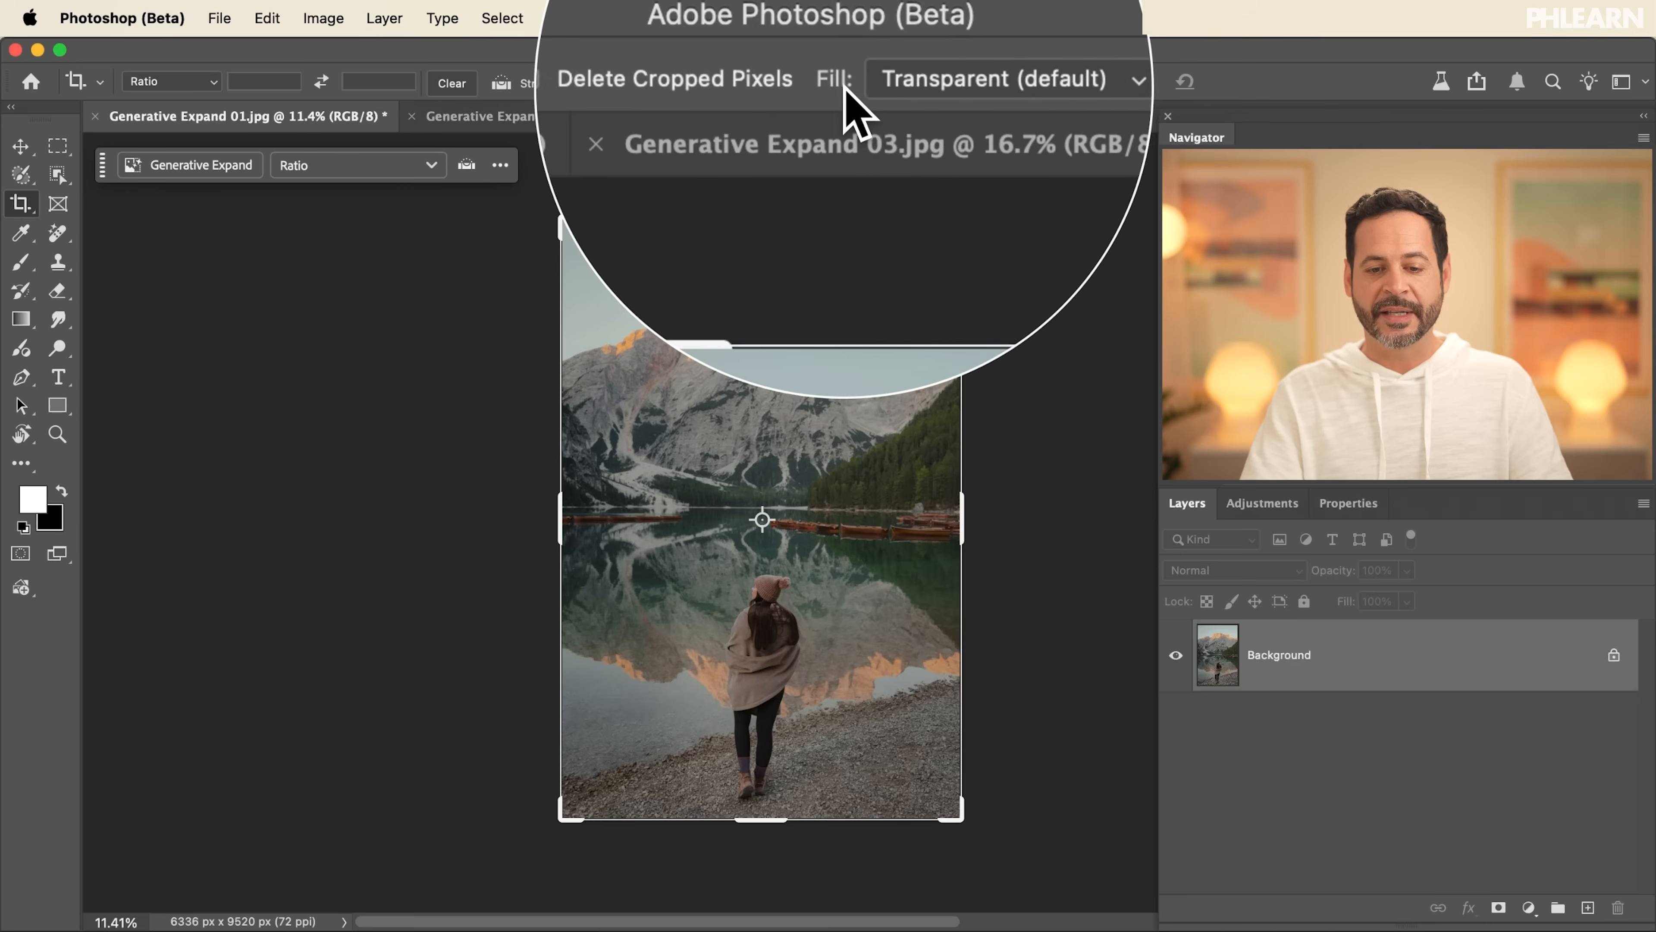
Reveal the Crop tool's Fill options for new canvas, currently set to Transparent
click(1004, 79)
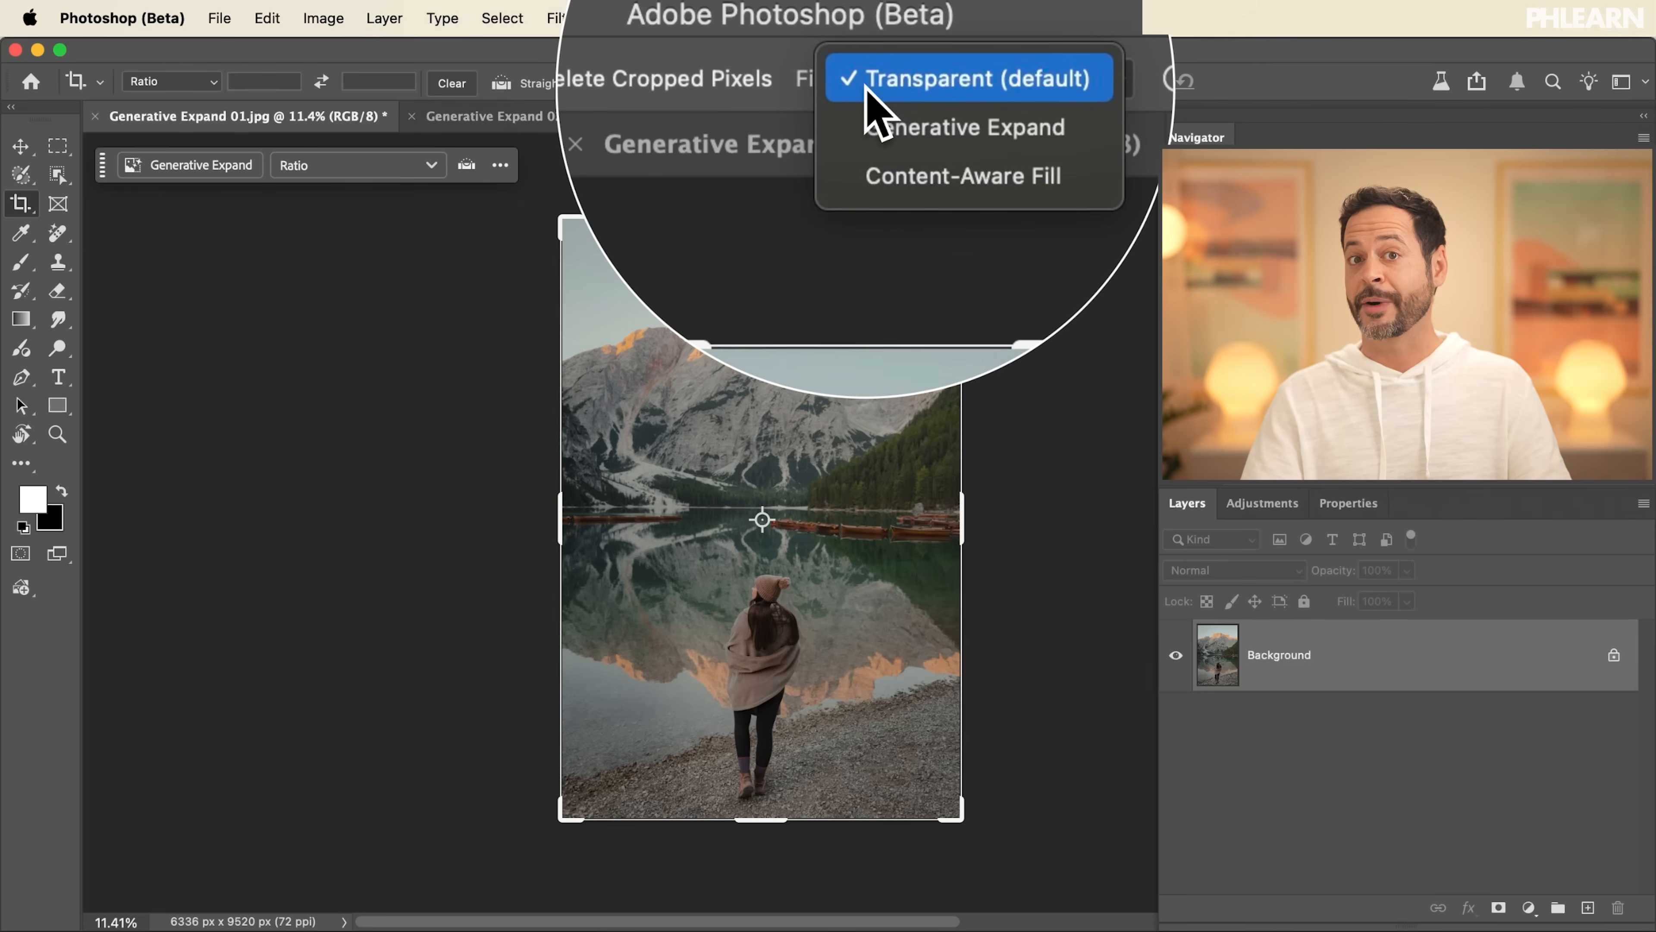
mouse_move(961, 107)
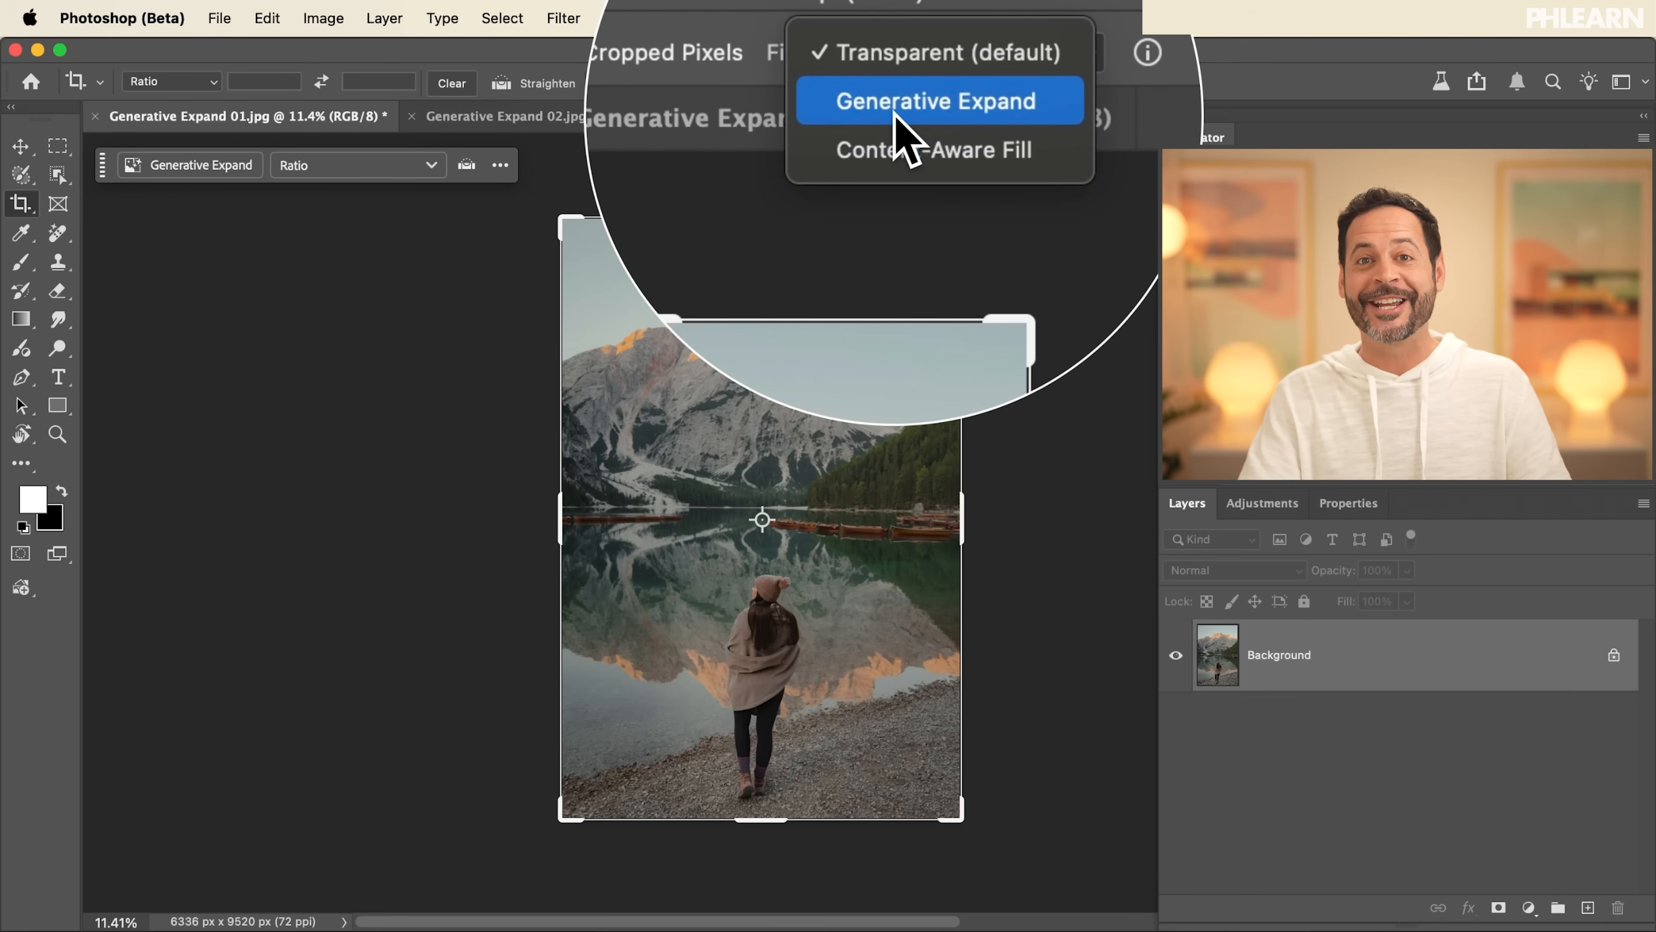
Choose Generative Expand fill, drag the crop wider on all sides and generate the new scenery
click(931, 100)
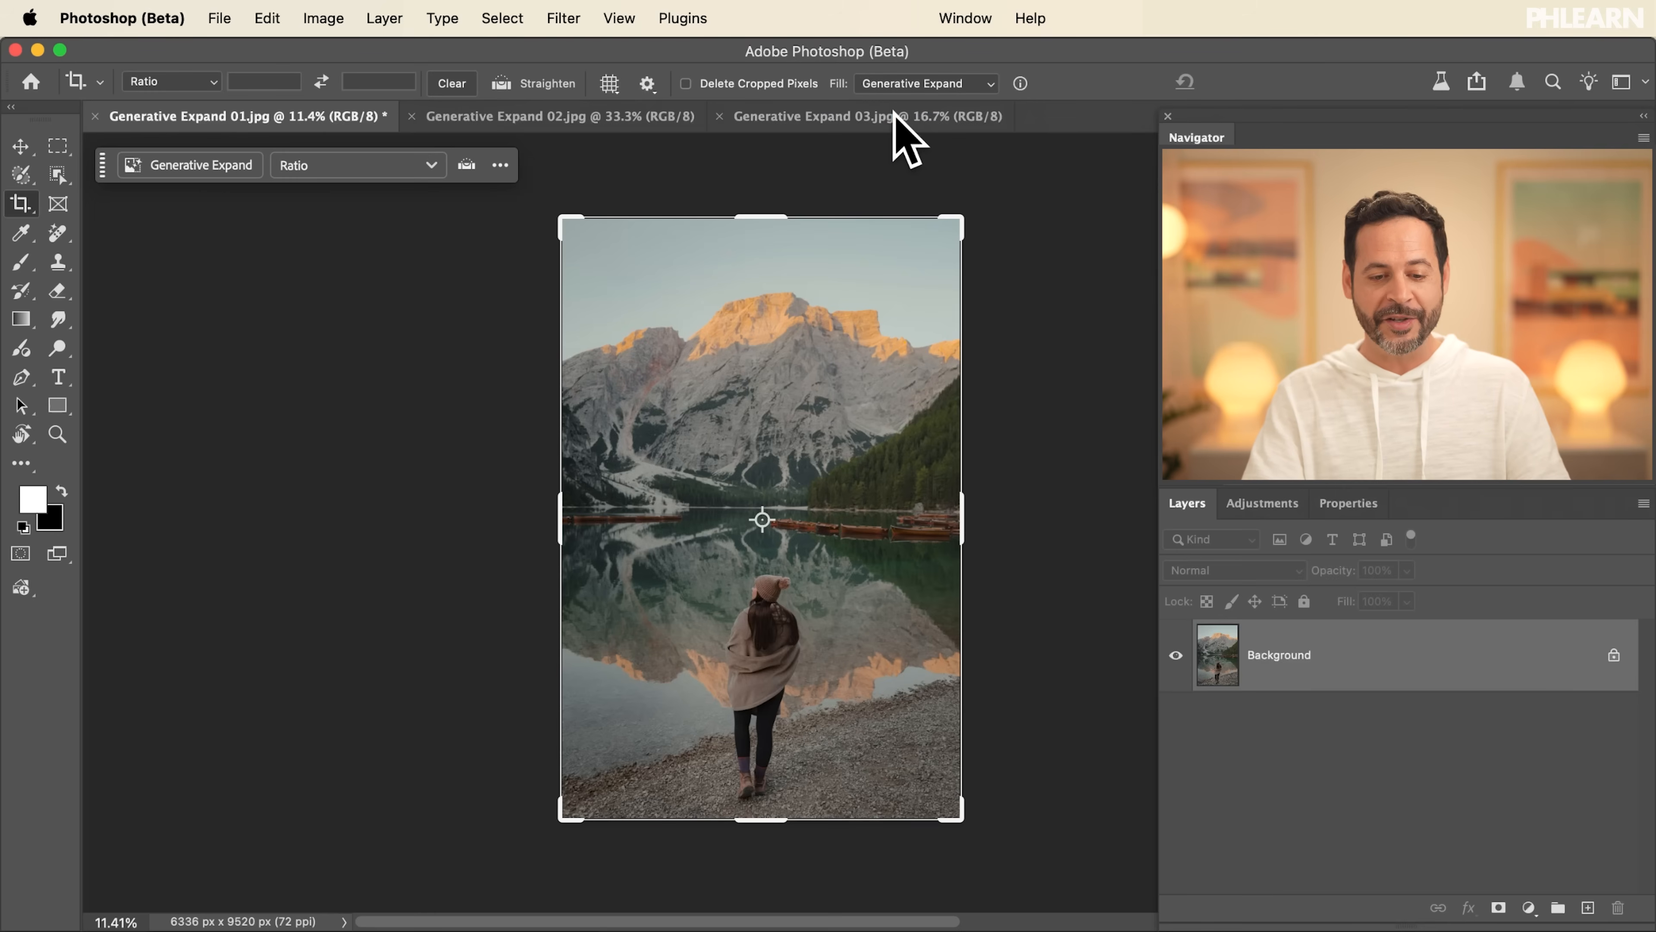
drag(560, 517, 565, 517)
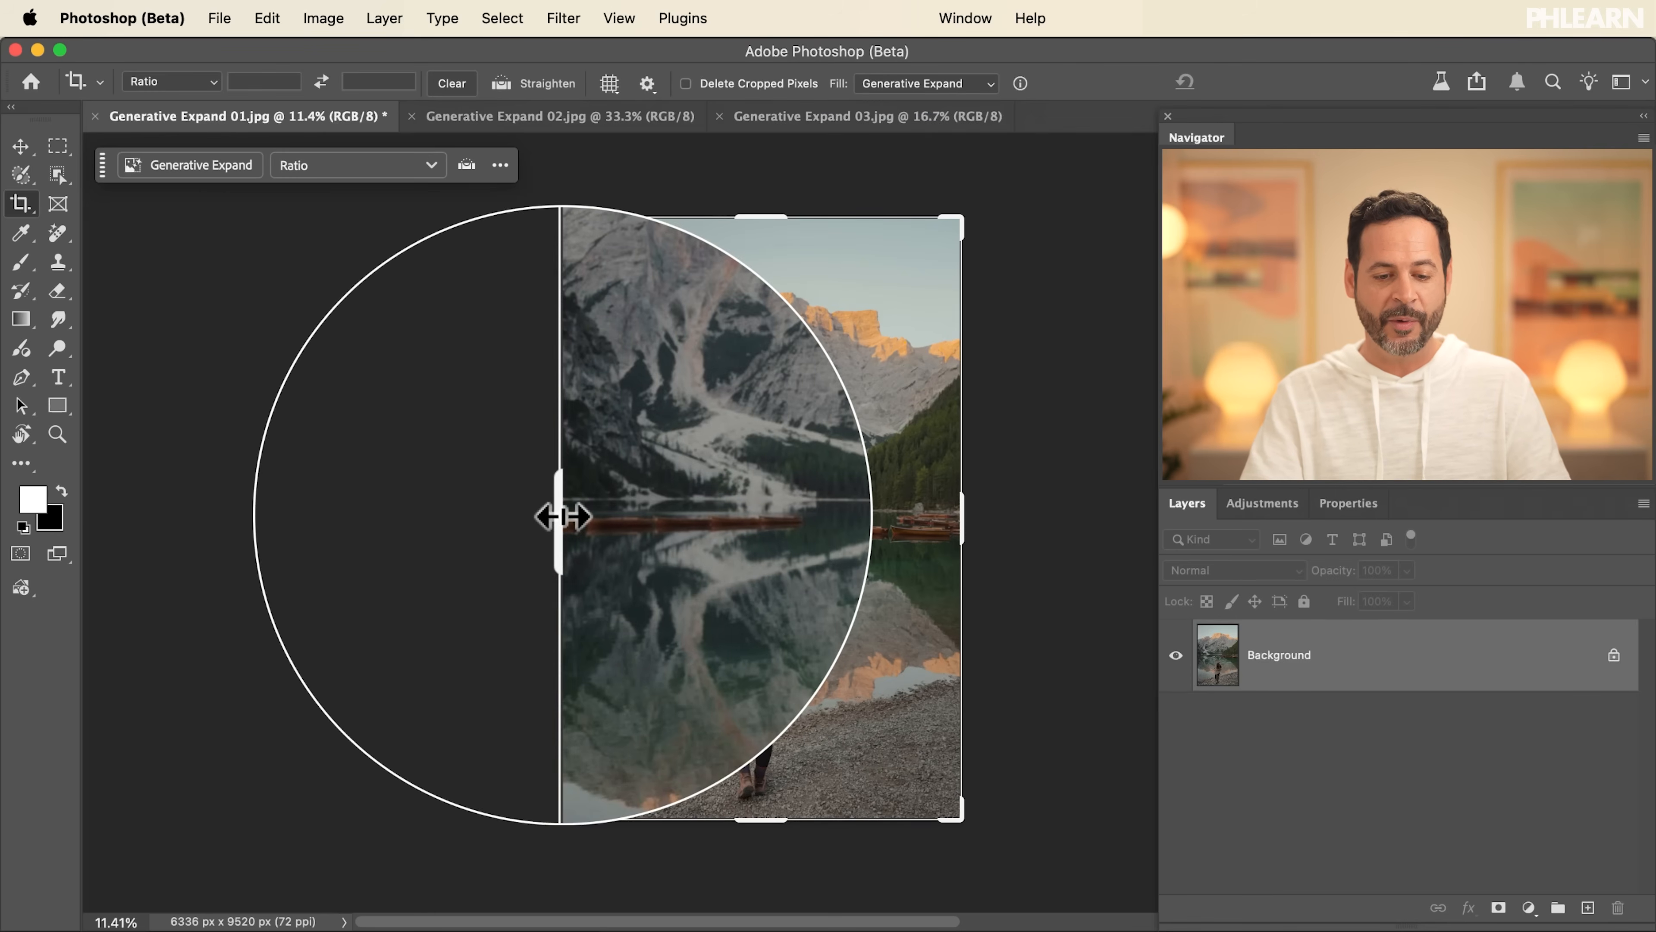
drag(558, 516, 436, 518)
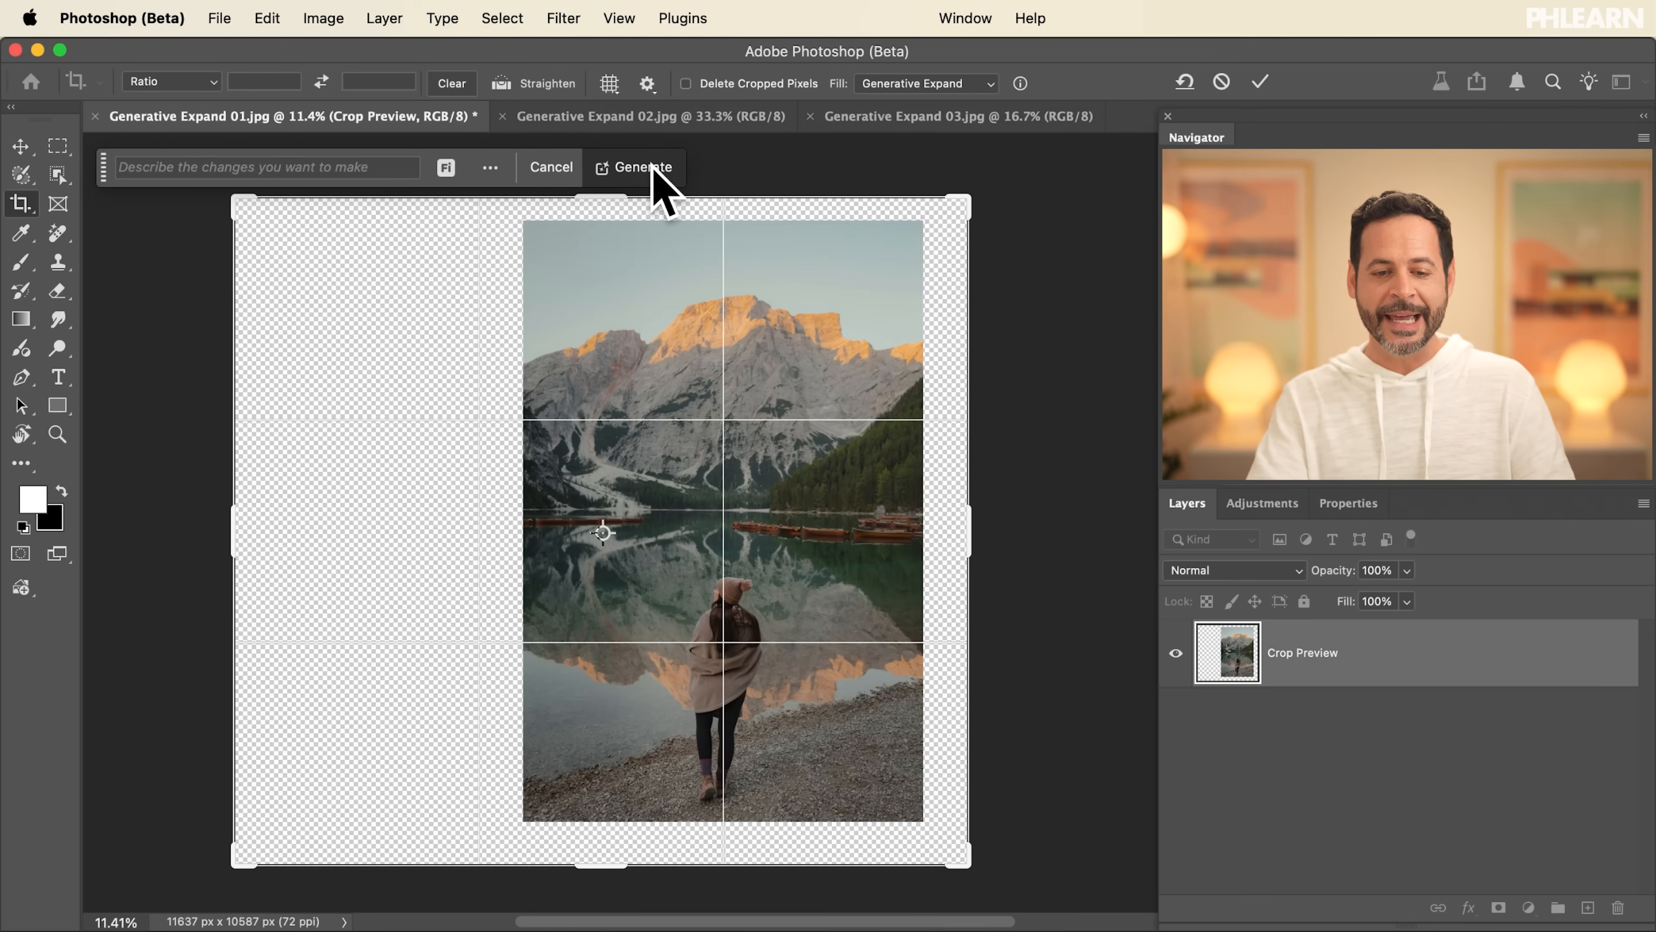
click(643, 166)
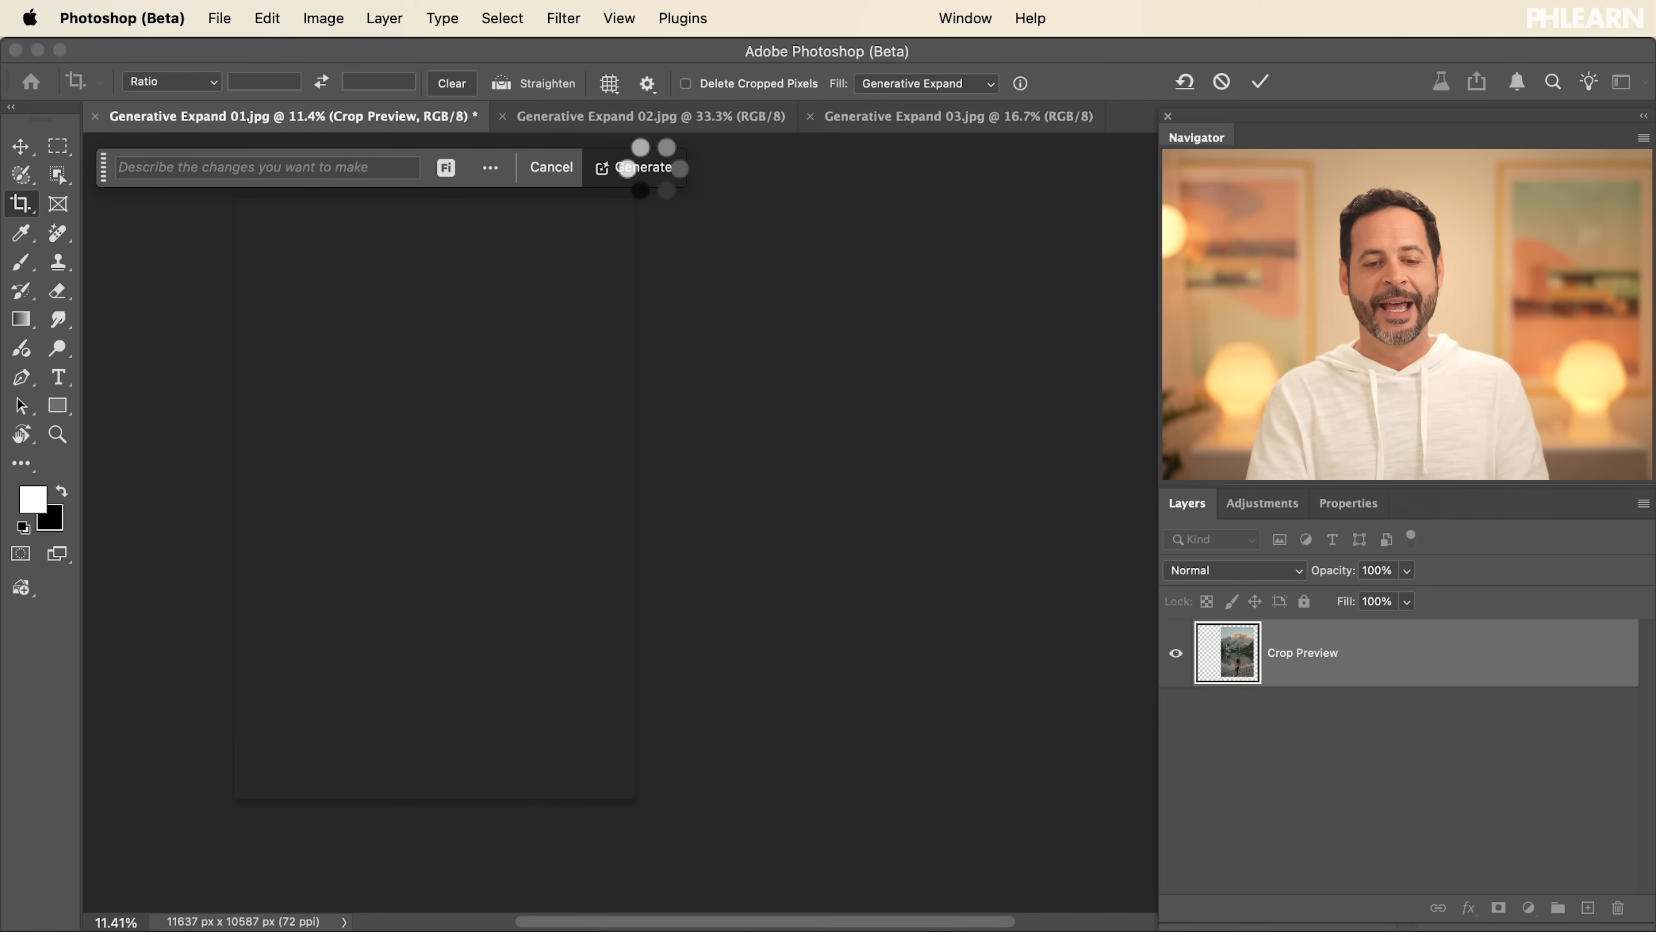
Review the three generated lake-scene variations in Properties and keep the third one
click(644, 166)
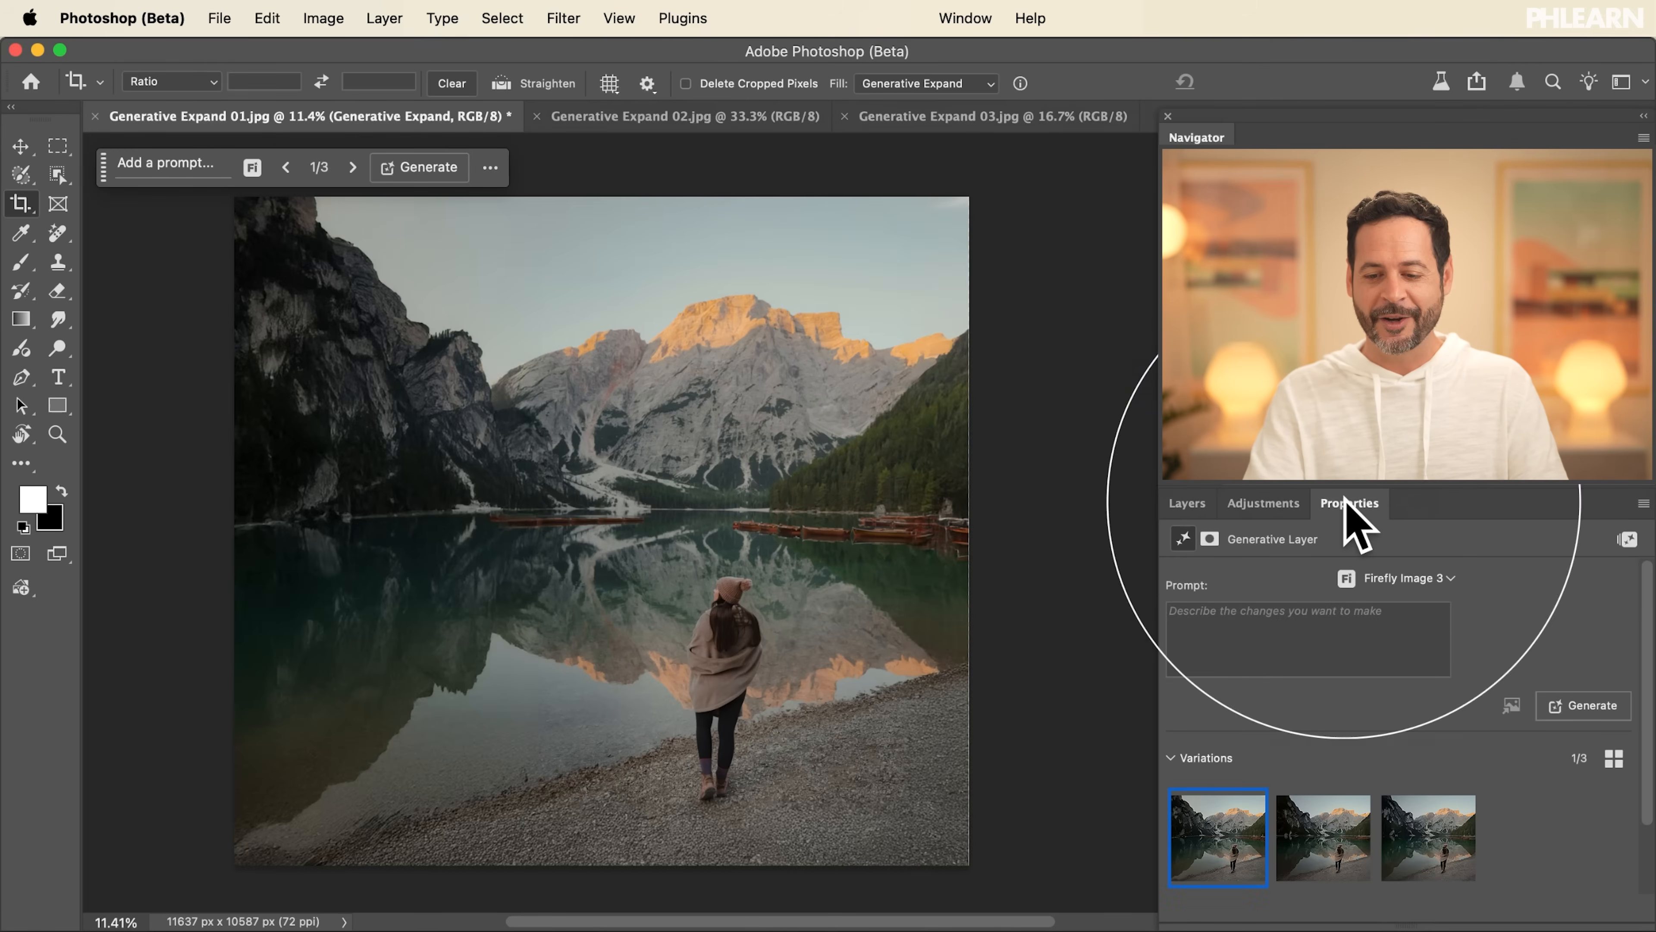
click(1322, 837)
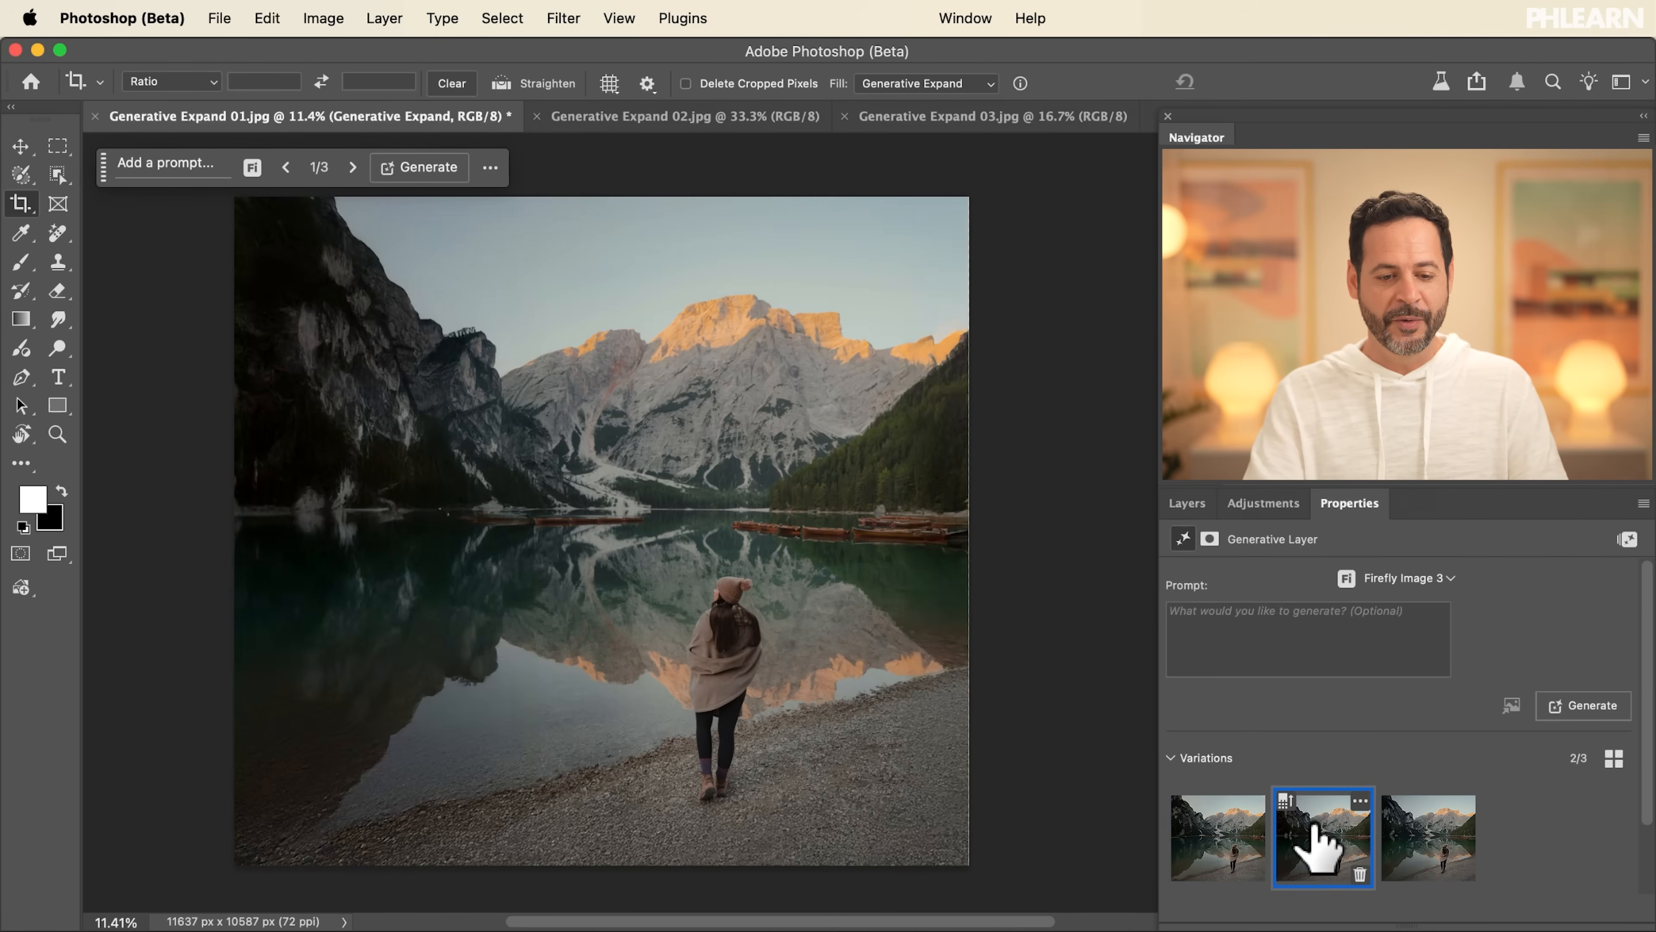
click(1426, 836)
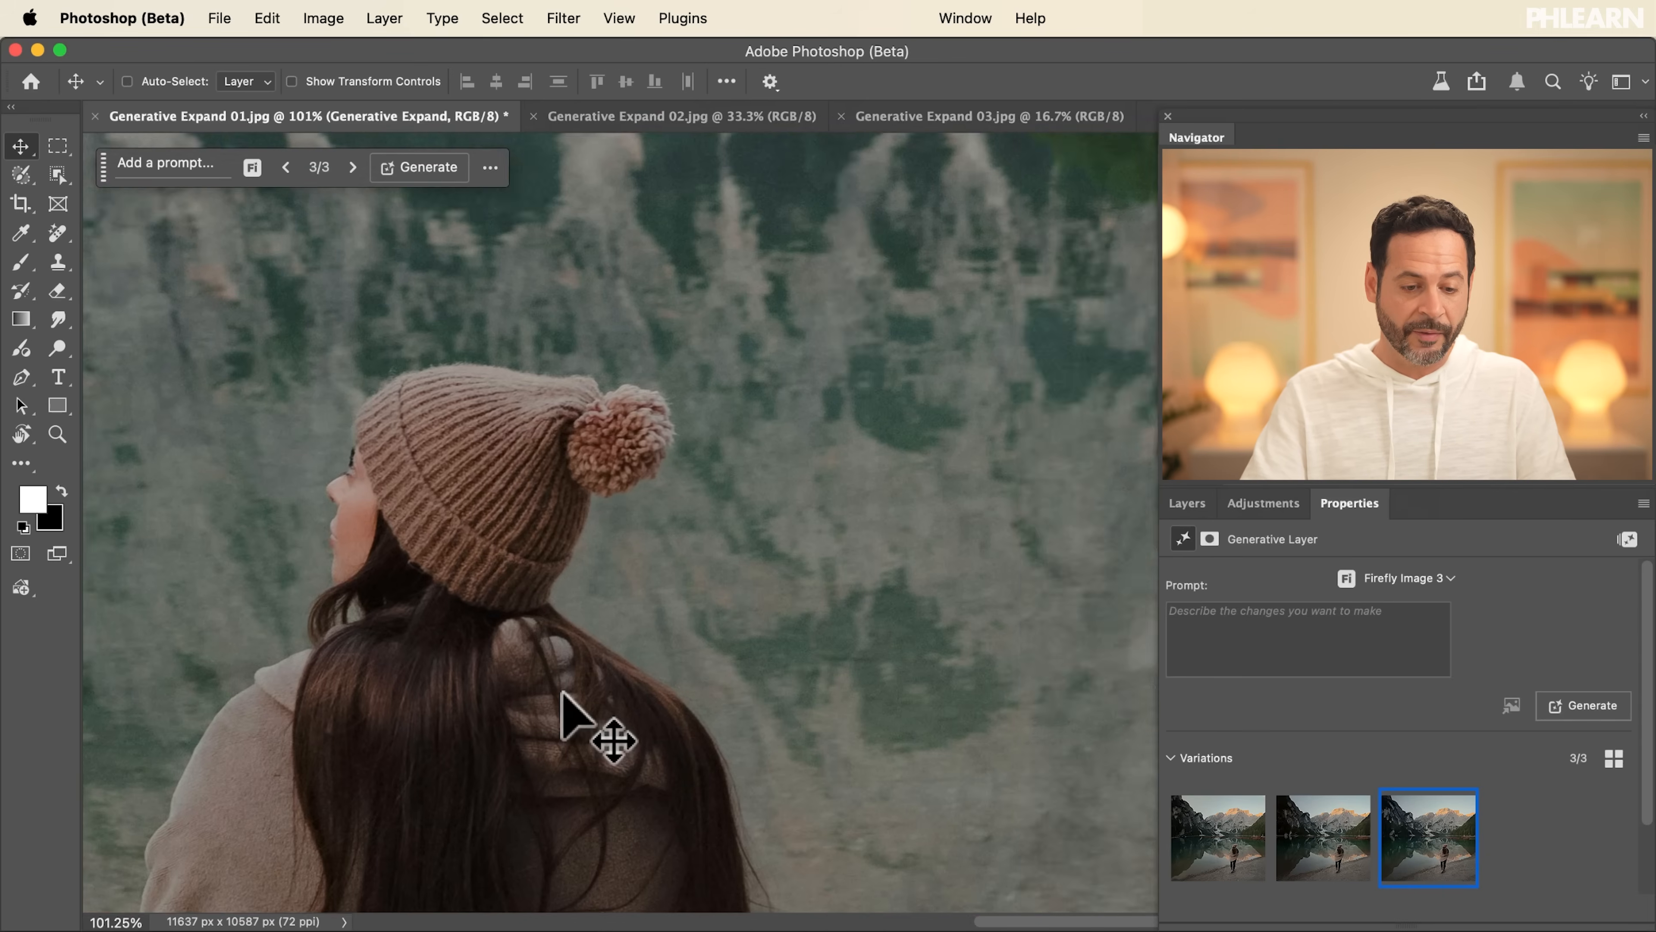
drag(612, 739, 606, 552)
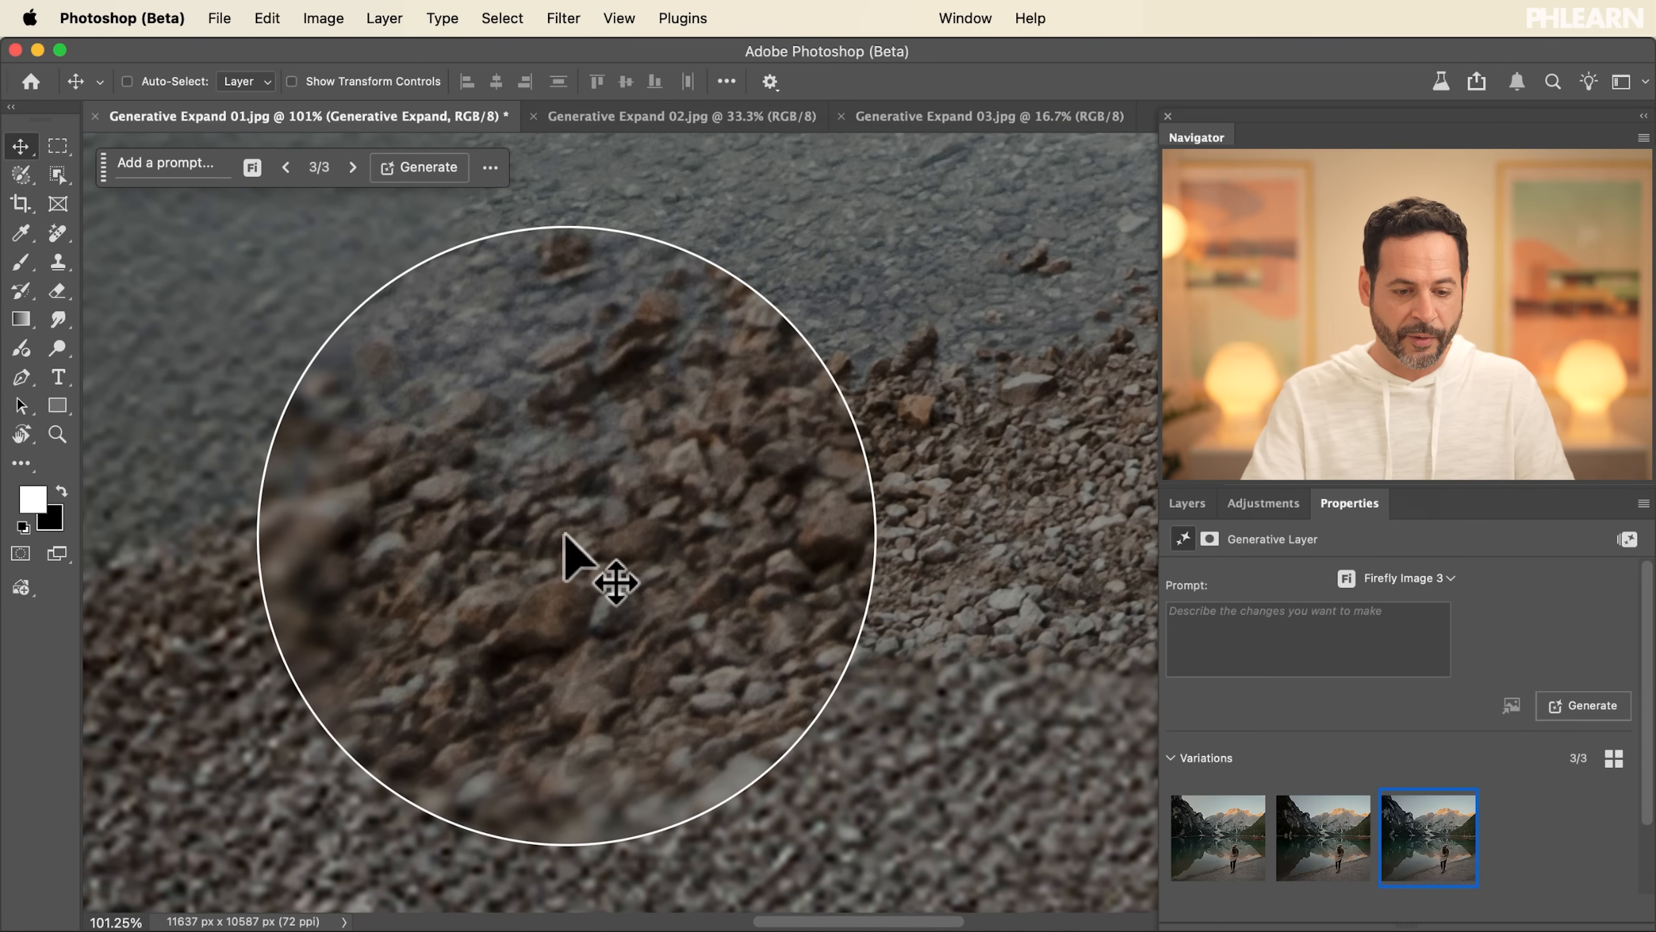
drag(612, 580, 396, 650)
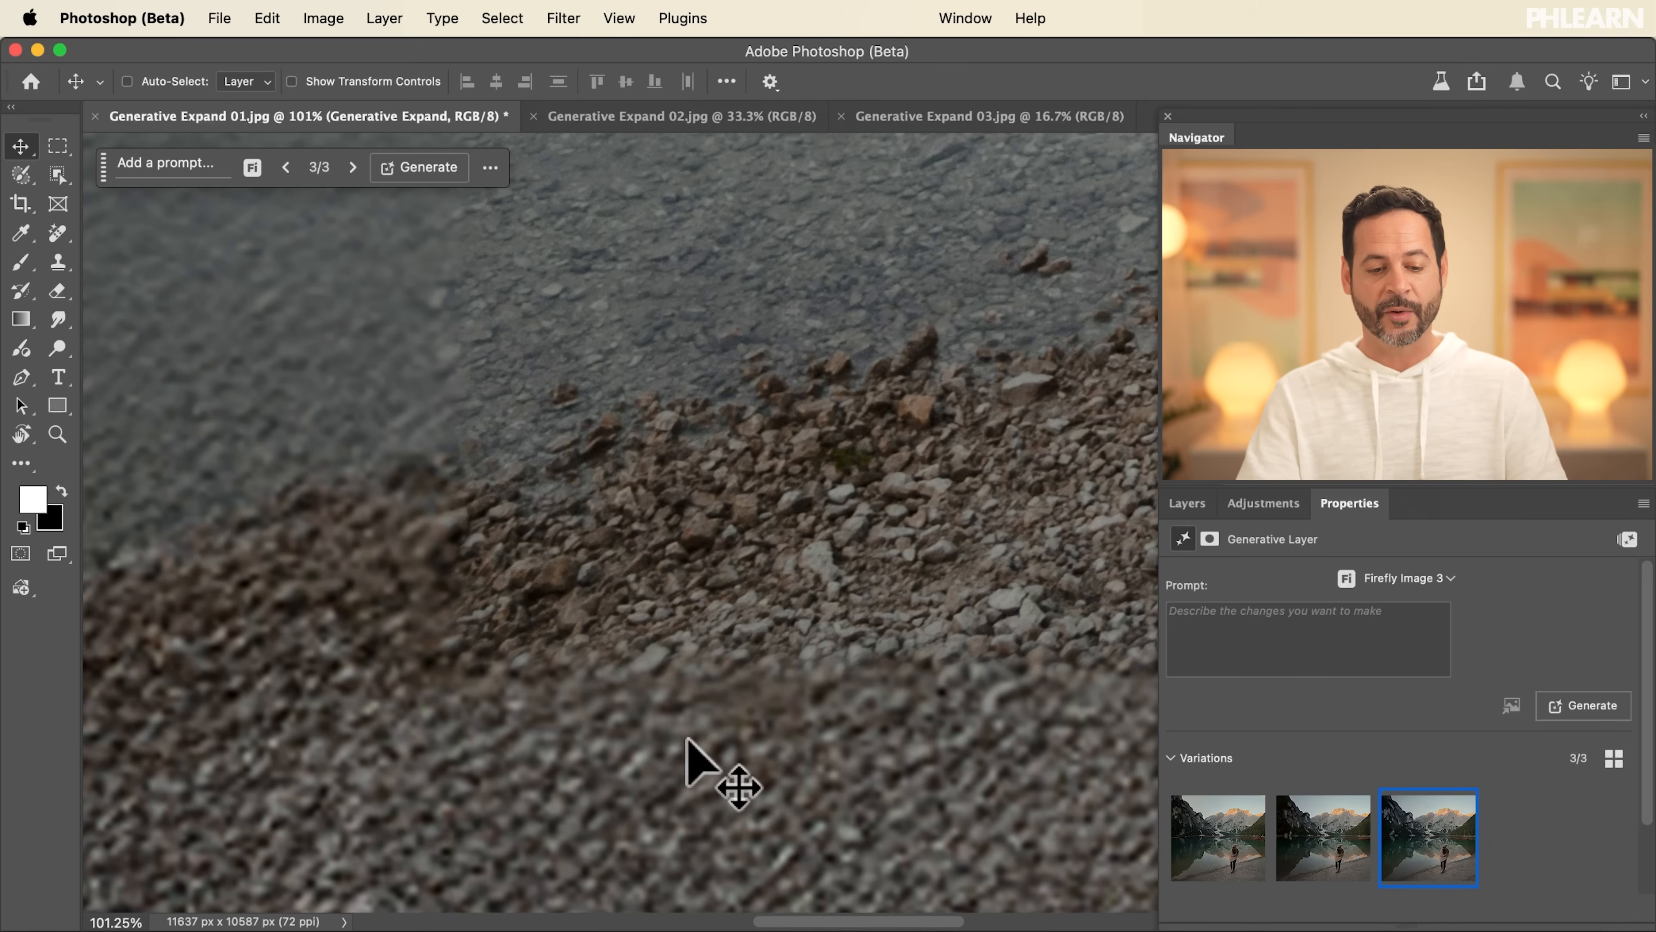
mouse_move(465, 570)
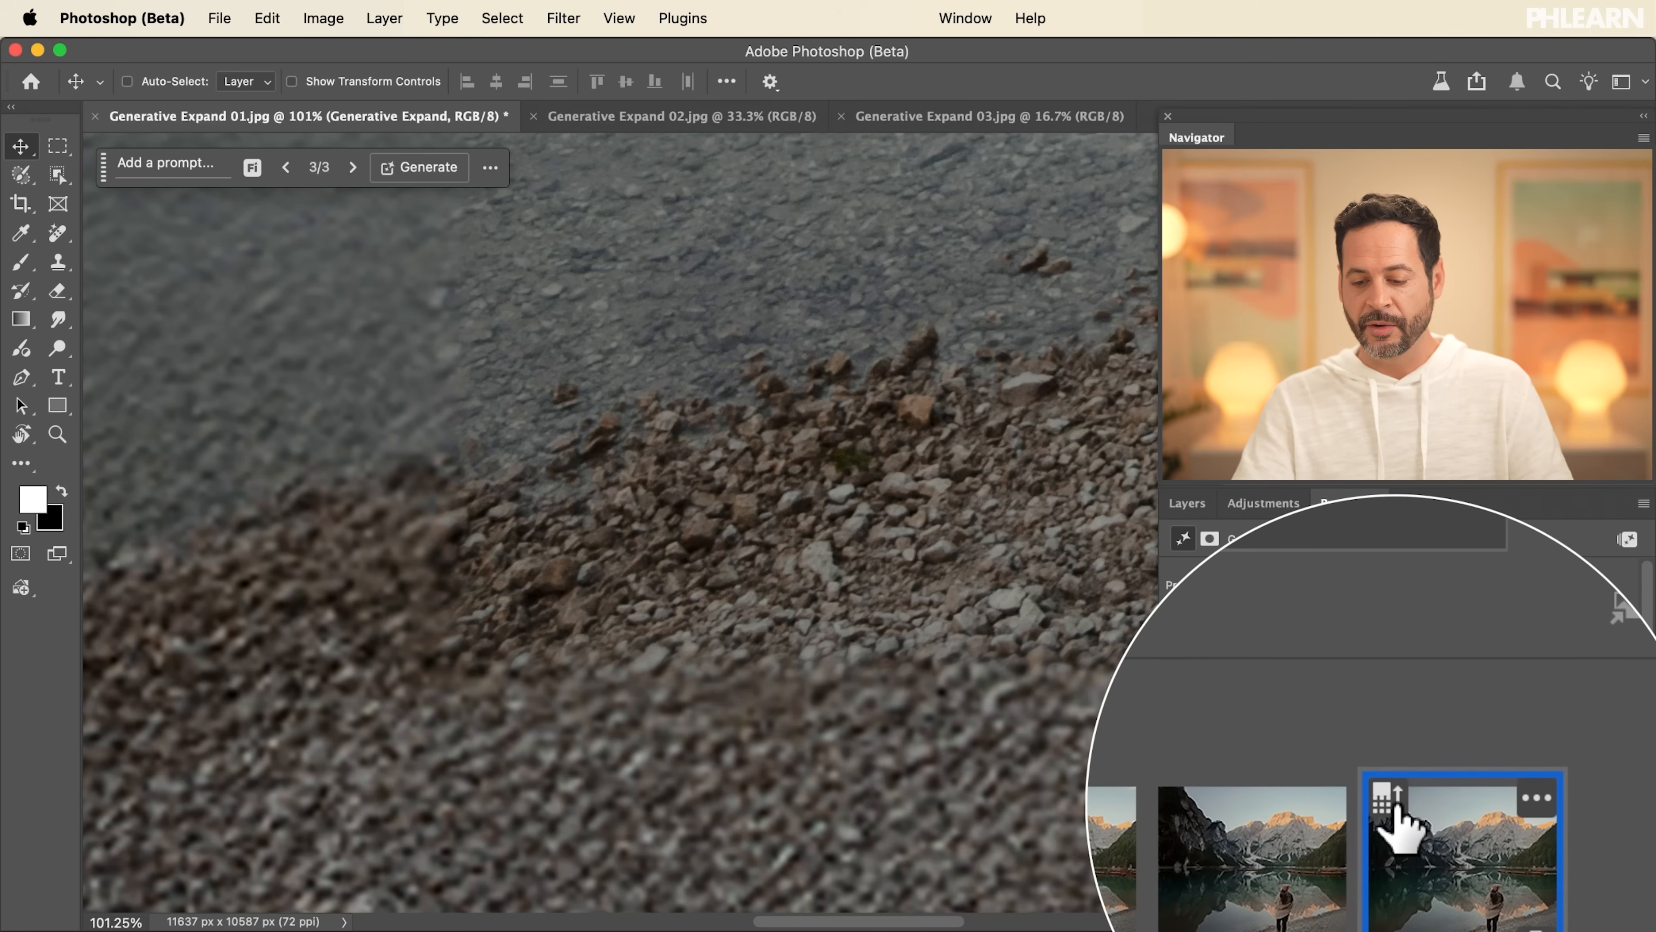
mouse_move(1389, 797)
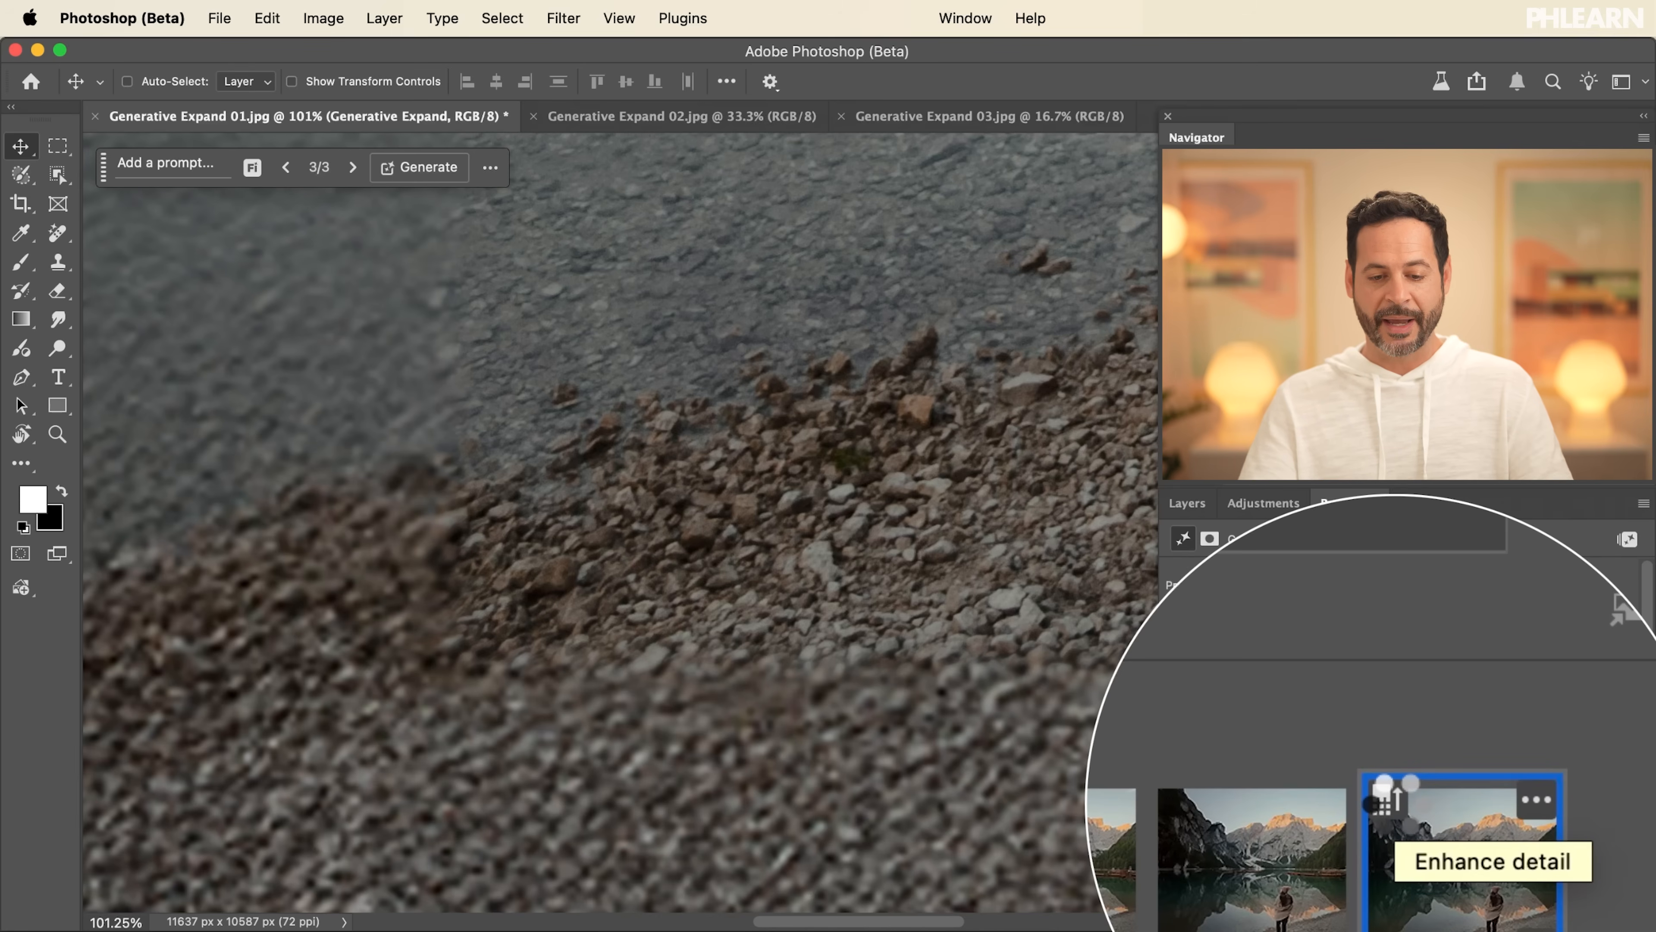
Enhance detail on the chosen variation, adding a sharper fourth version with crisper shoreline pebbles
click(1379, 800)
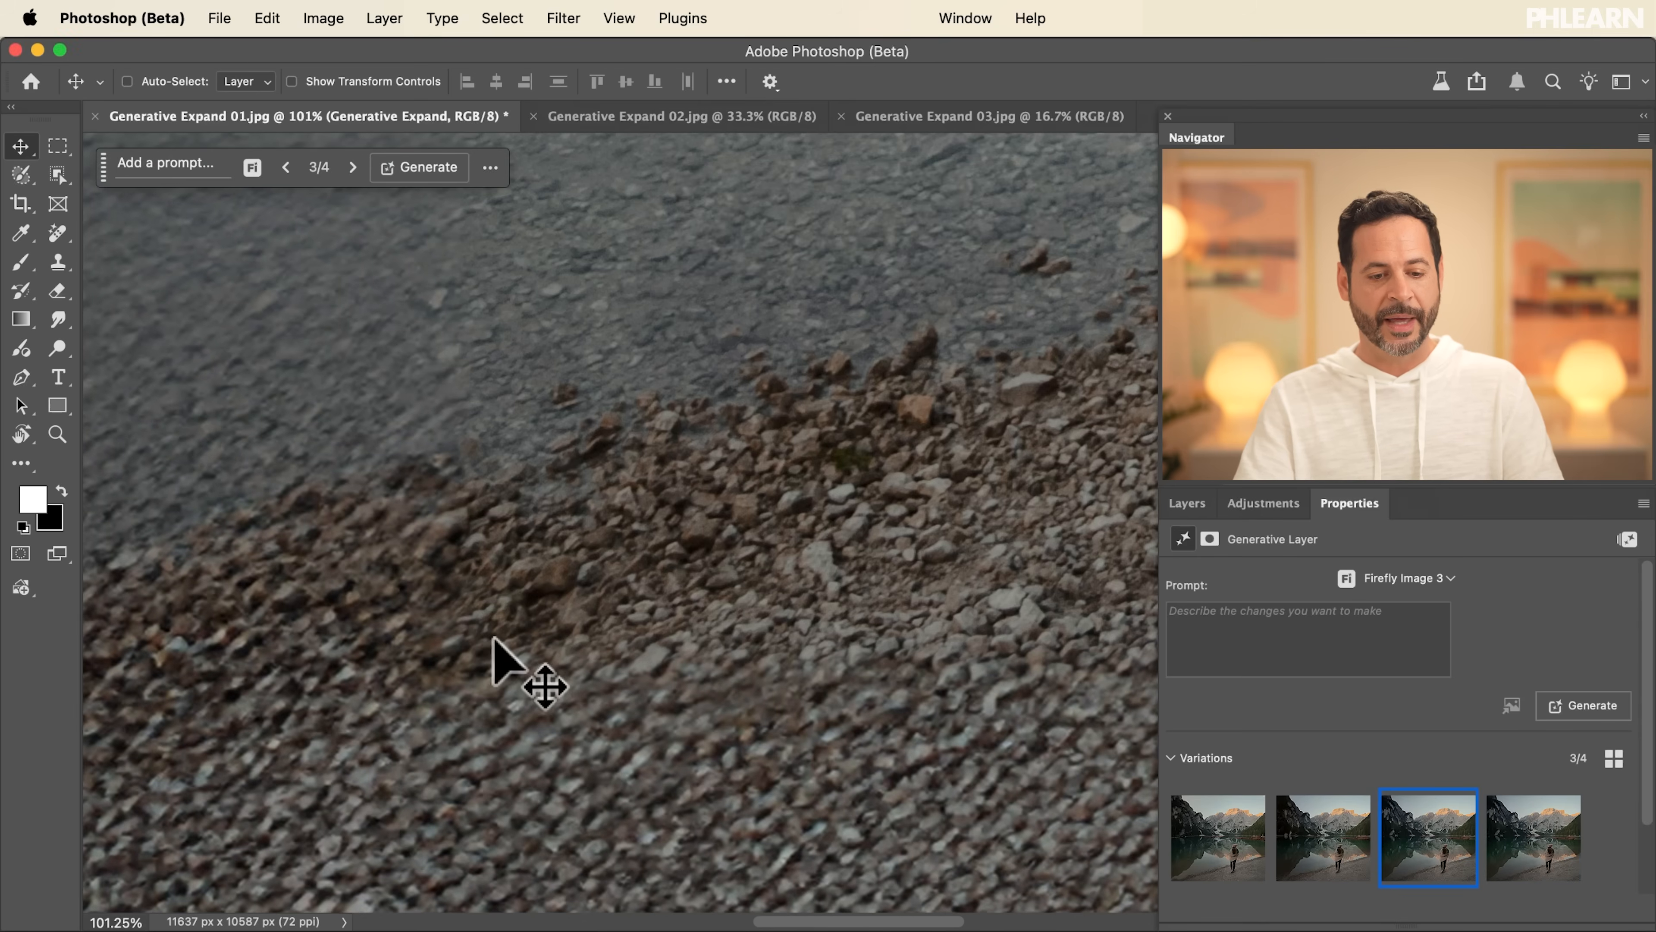
mouse_move(533, 649)
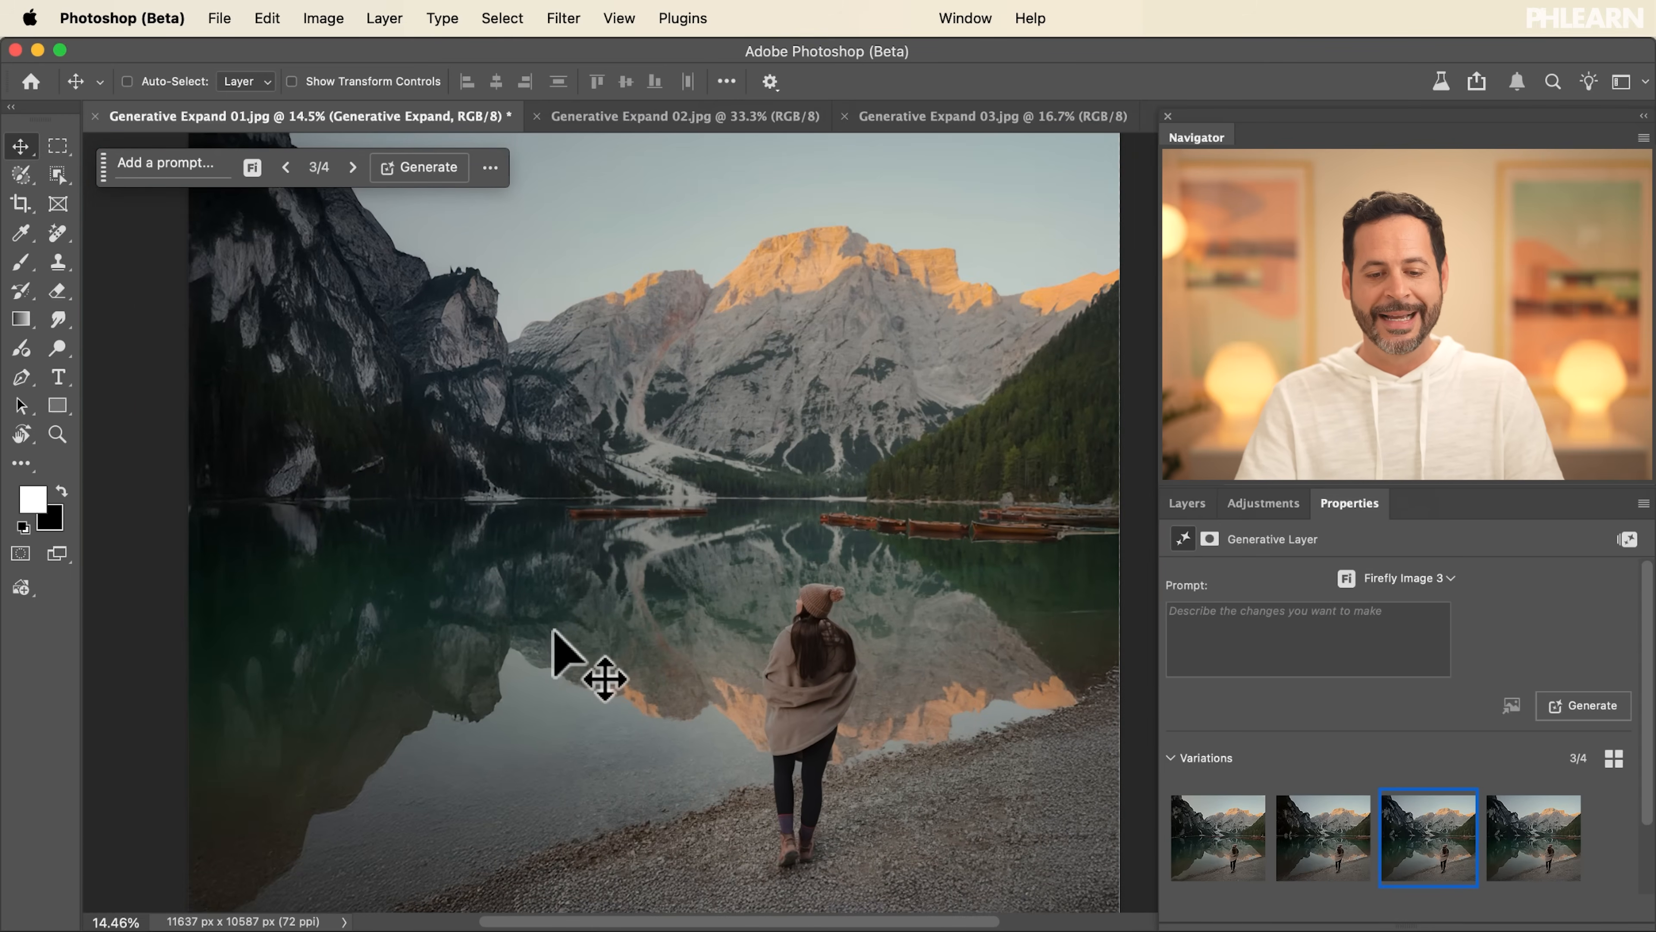
scroll(down, 3)
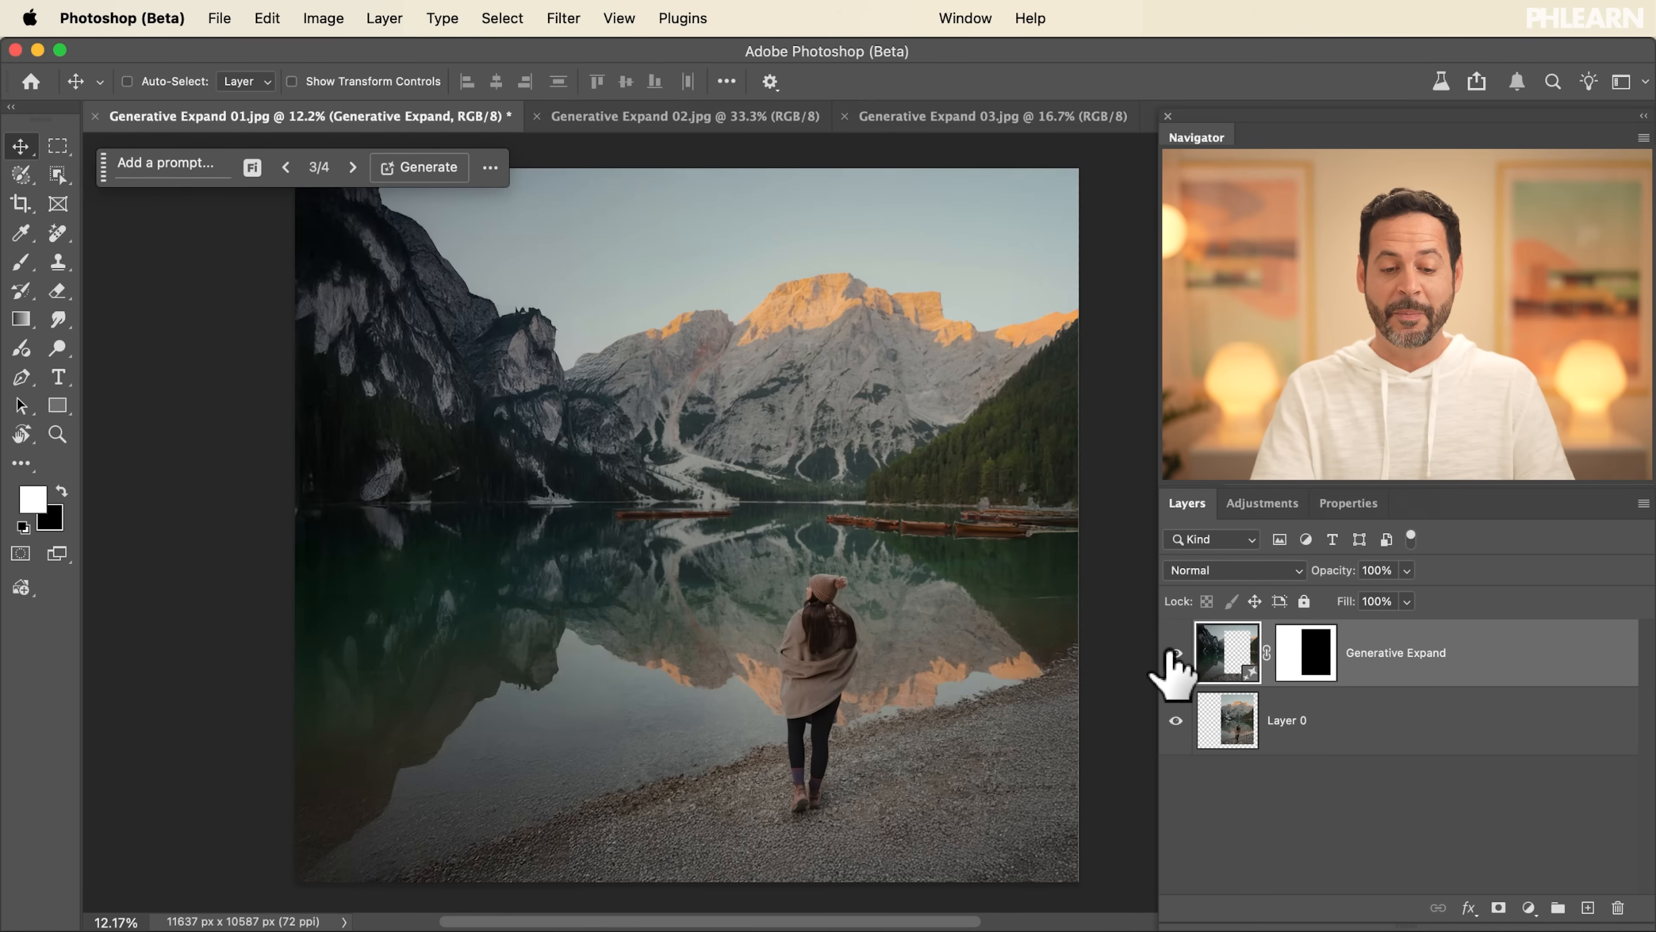
mouse_move(1176, 663)
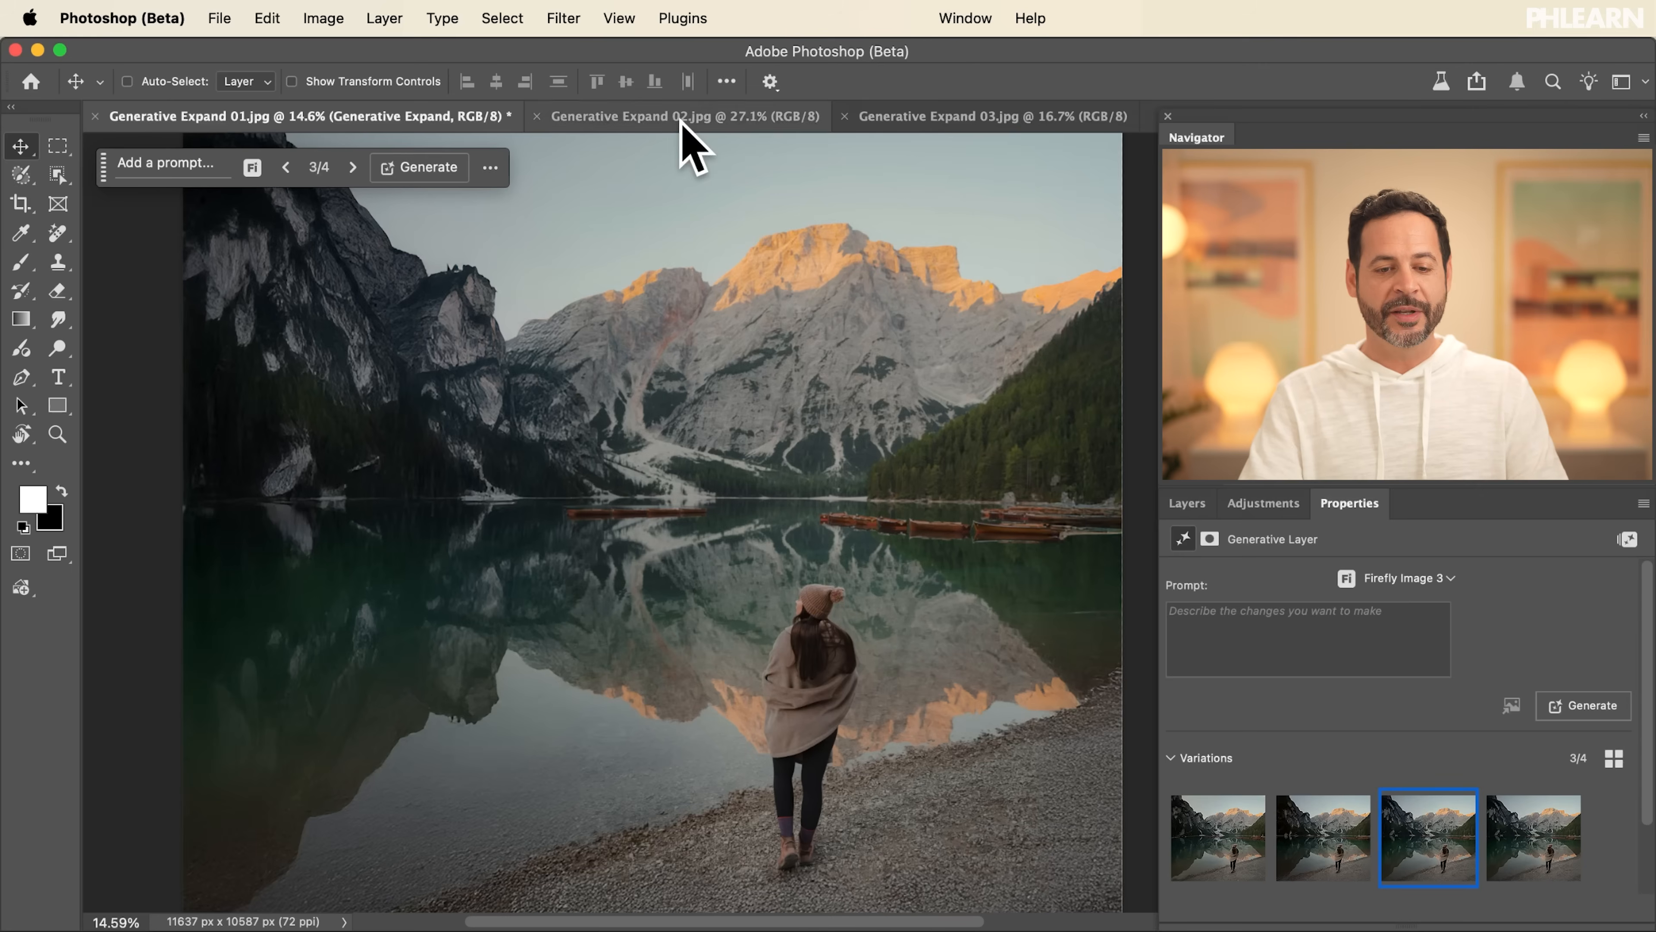
In the Generative Expand 02 document, crop the skier portrait taller and generate the added area
click(682, 117)
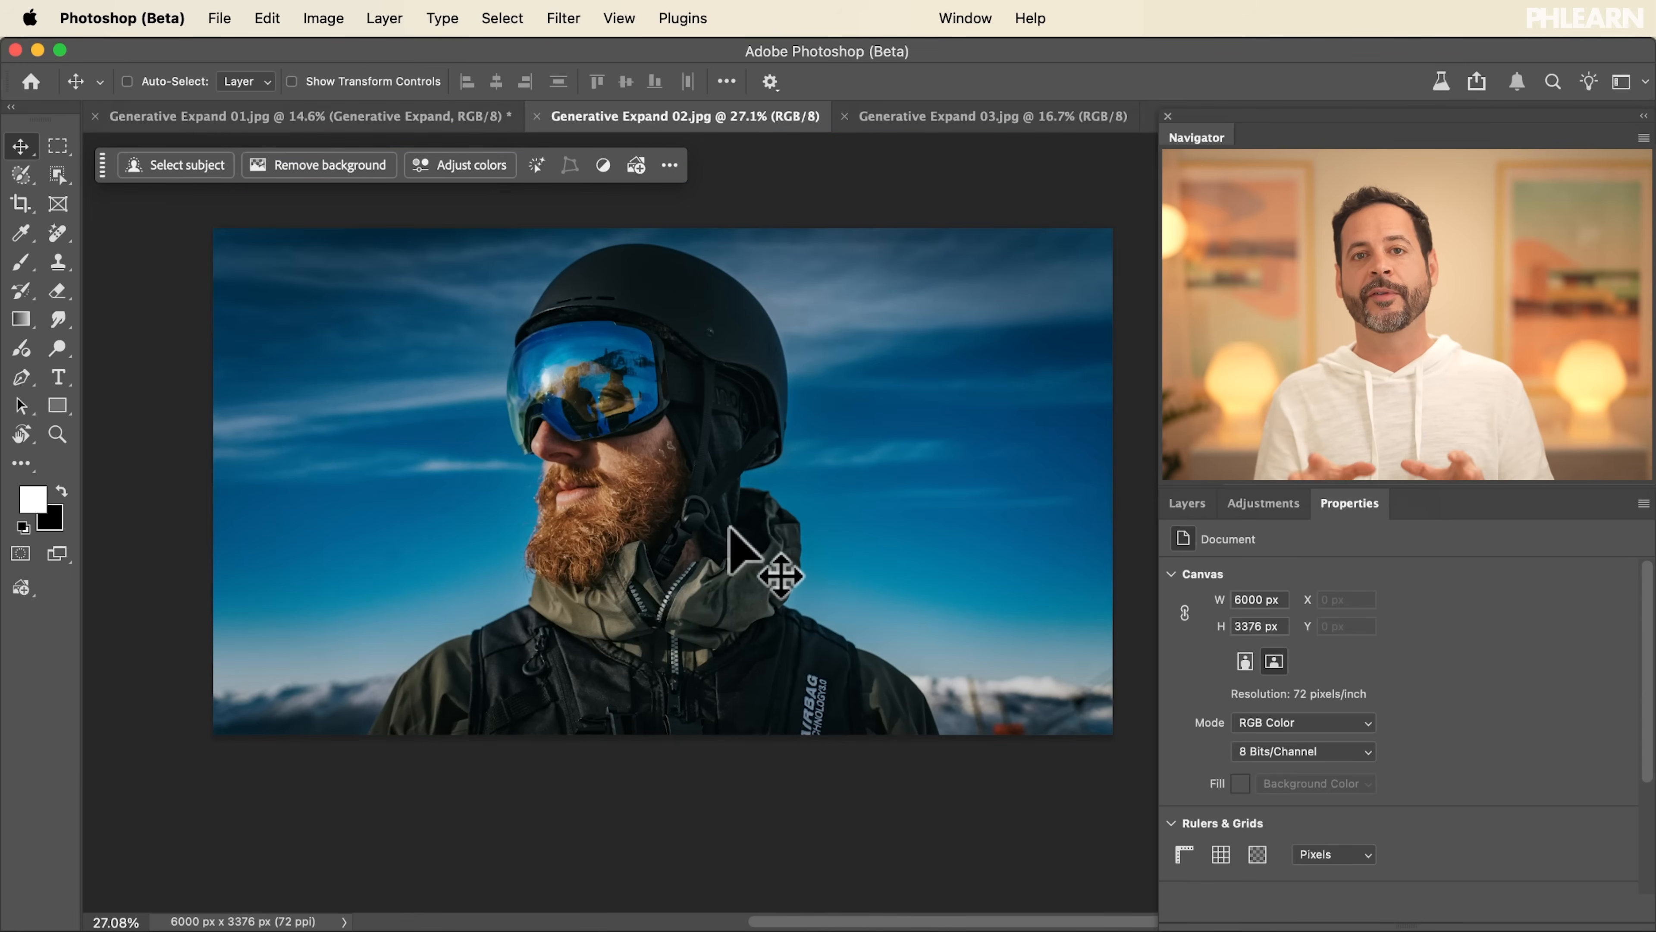
click(20, 203)
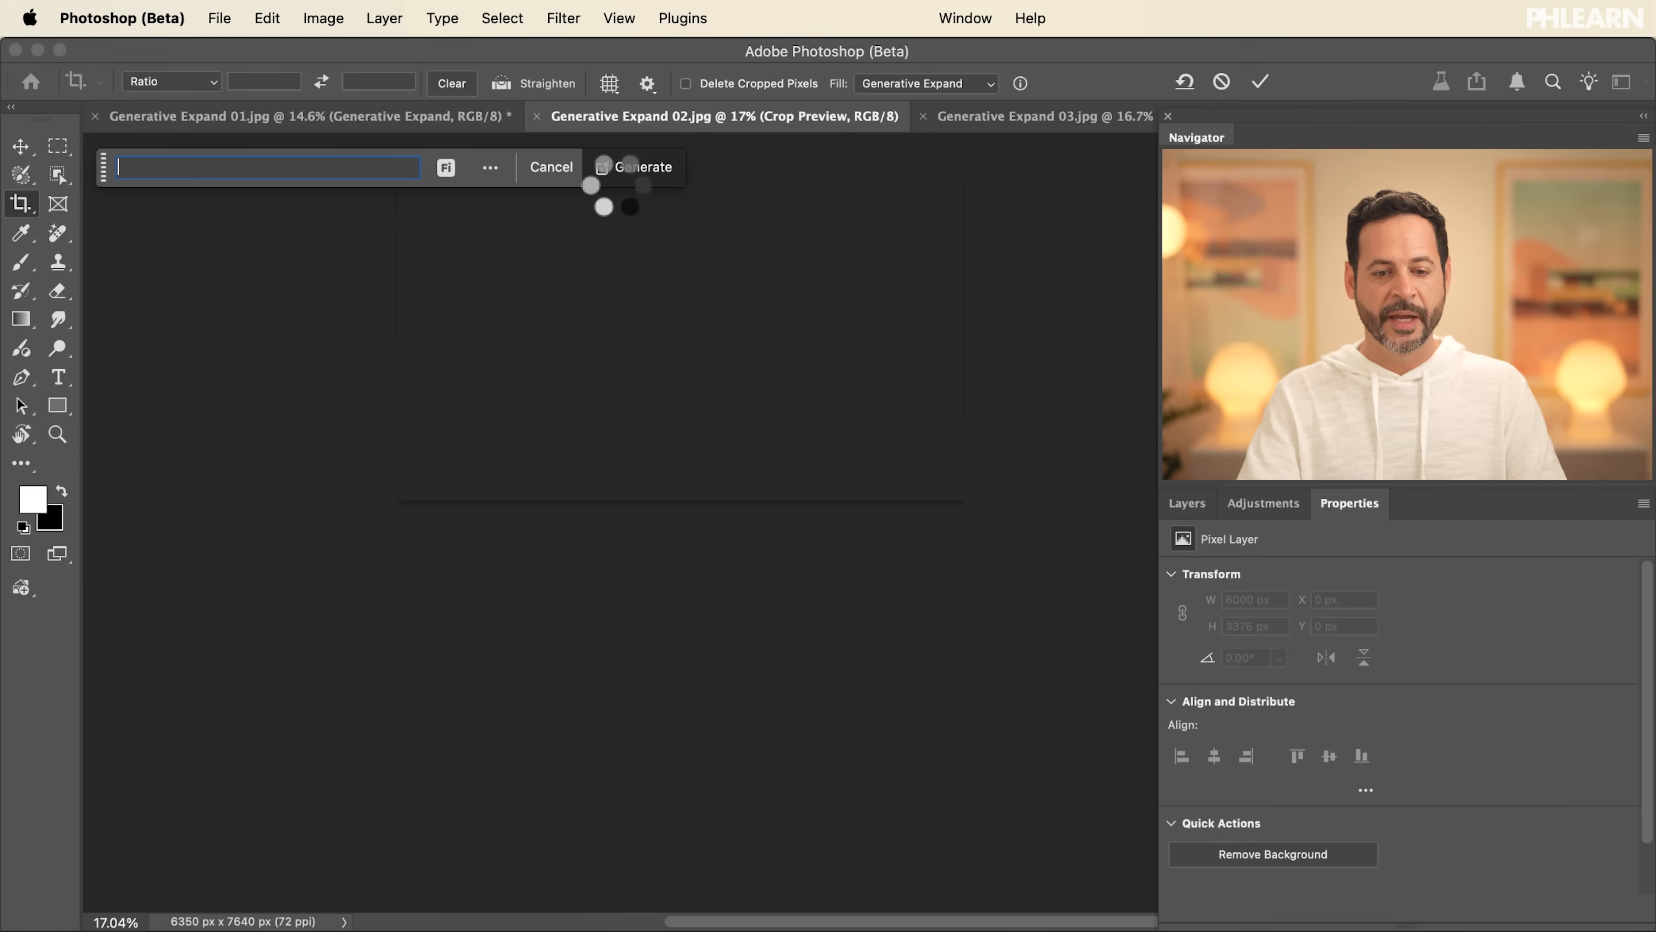
click(642, 166)
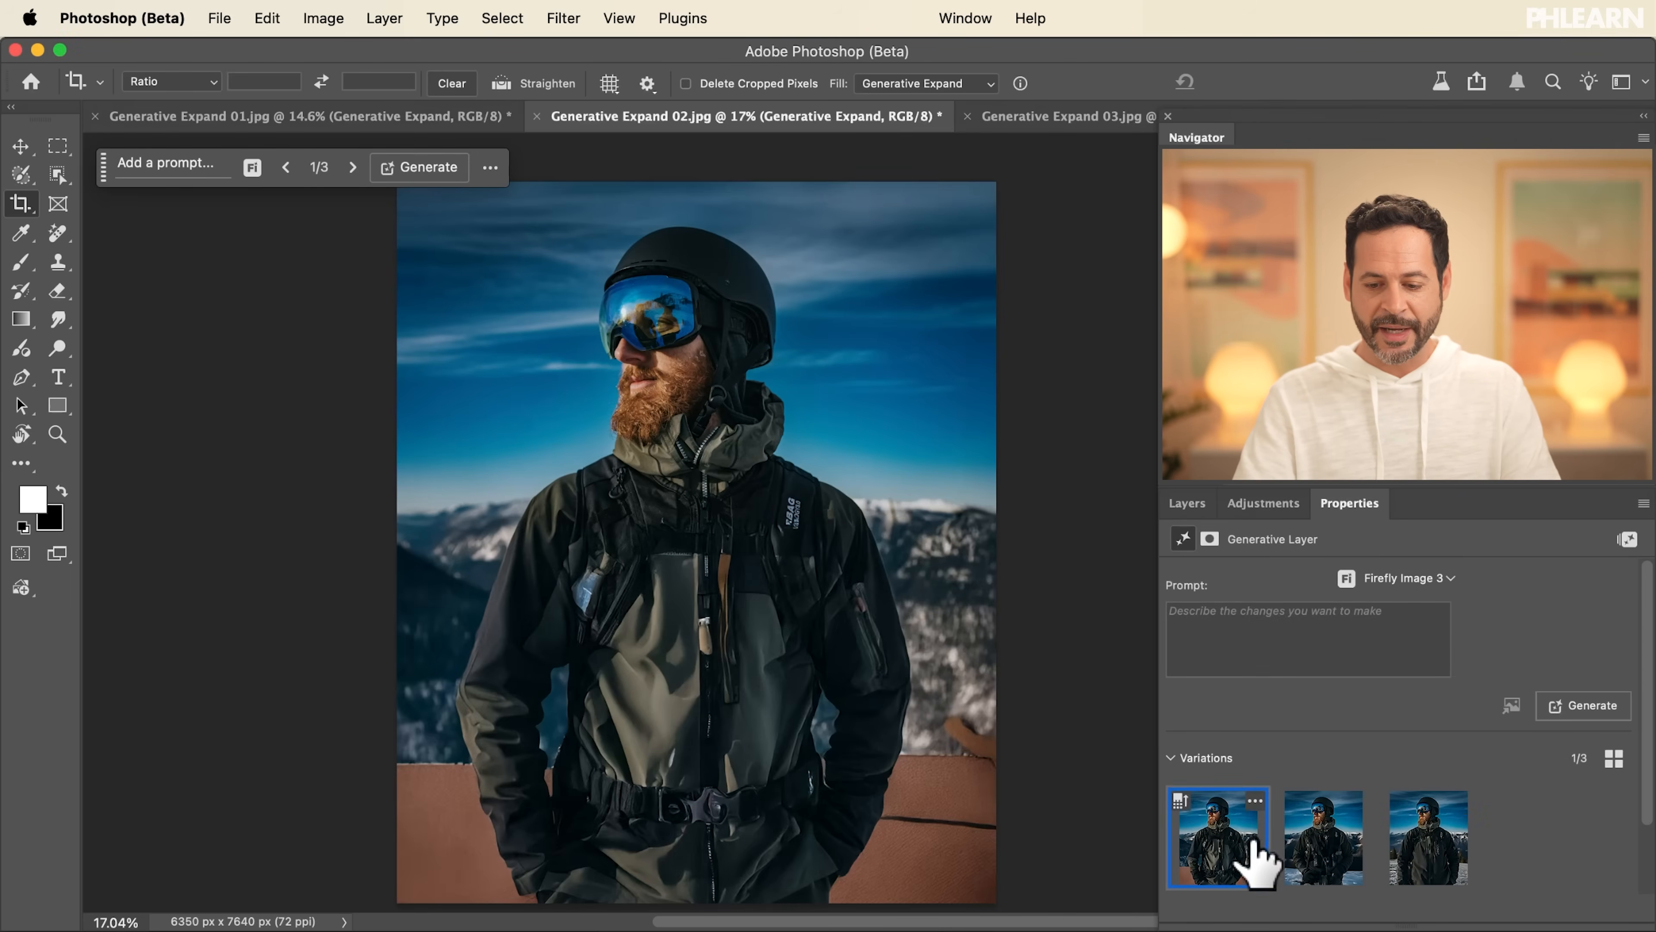
Preview the skier variations, keep the third snowy-mountain version, and select the whole canvas
click(1321, 836)
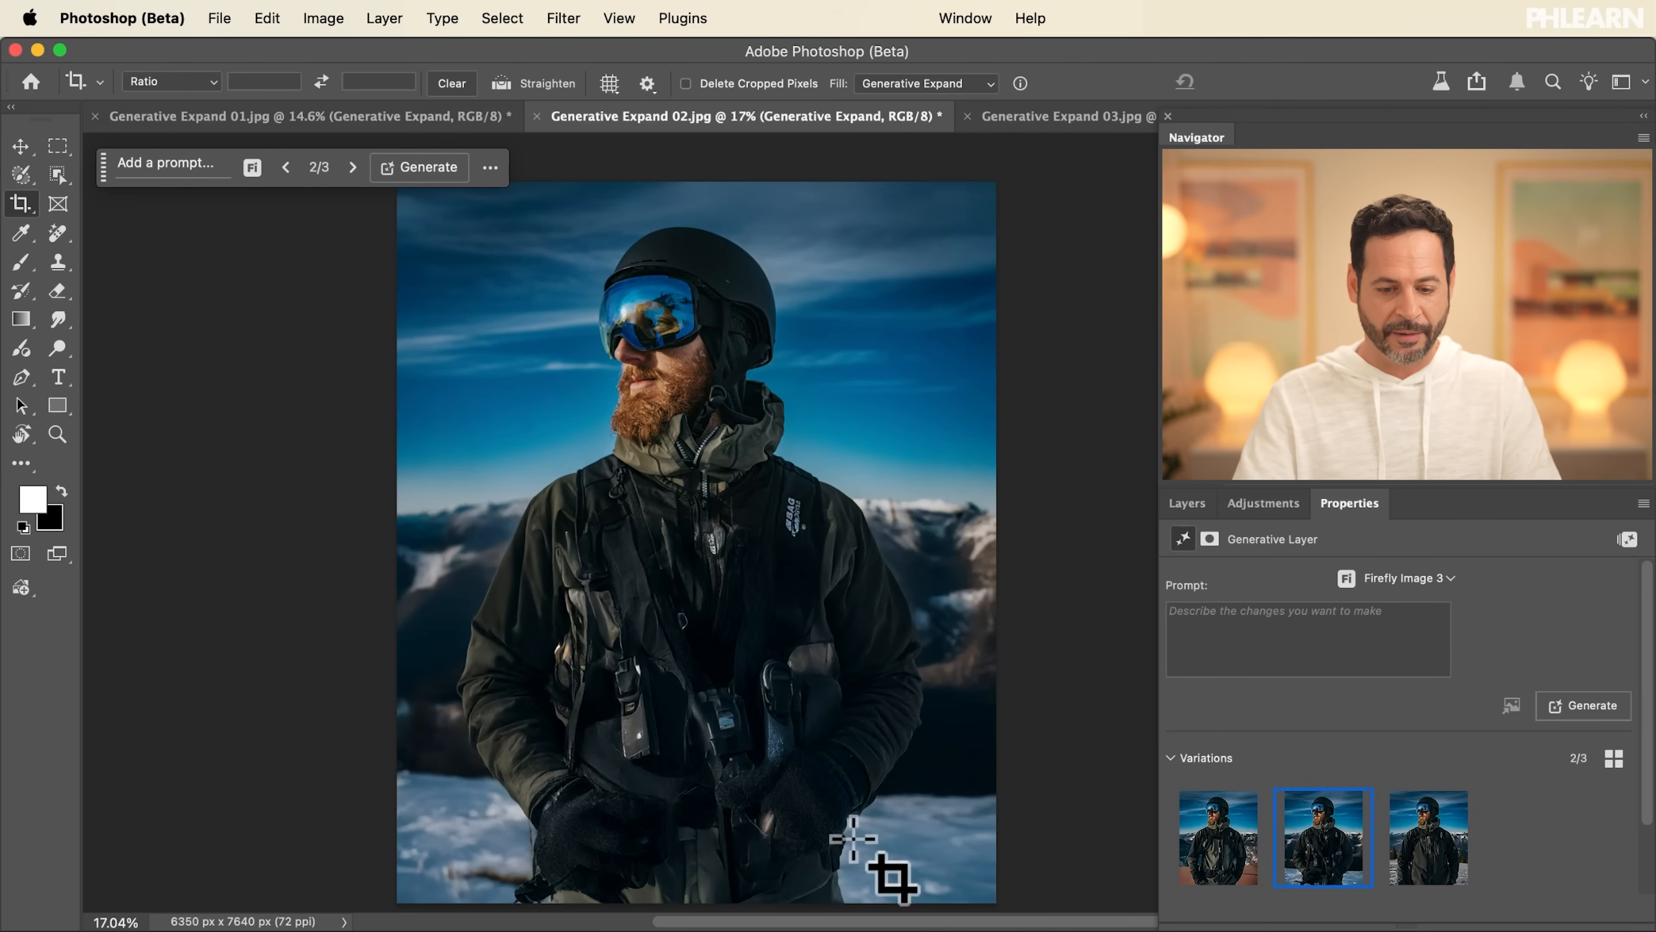
click(1427, 837)
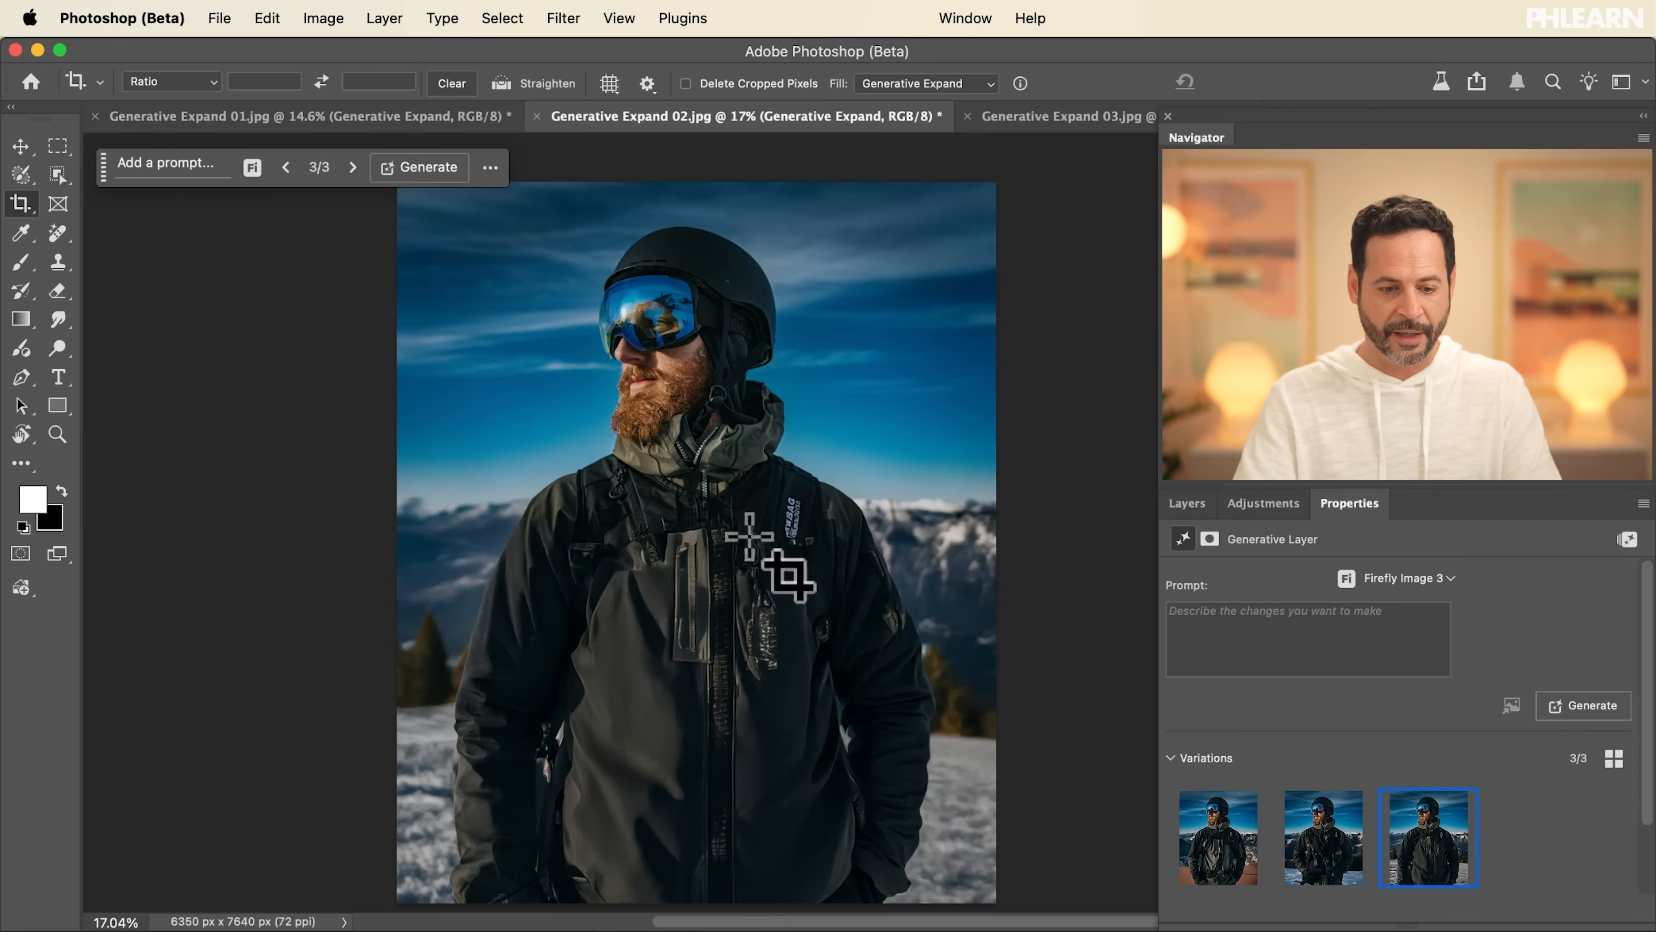
mouse_move(724, 634)
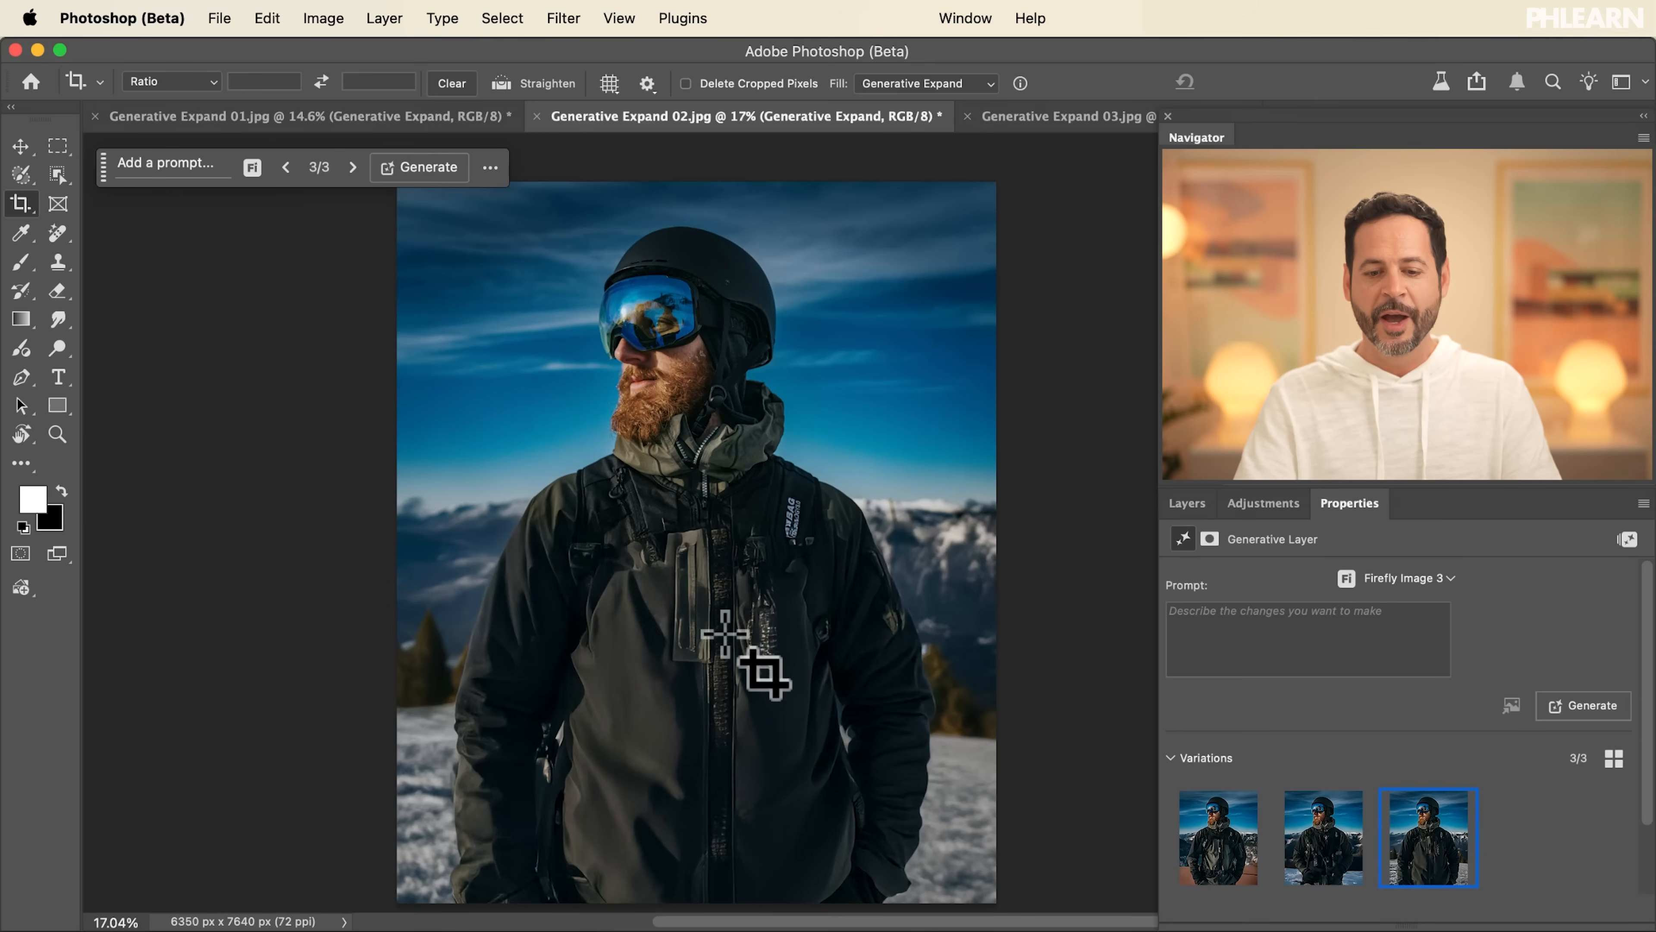
click(1186, 502)
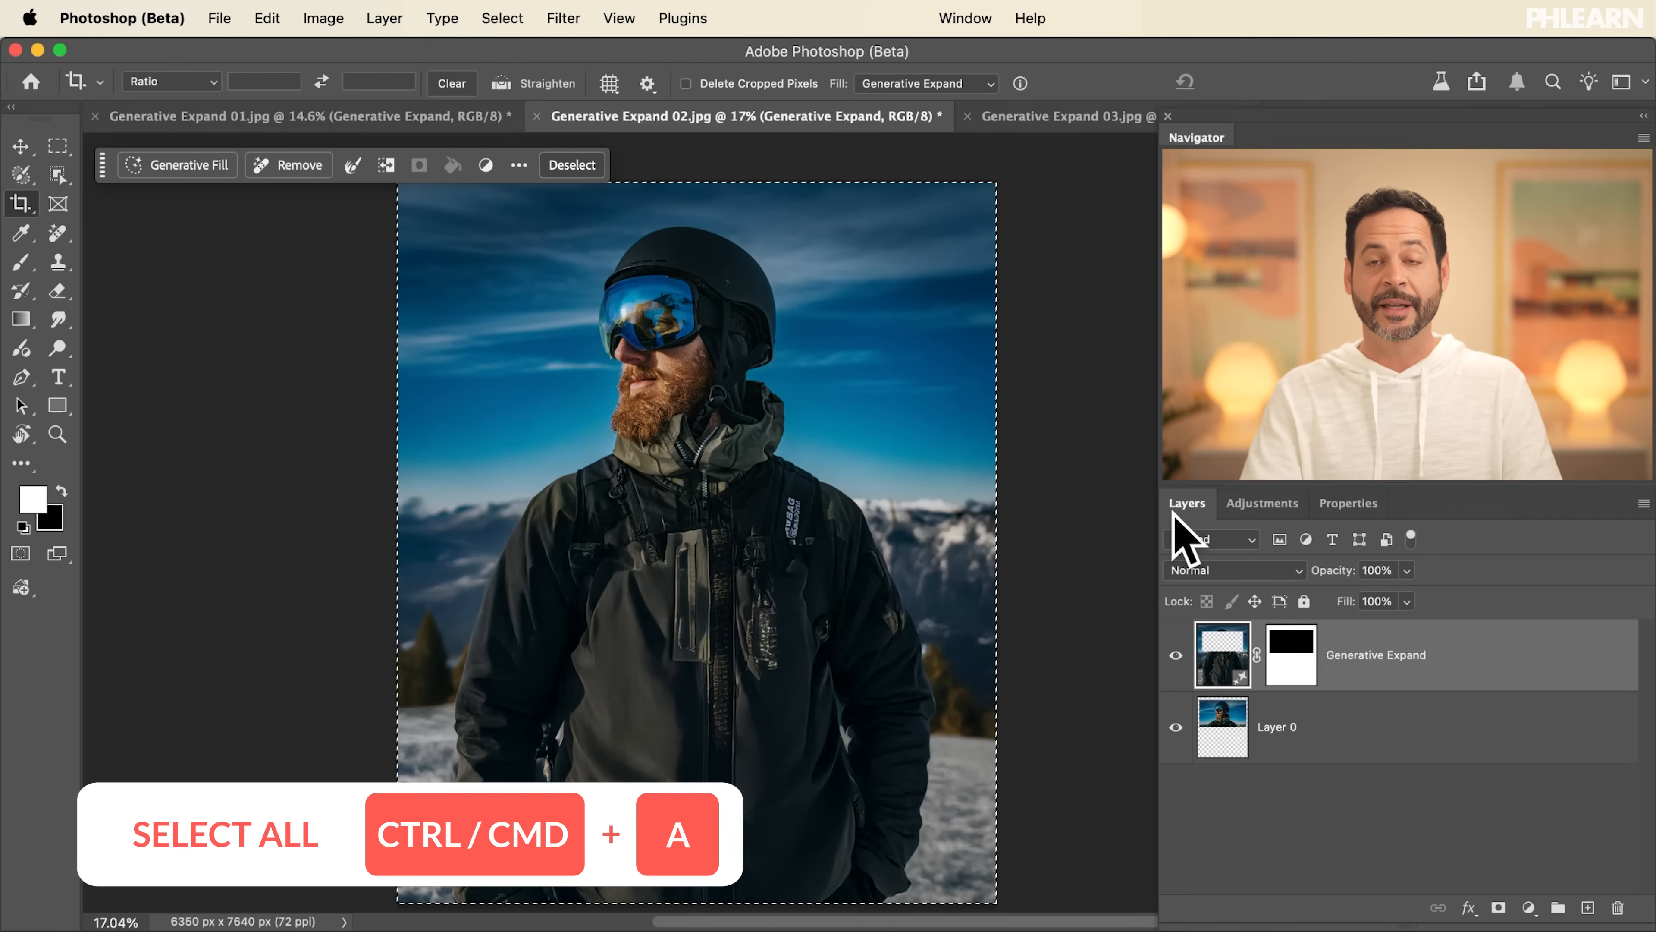
Run Generative Fill on the whole canvas with the prompt 'zoom out 10%' using Nano Banana
click(503, 18)
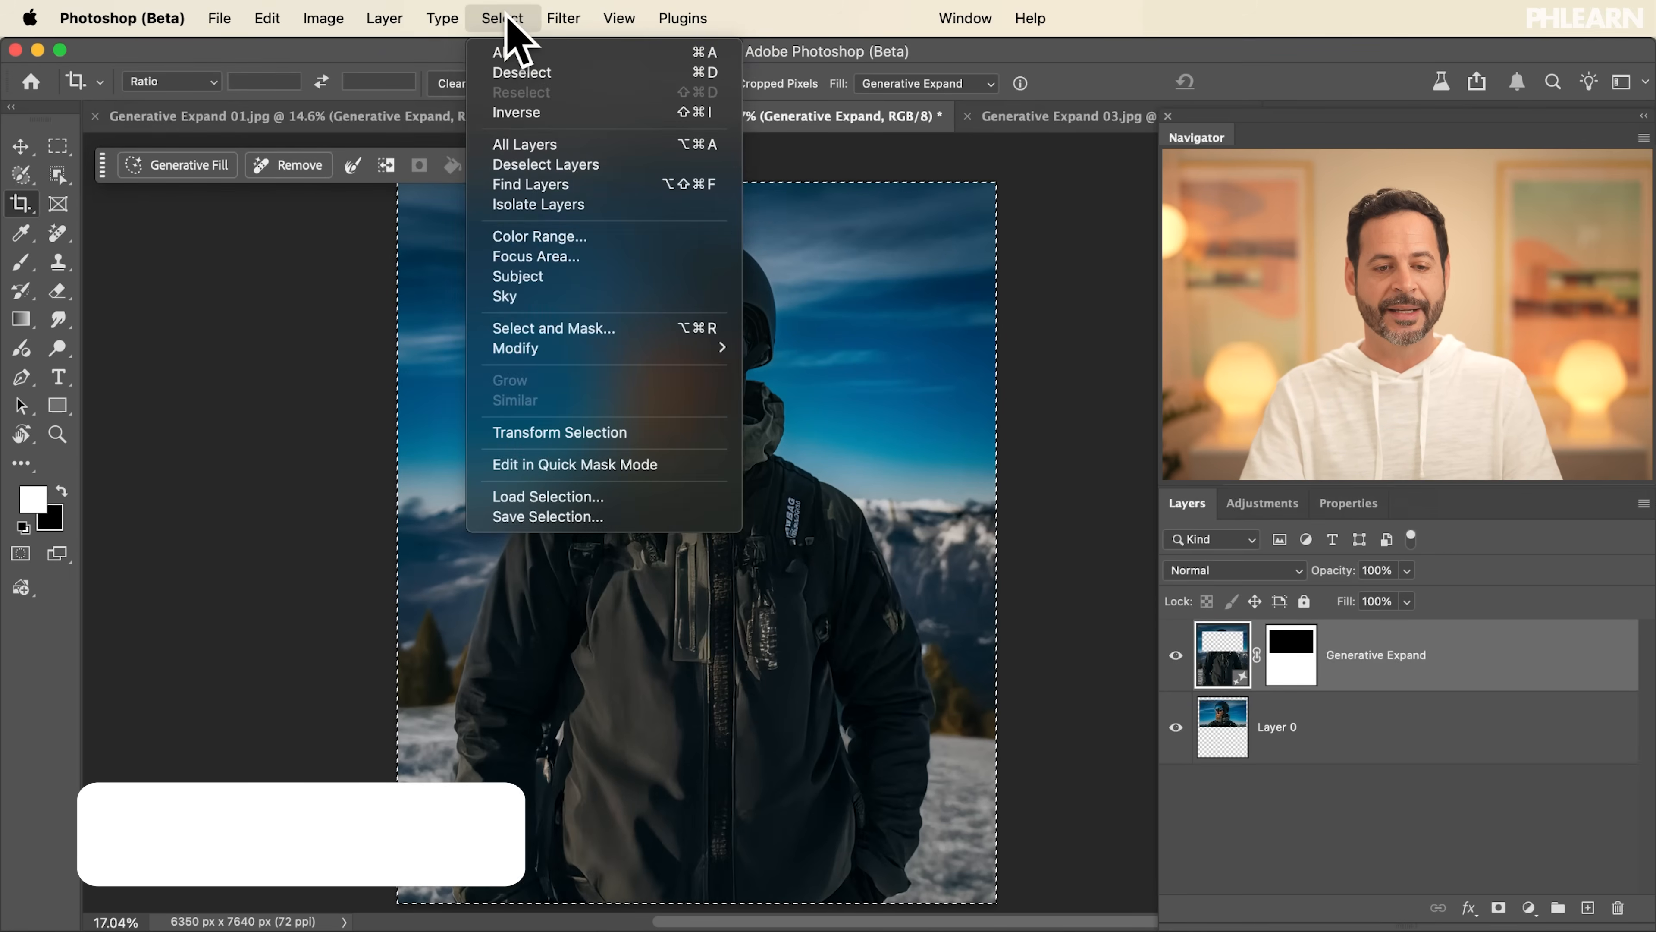
click(546, 164)
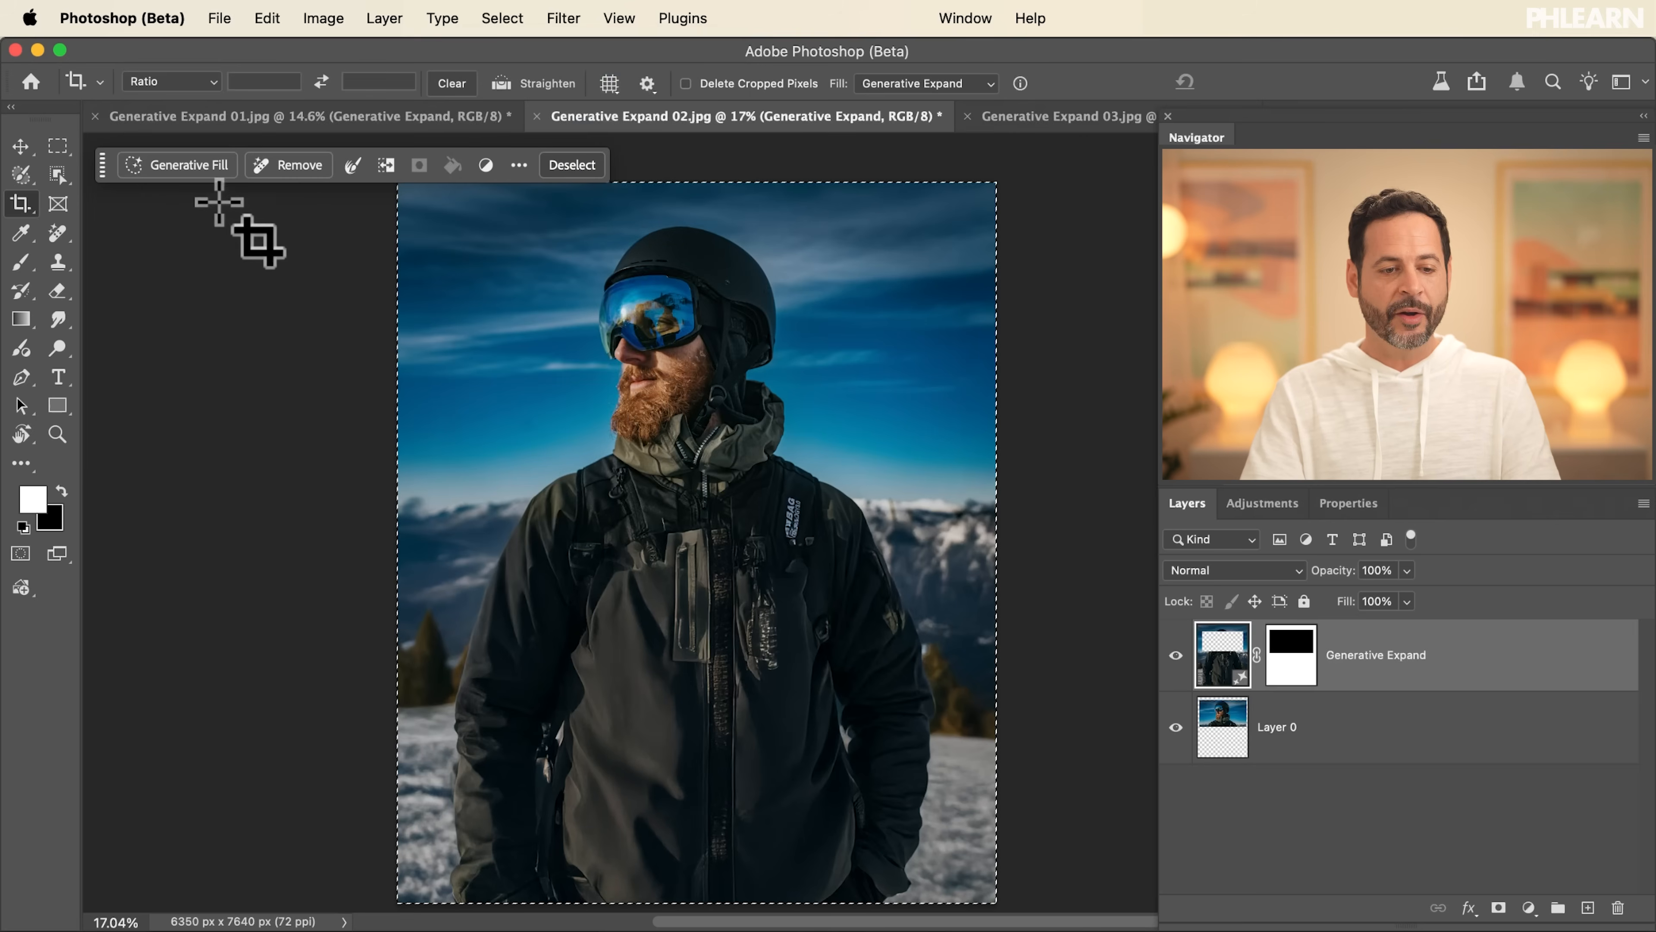
click(178, 165)
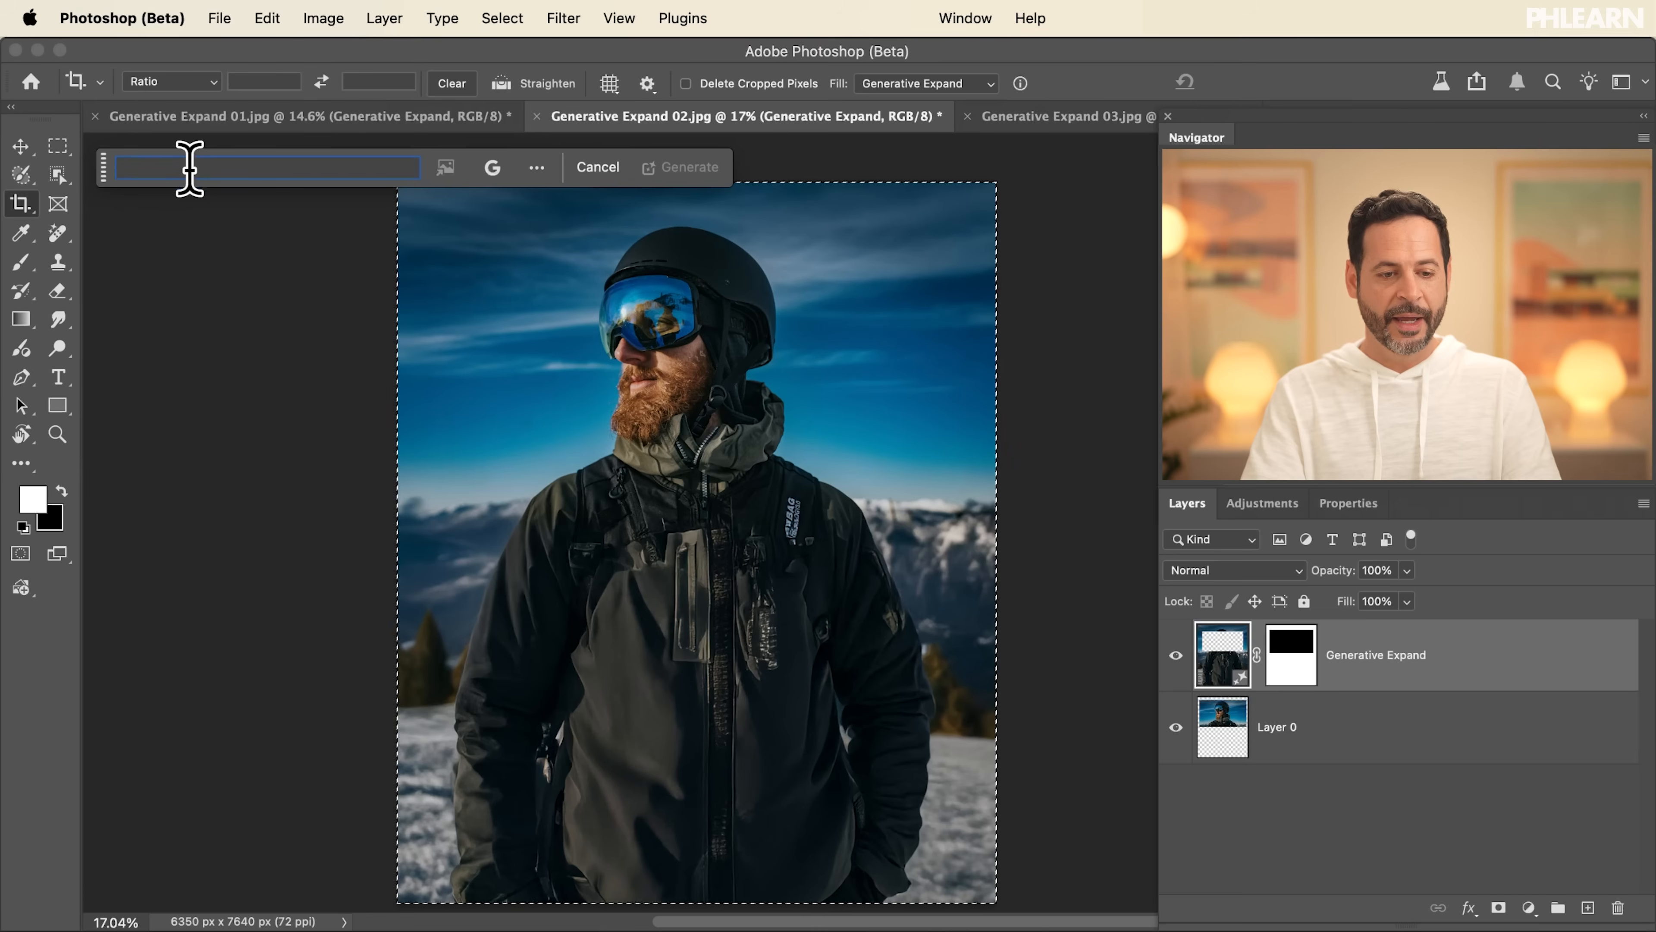
text(zoom out 10)
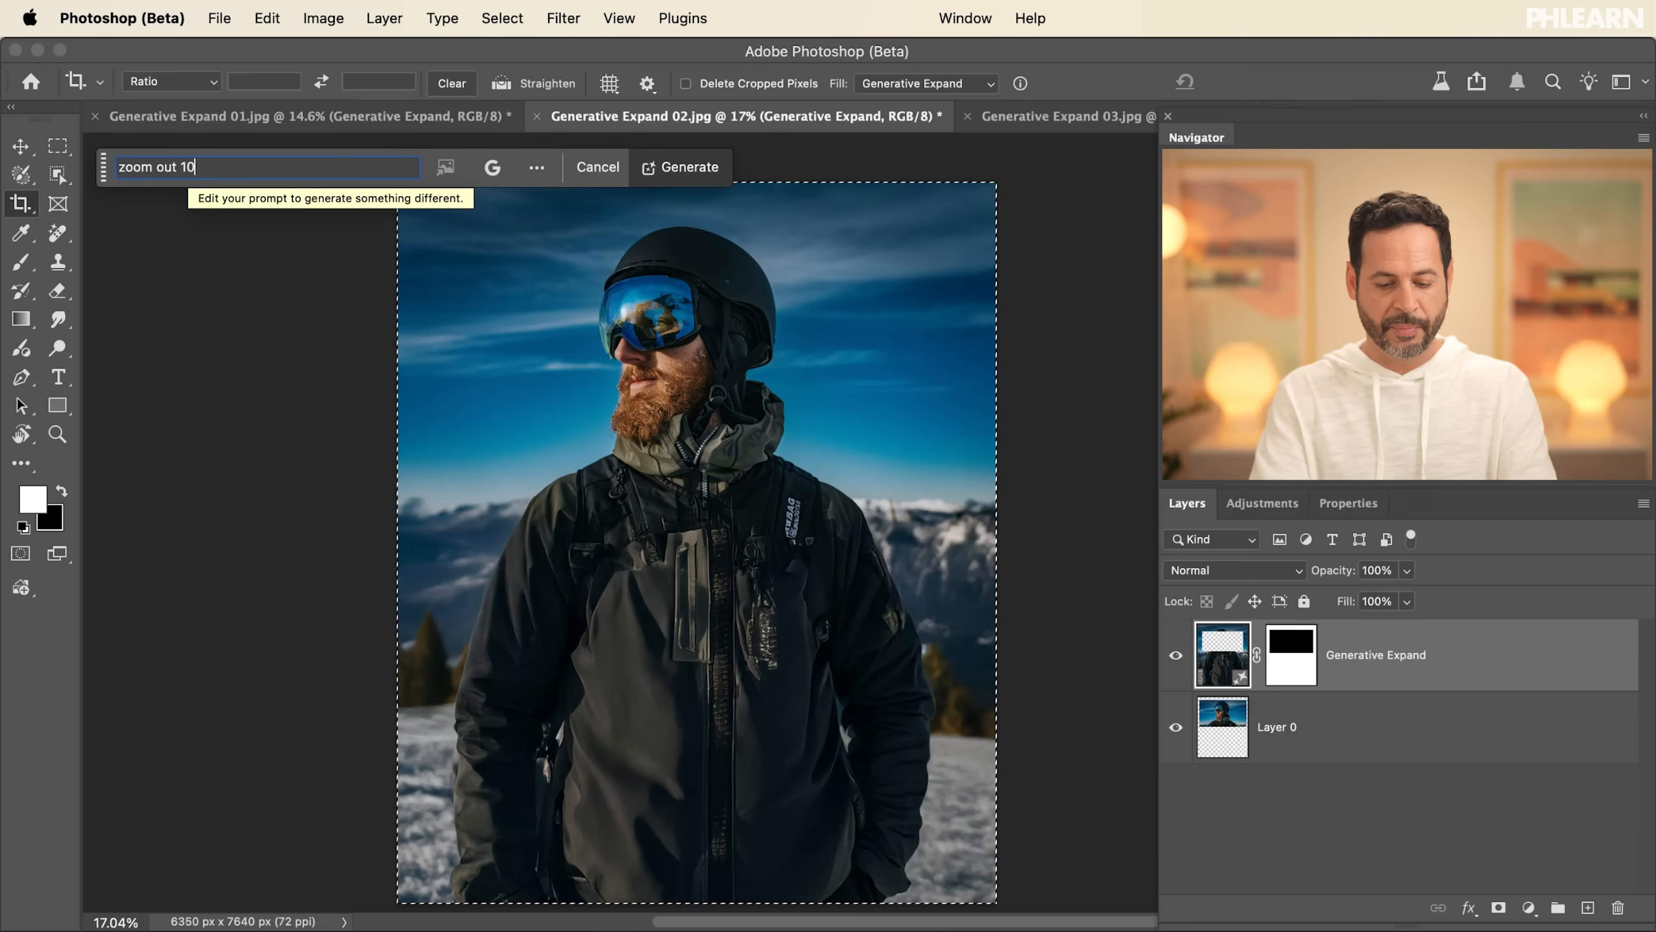
text(%)
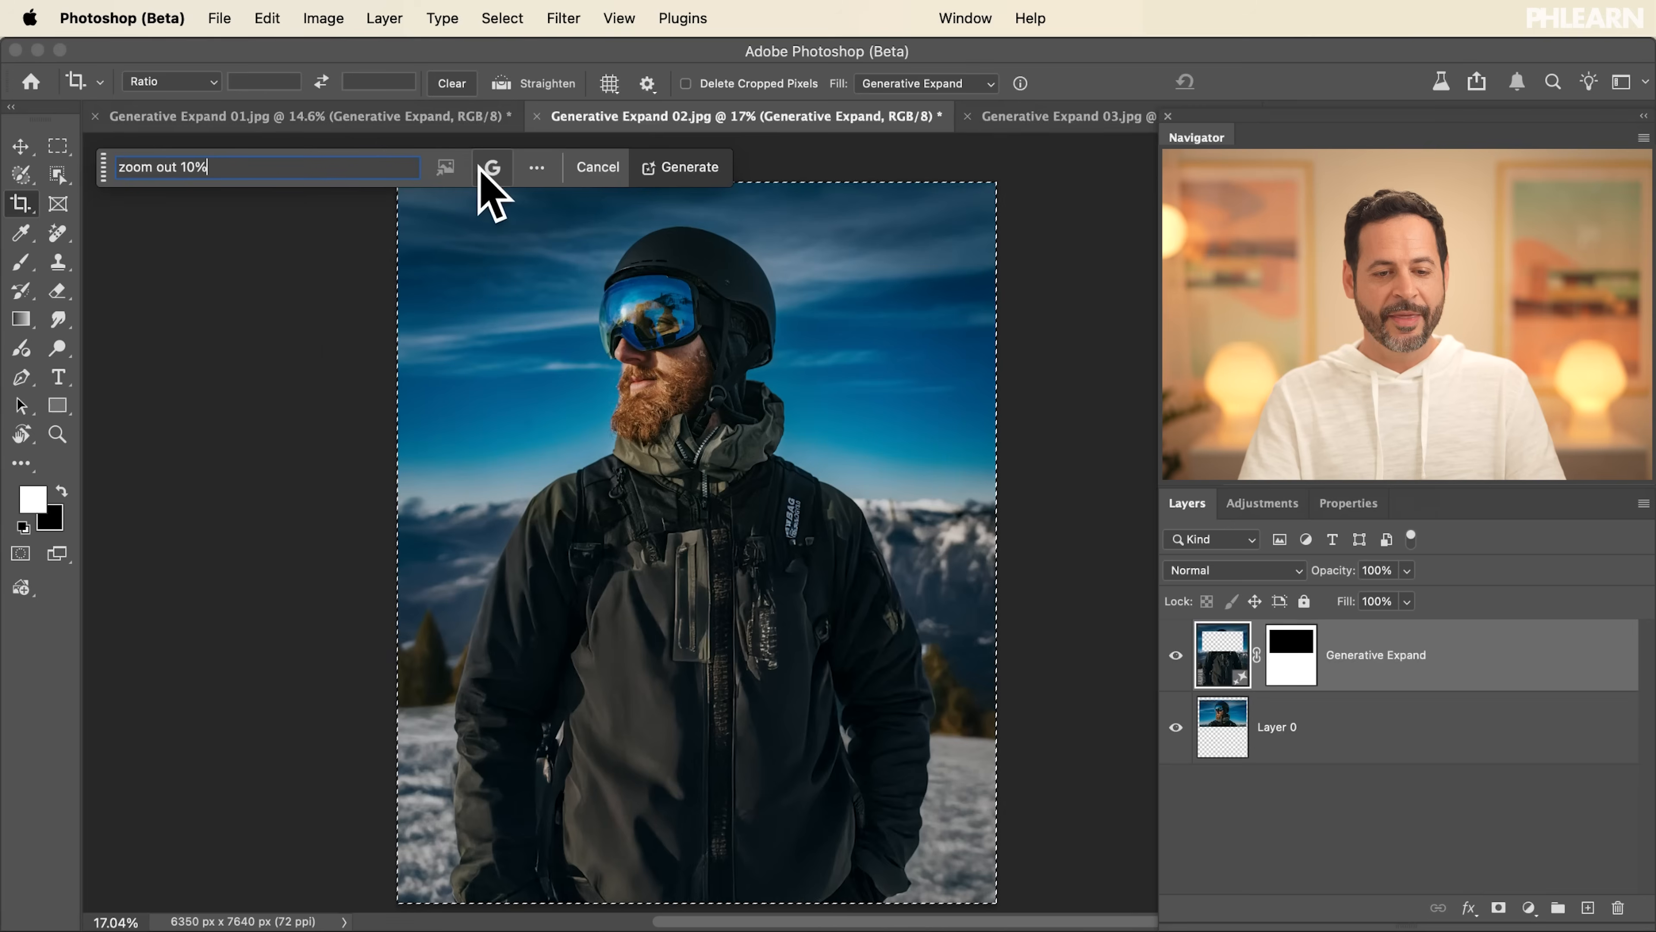
click(491, 167)
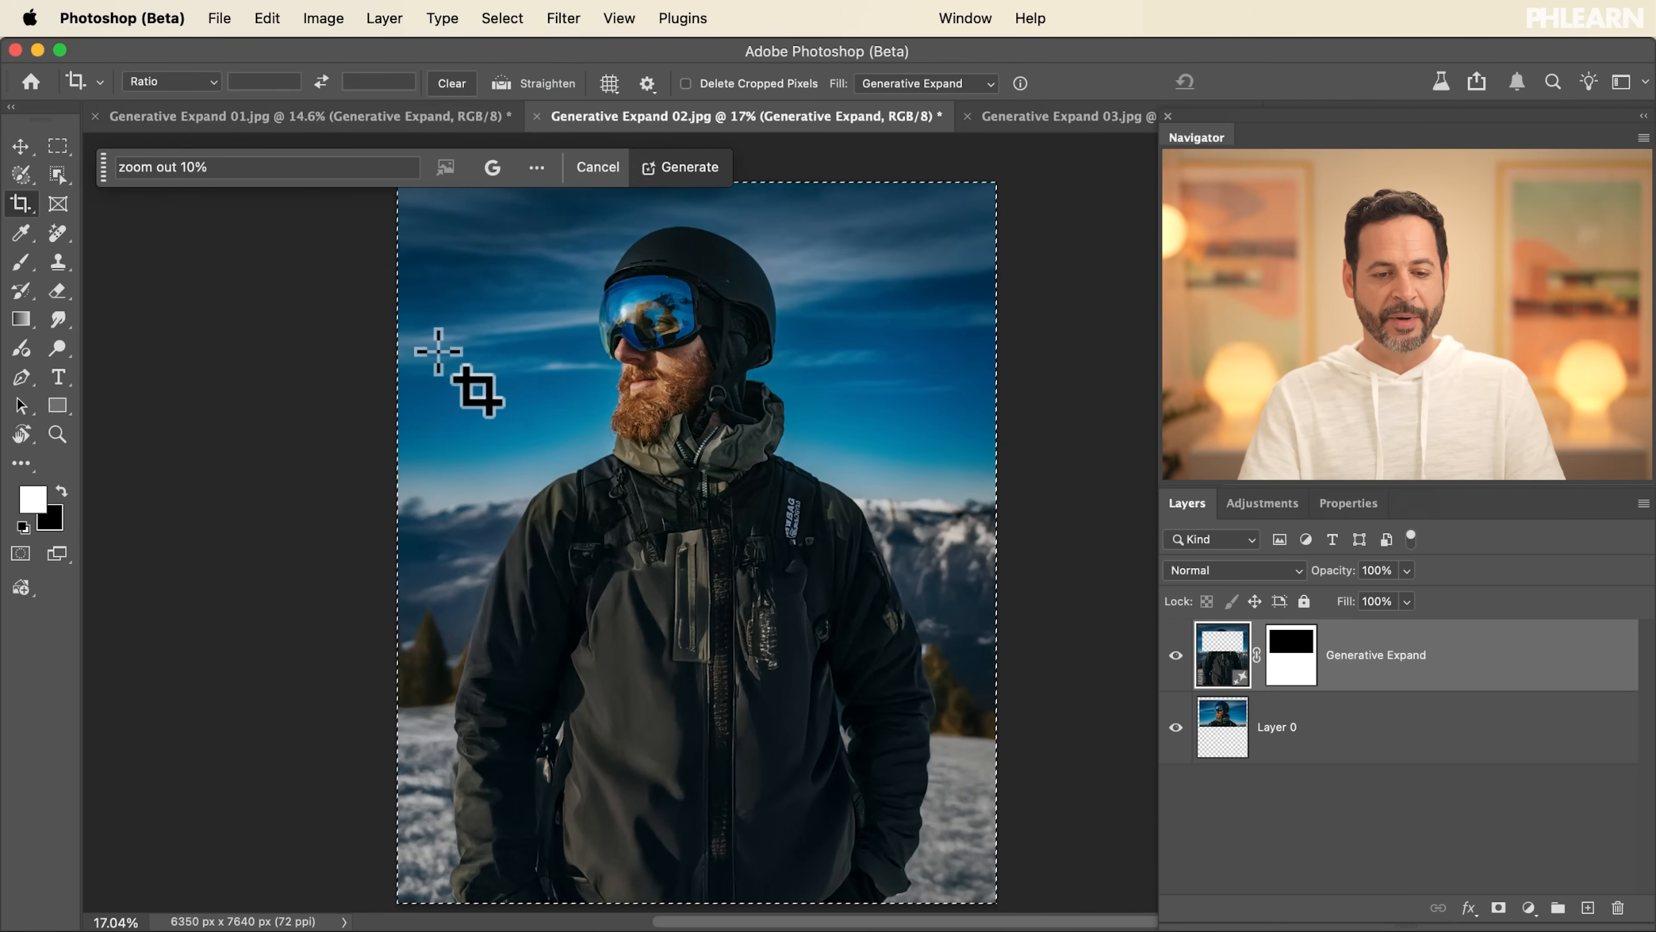
mouse_move(185, 212)
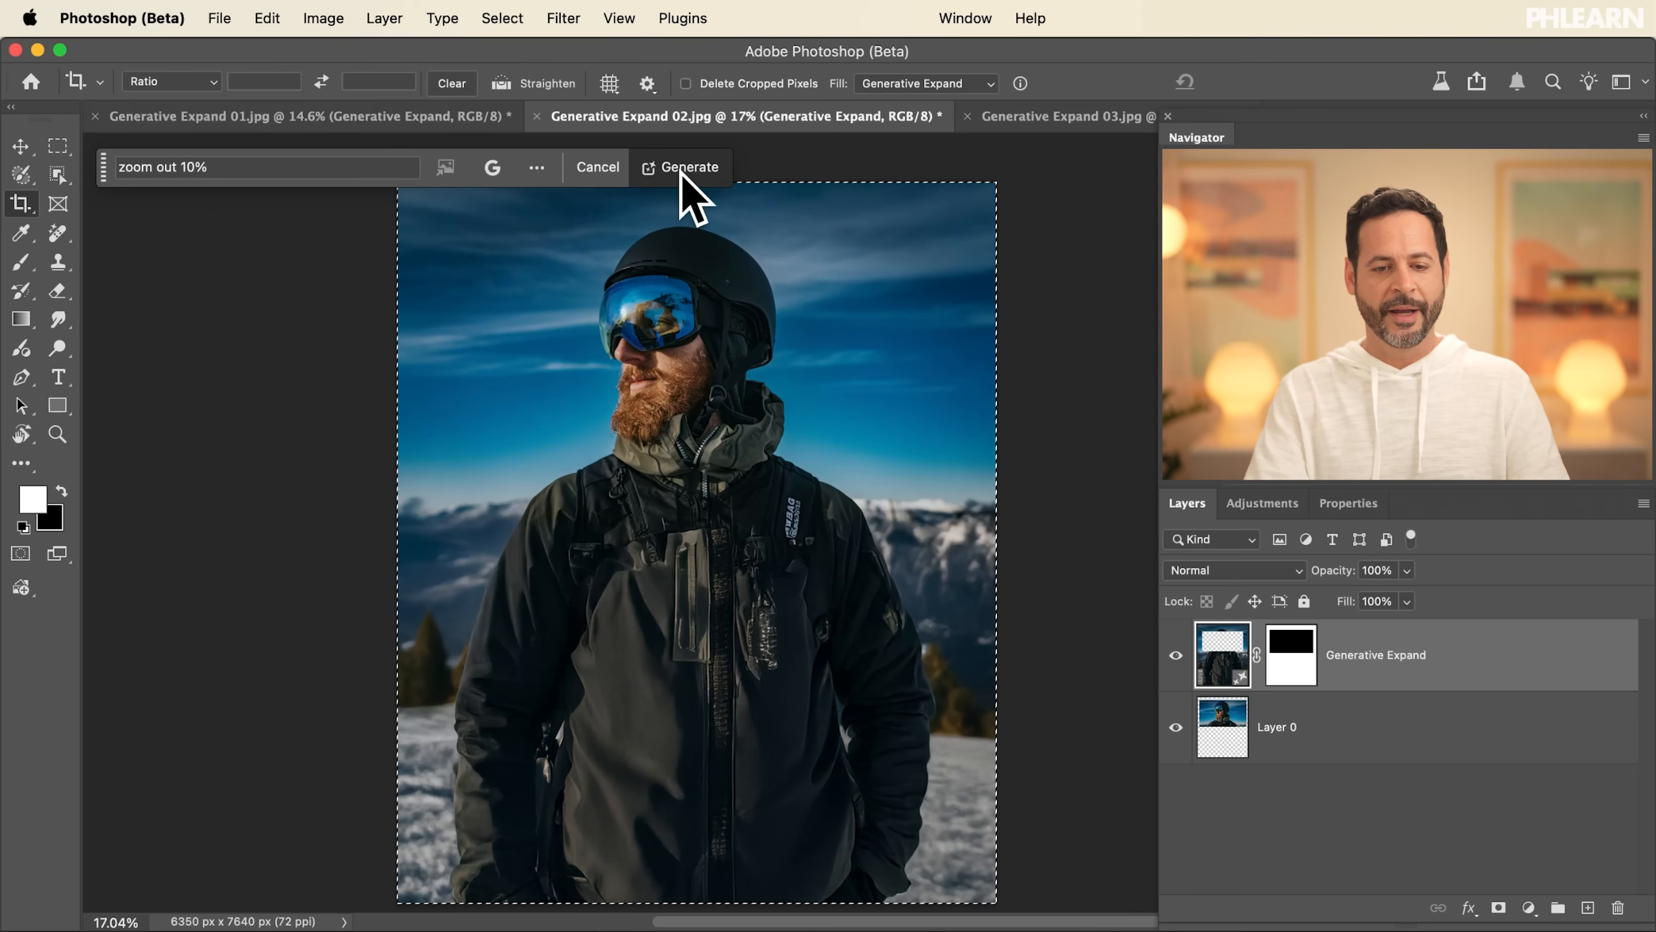
click(690, 166)
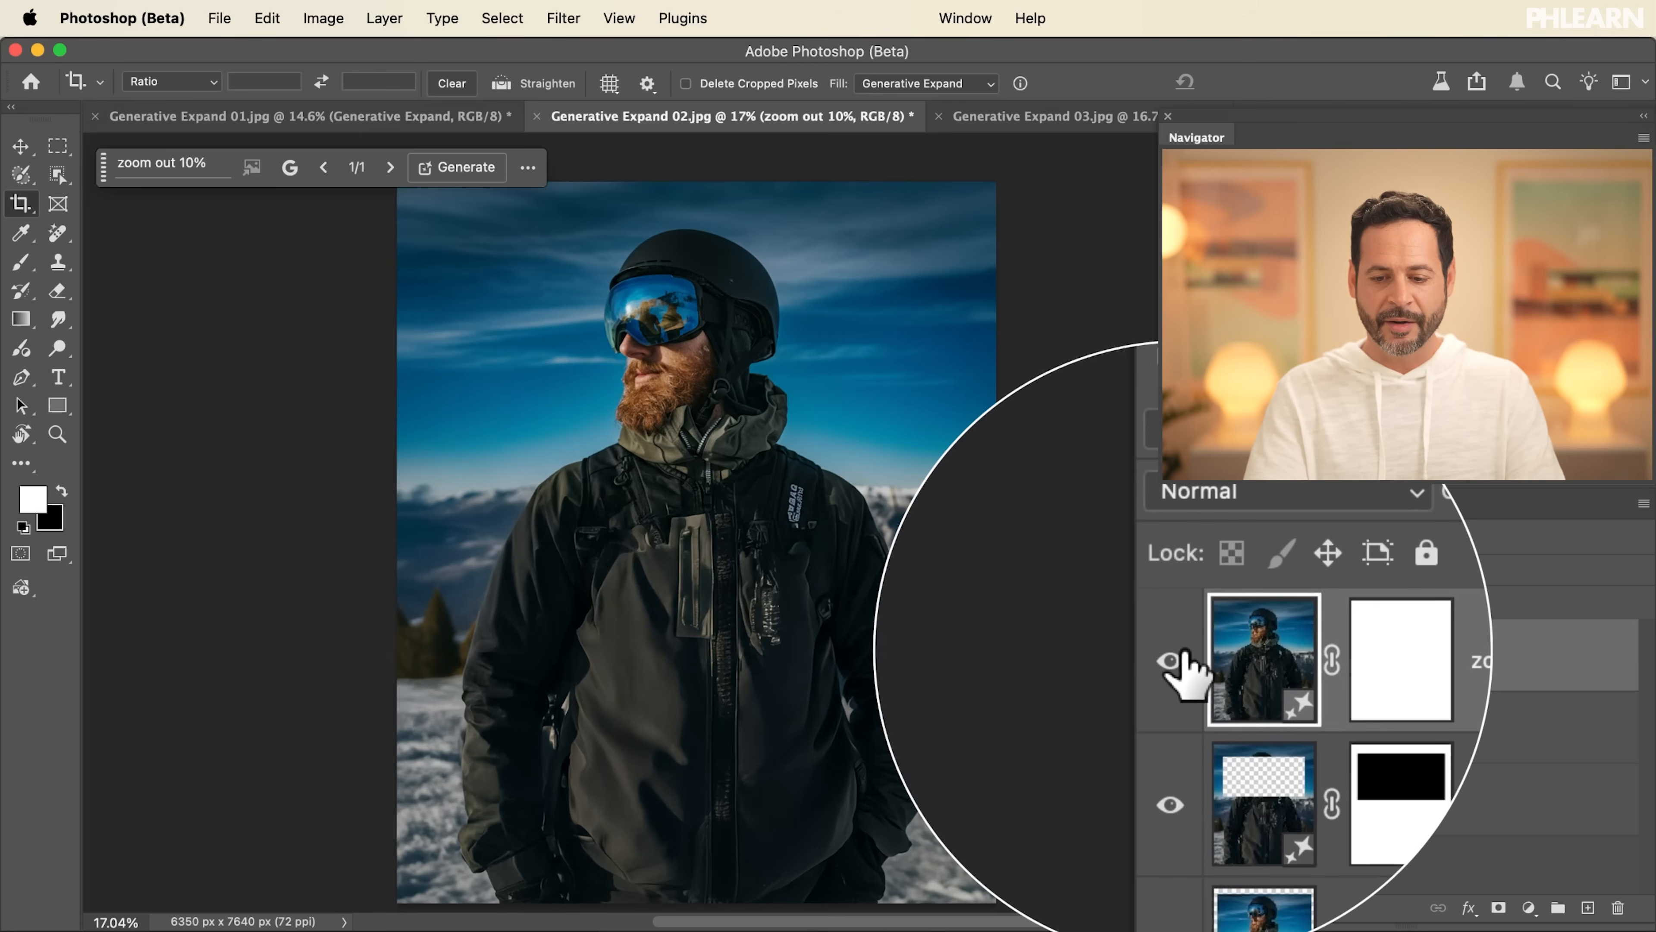
Show the new zoomed-out generative layer's settings in the Properties panel
click(1262, 503)
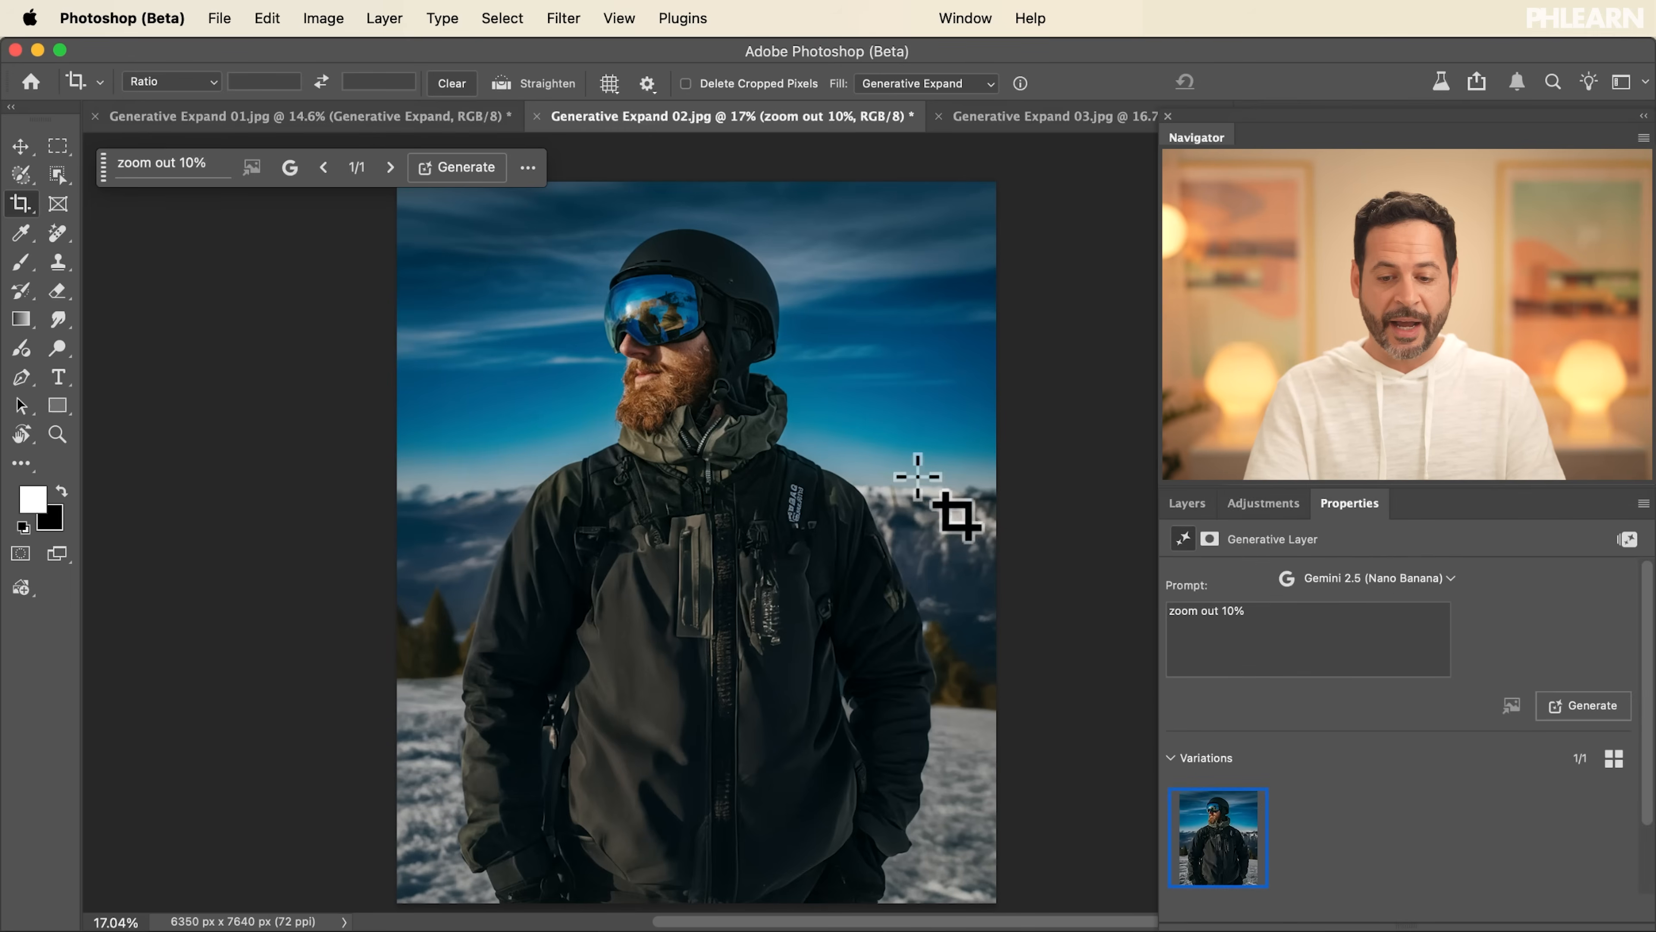
Edit the layer's prompt to 'zoom out 30%' and generate a further zoomed-out skier variation
click(1307, 639)
text(3)
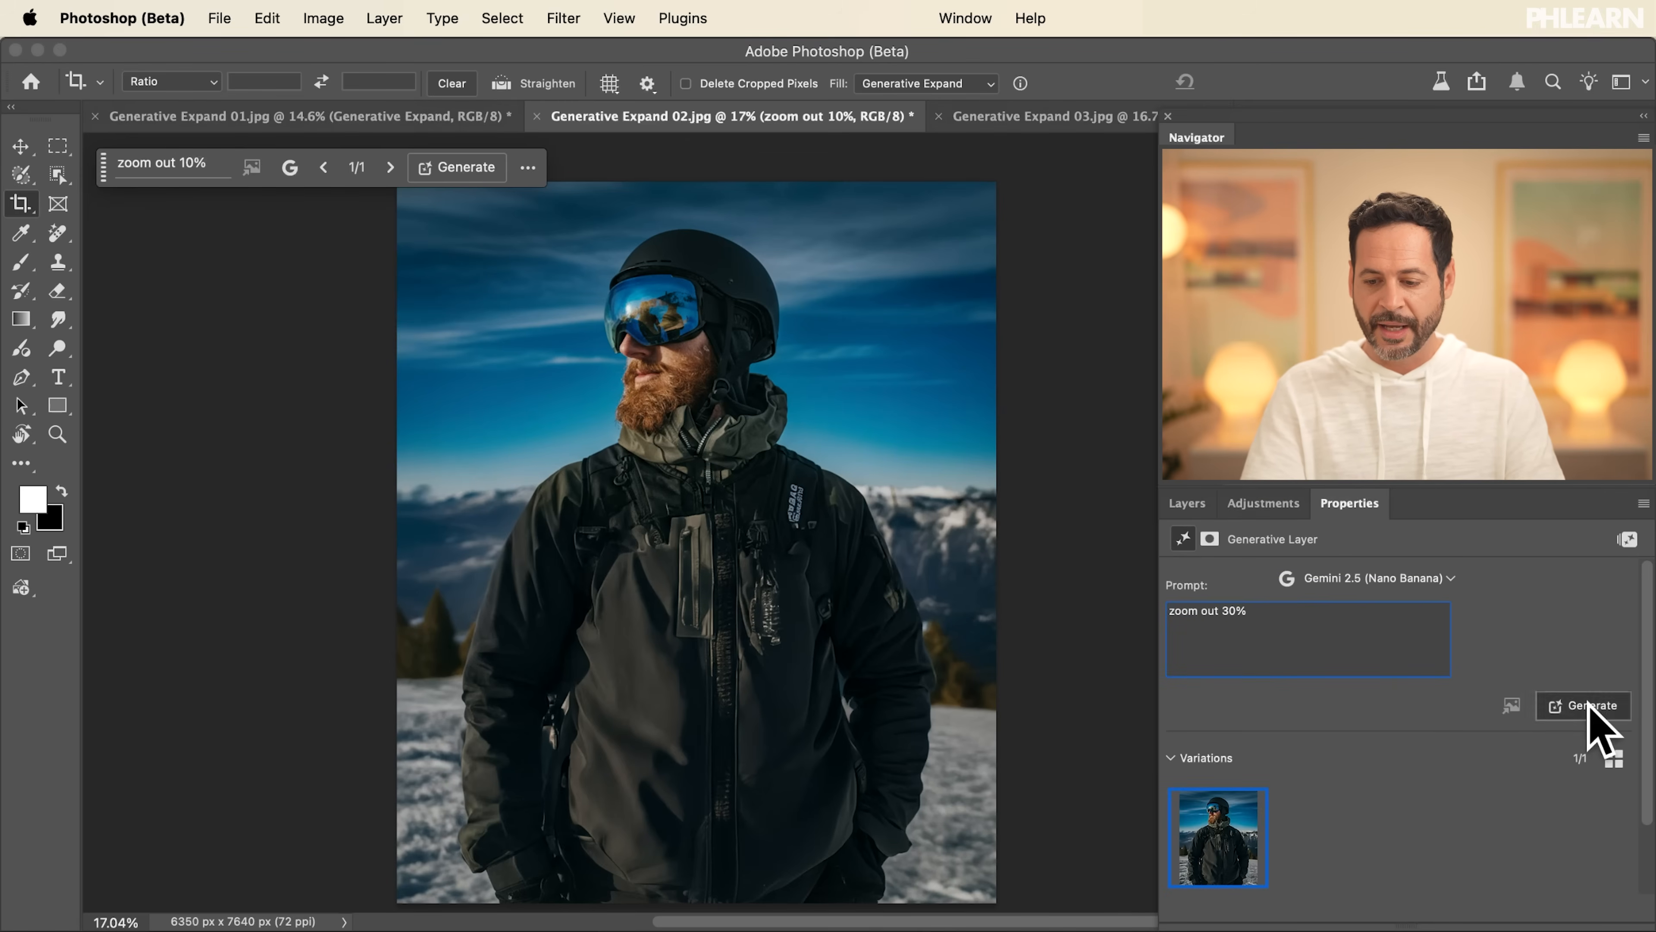
click(1584, 706)
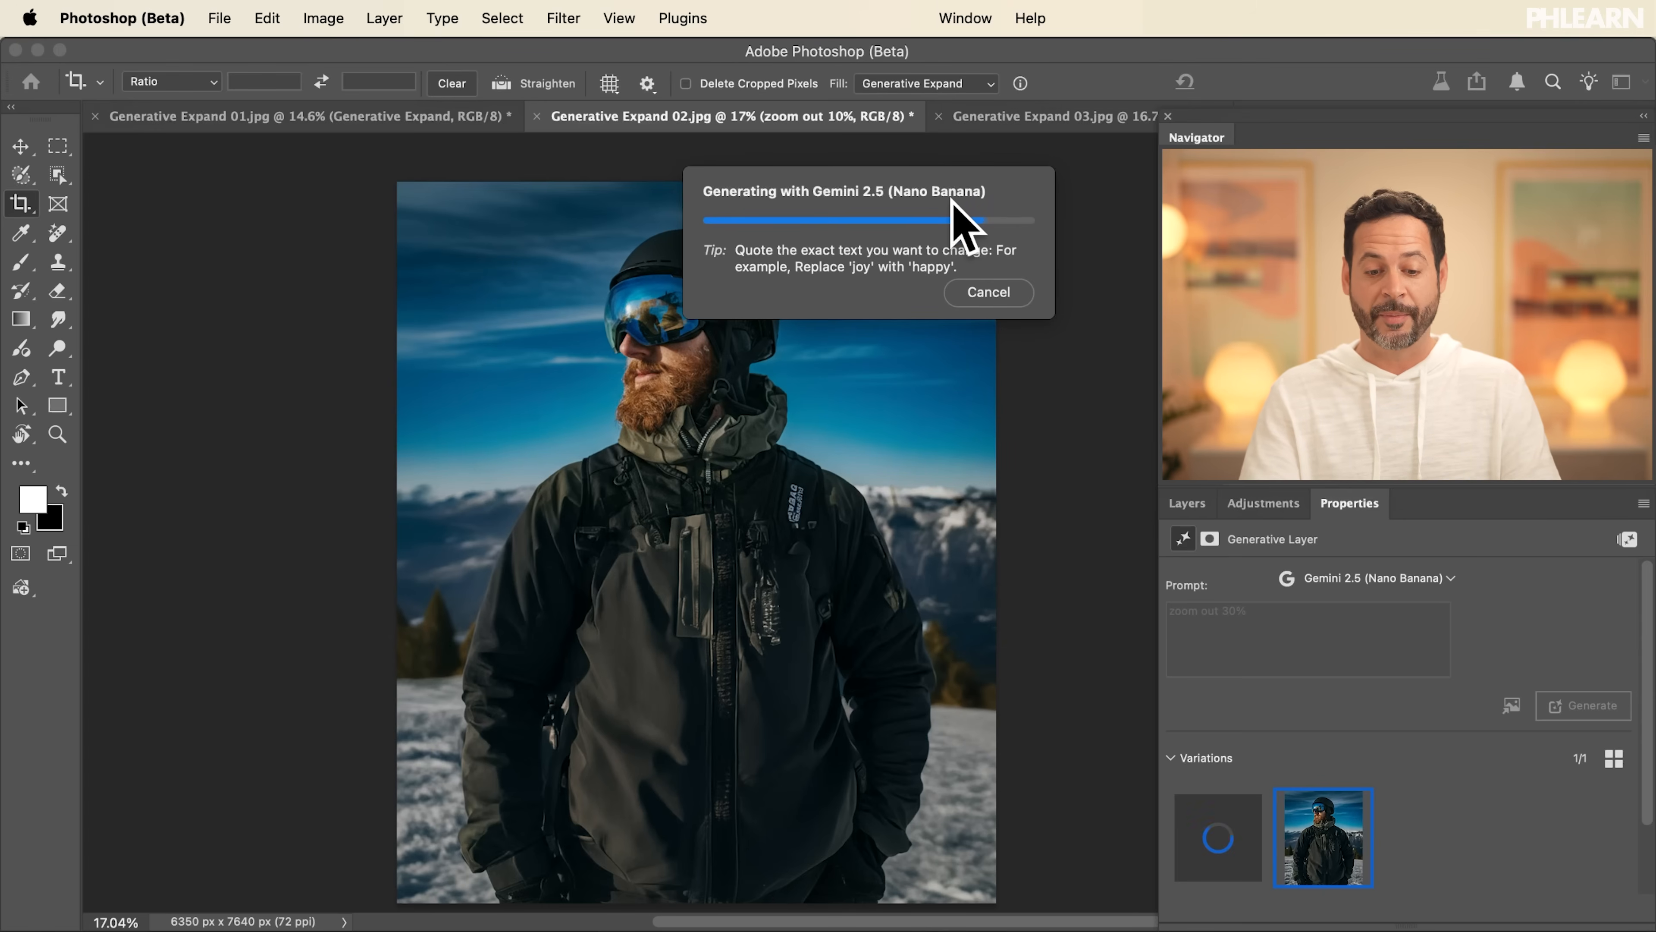
mouse_move(937, 475)
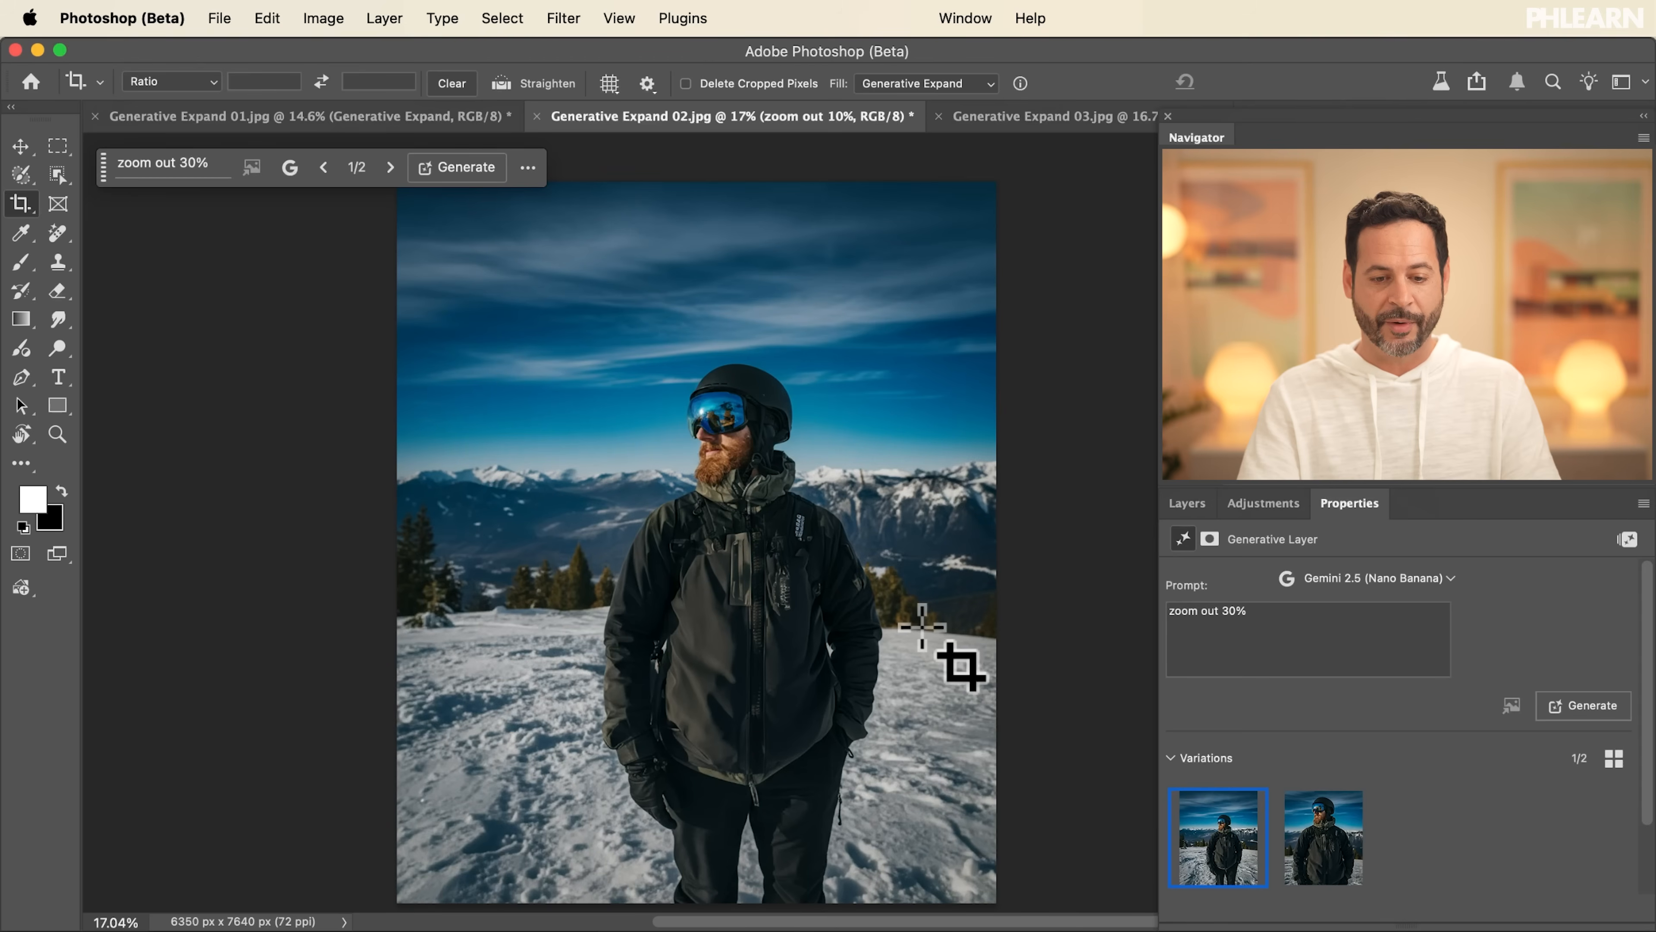
mouse_move(881, 722)
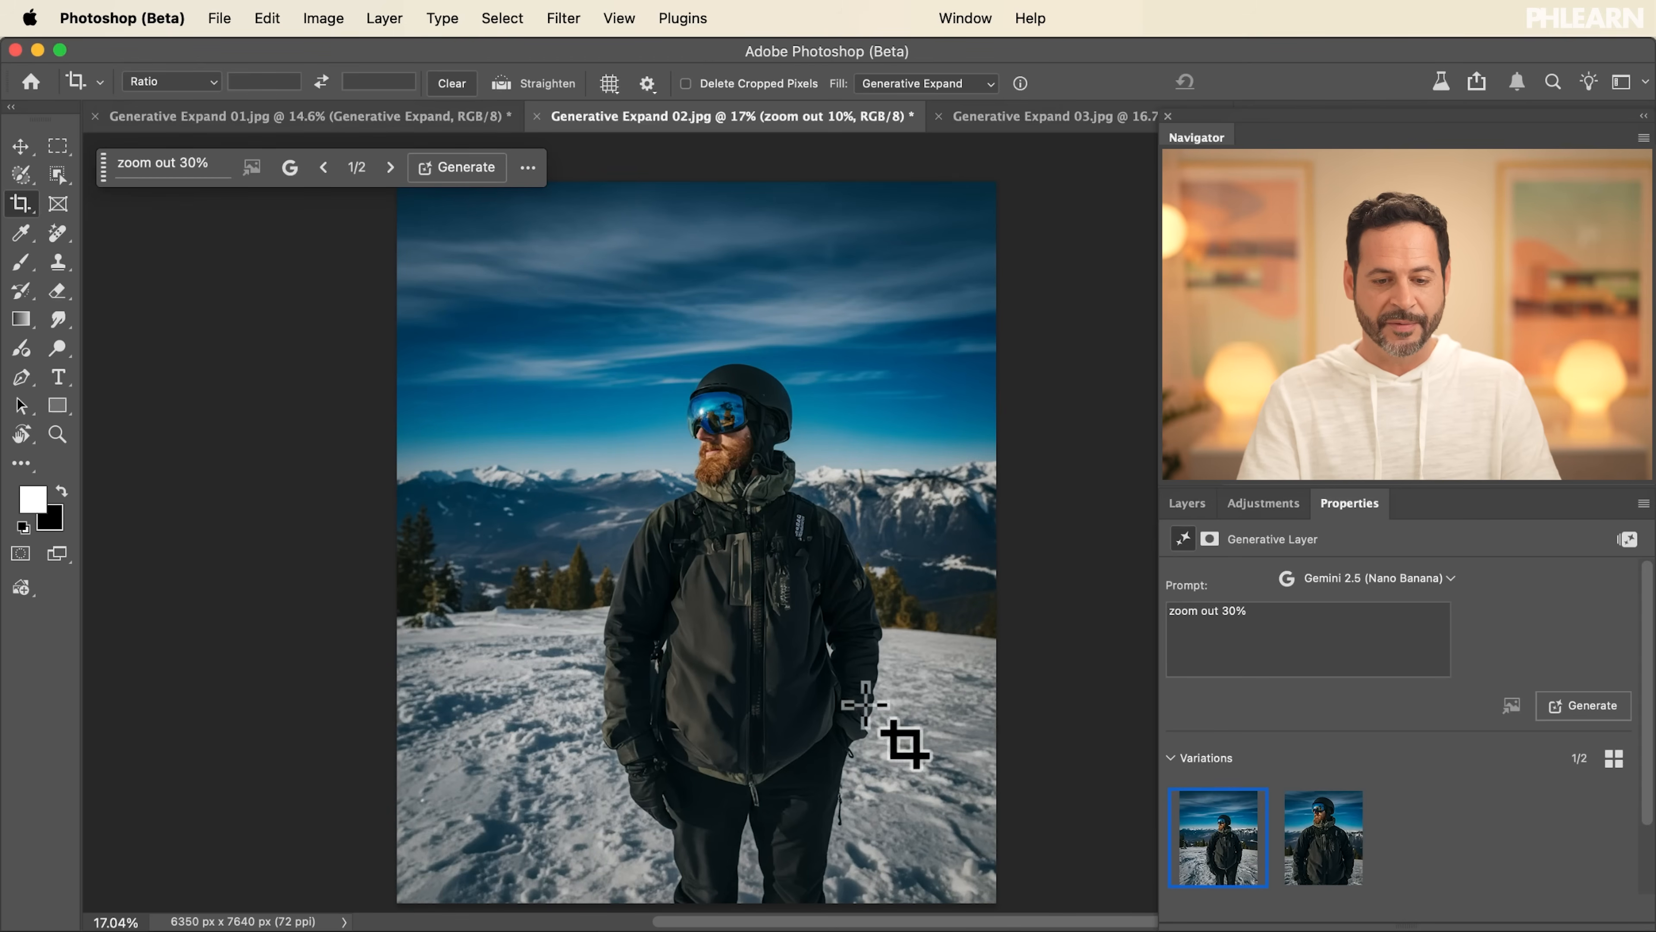
mouse_move(1186, 507)
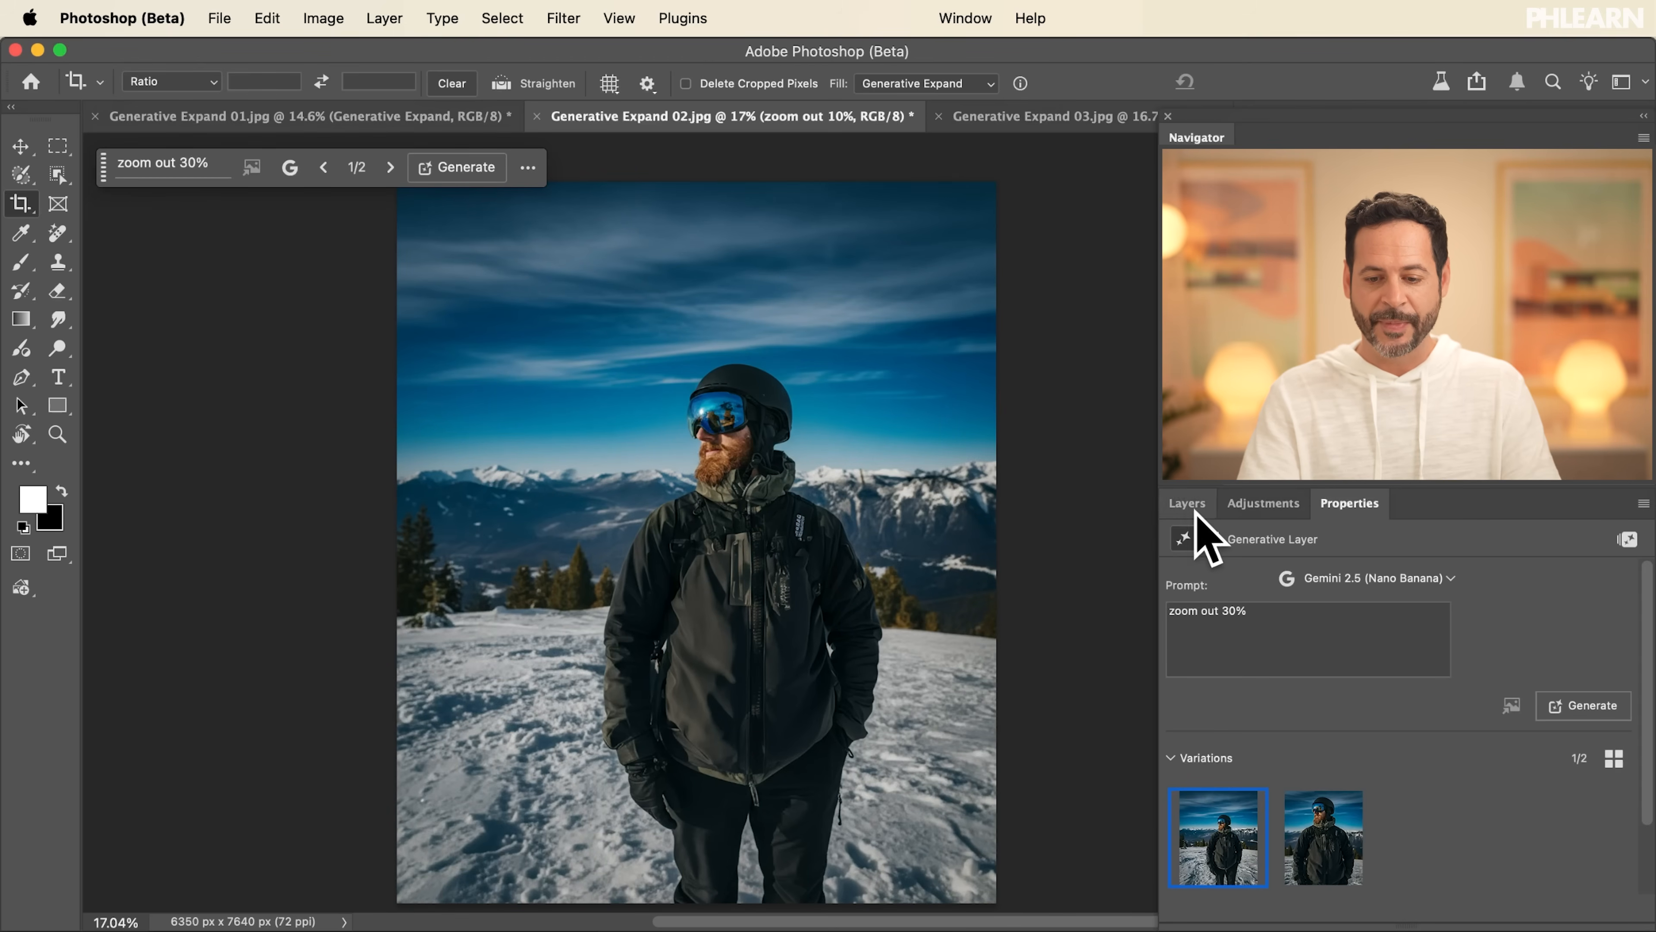
Toggle the expanded and zoomed-out skier layers to compare them, then switch to the surfer beach document
click(1185, 503)
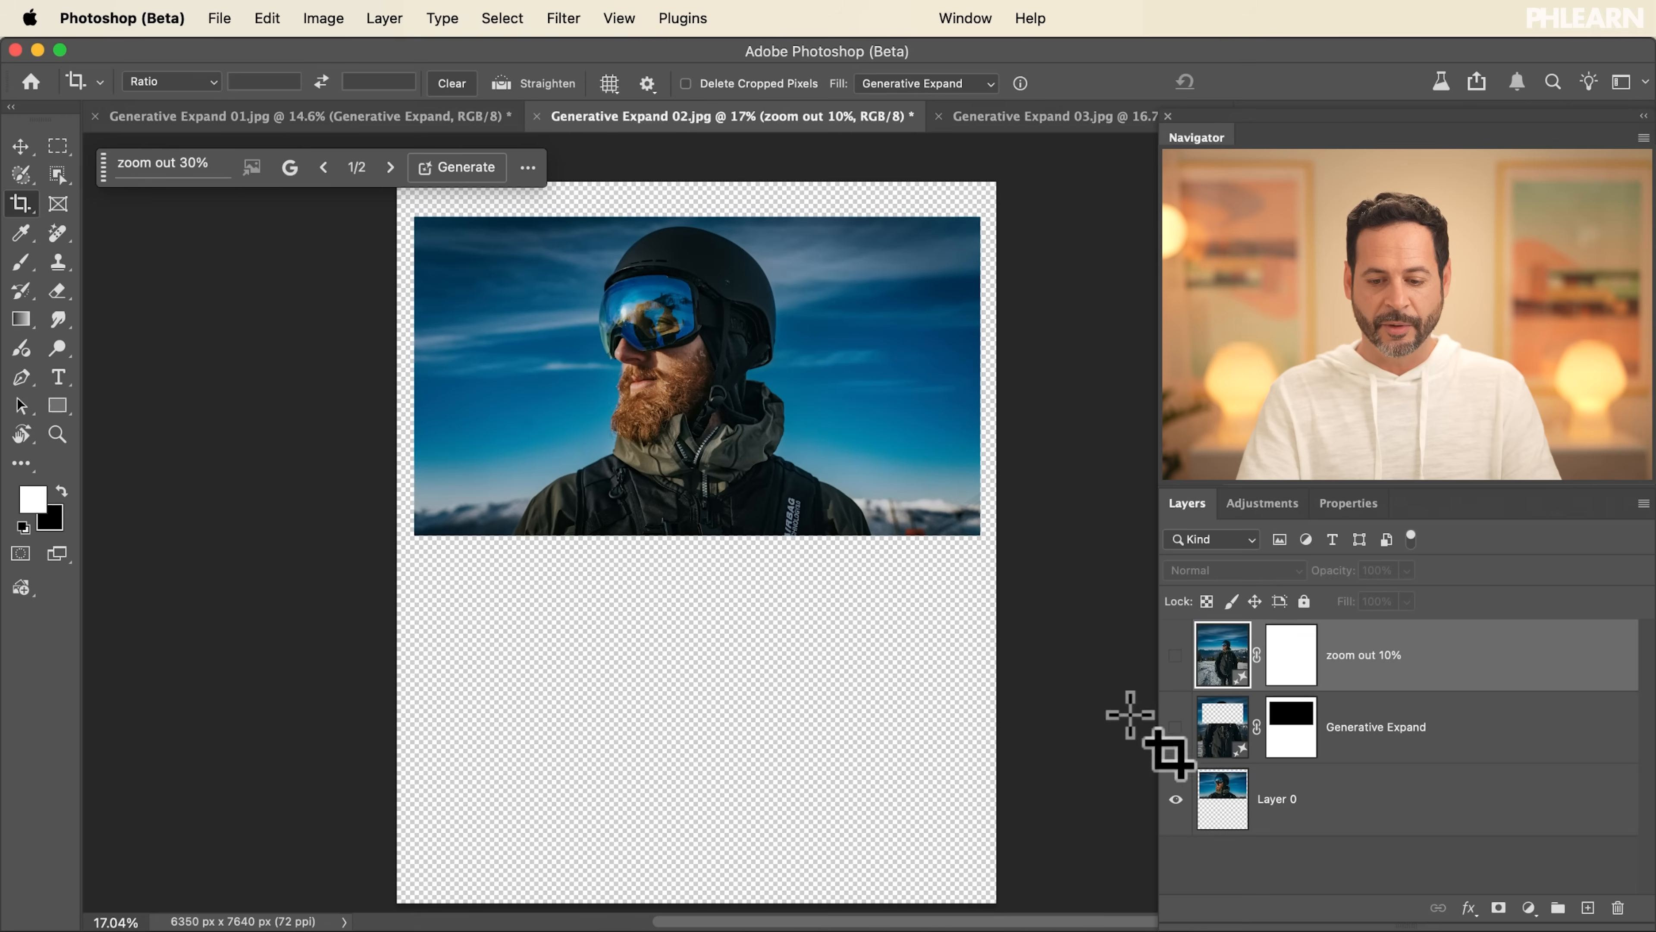
click(1175, 726)
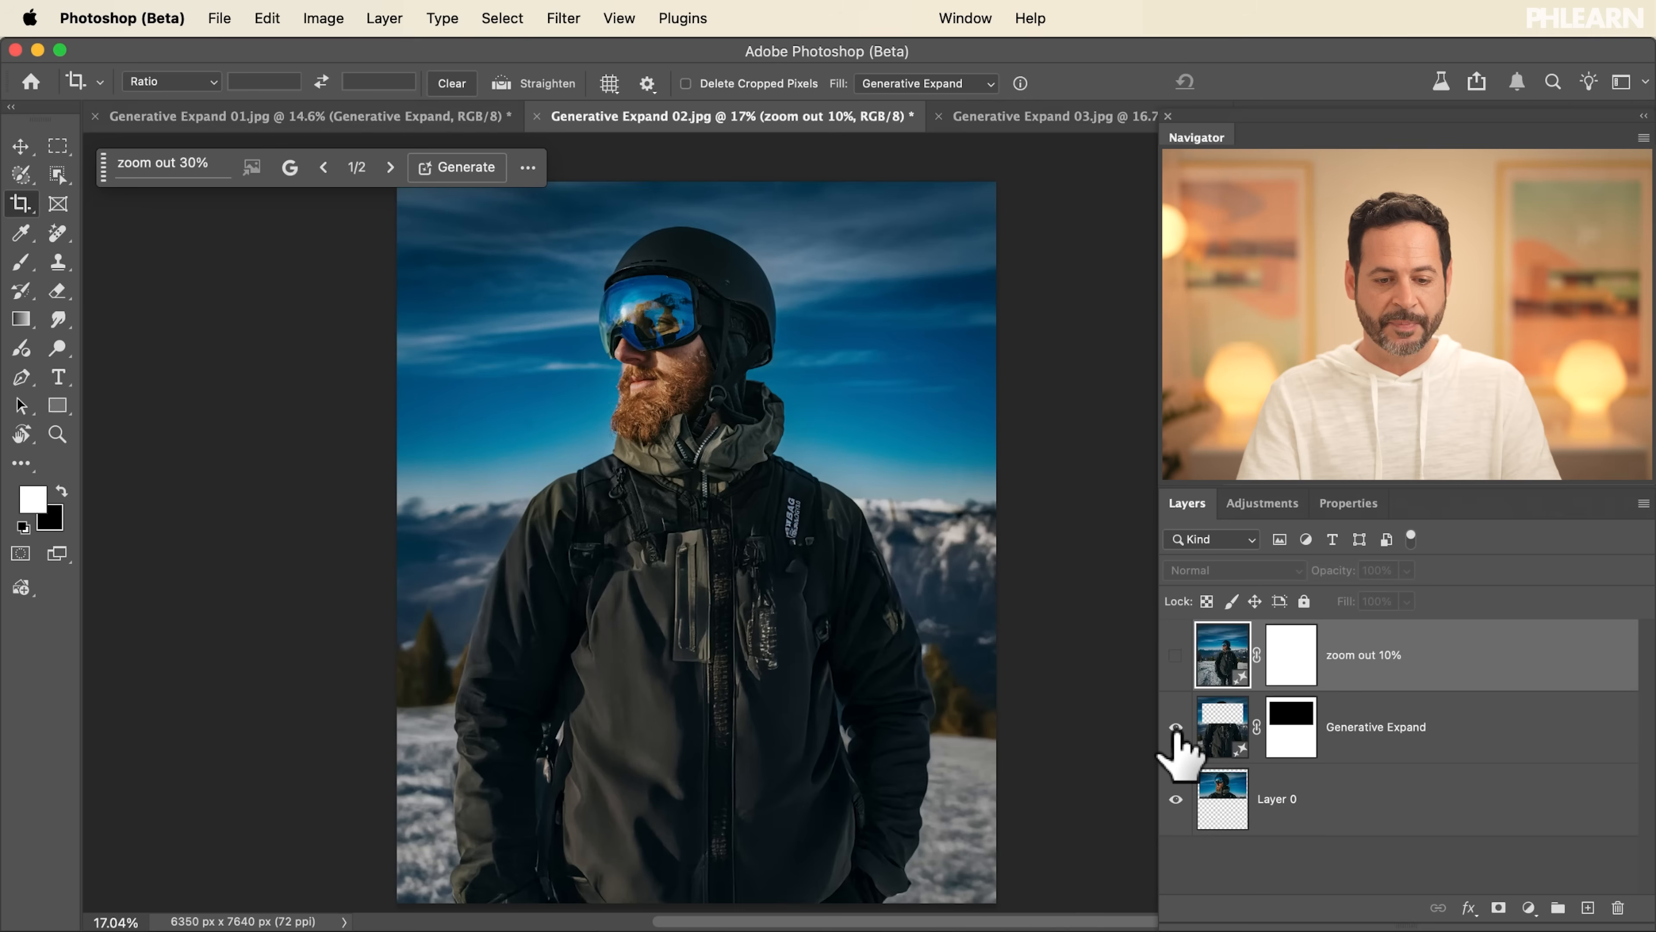
click(1176, 655)
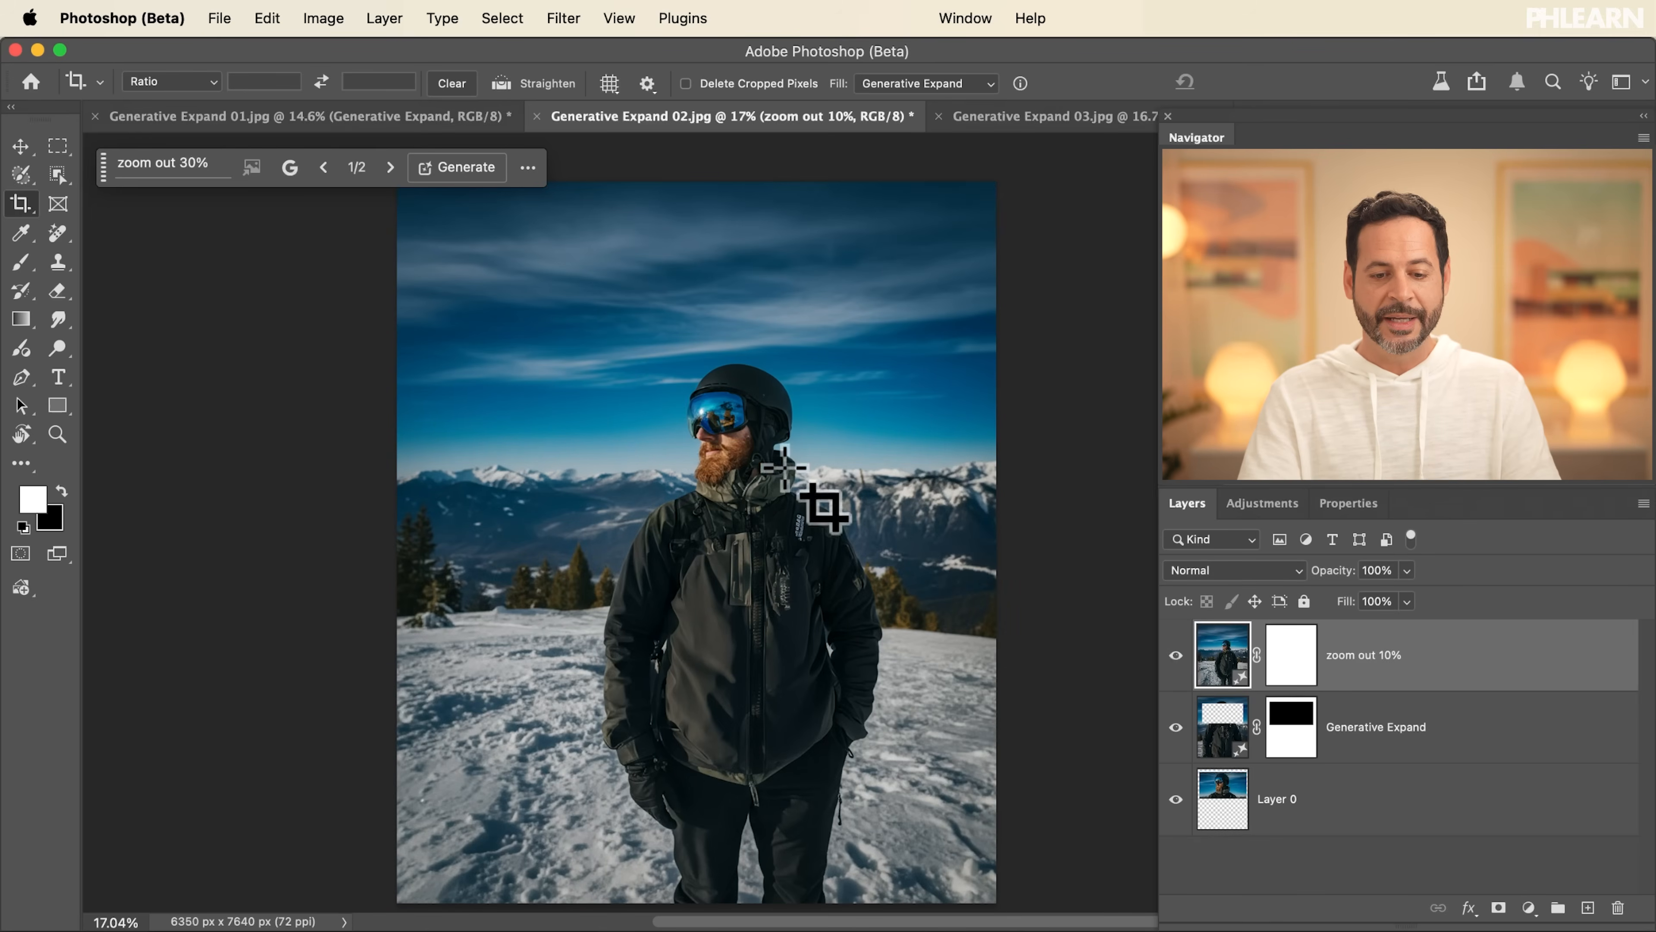
click(1049, 116)
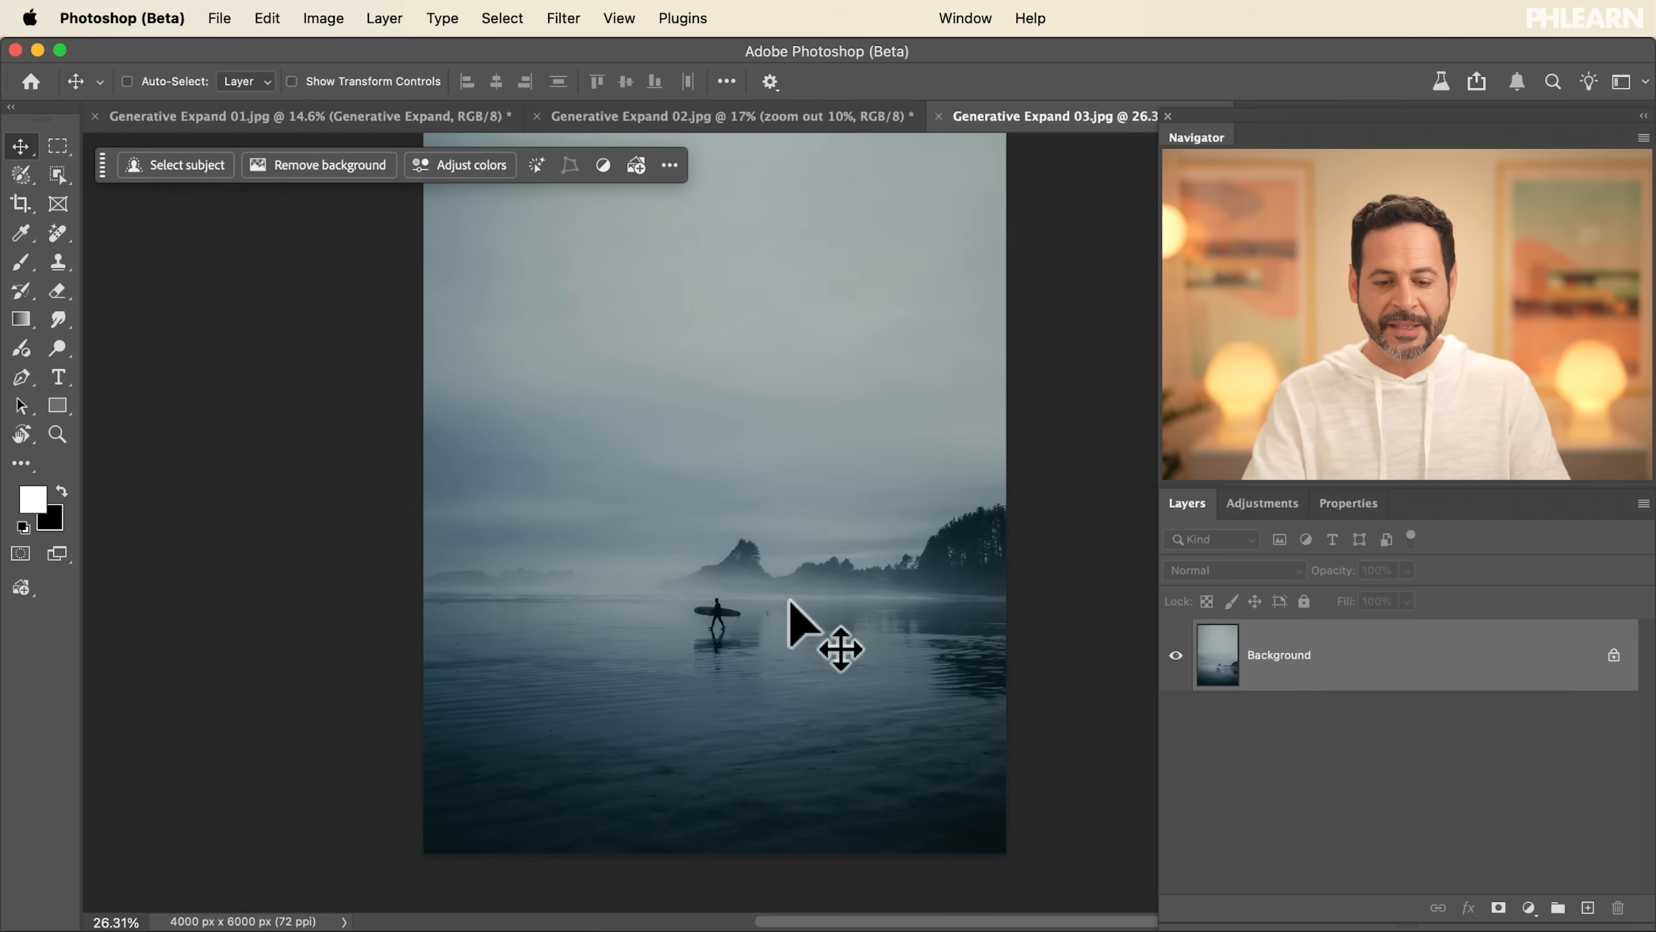
Select the entire surfer beach photo with Select > All
key(cmd+a)
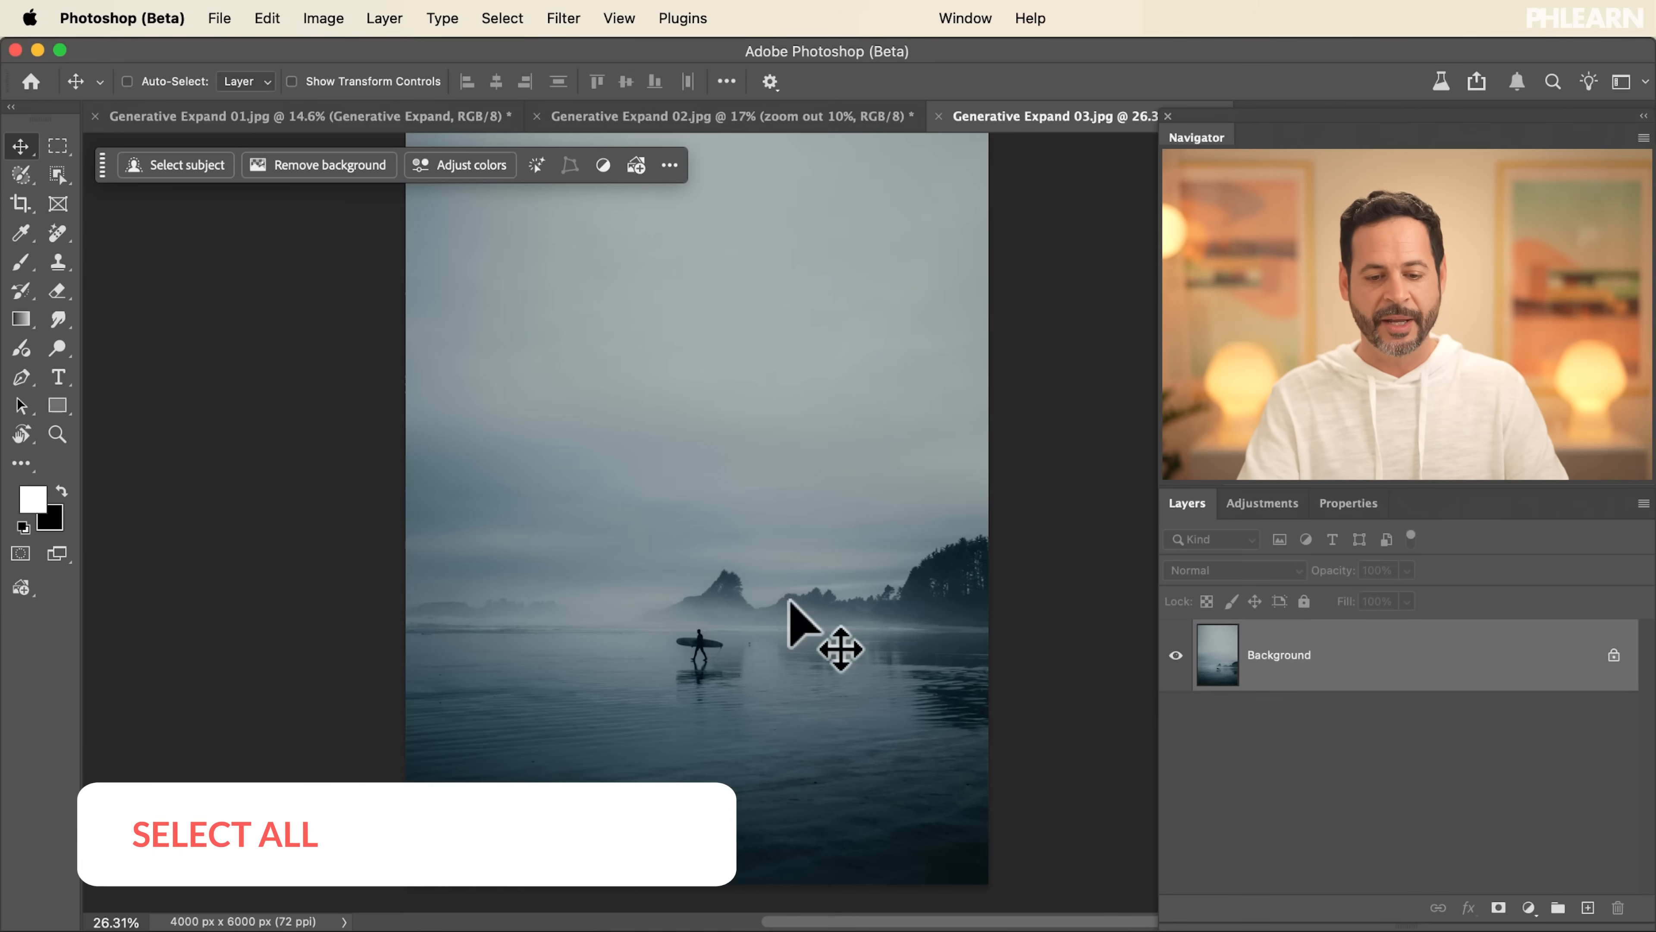
key(cmd+a)
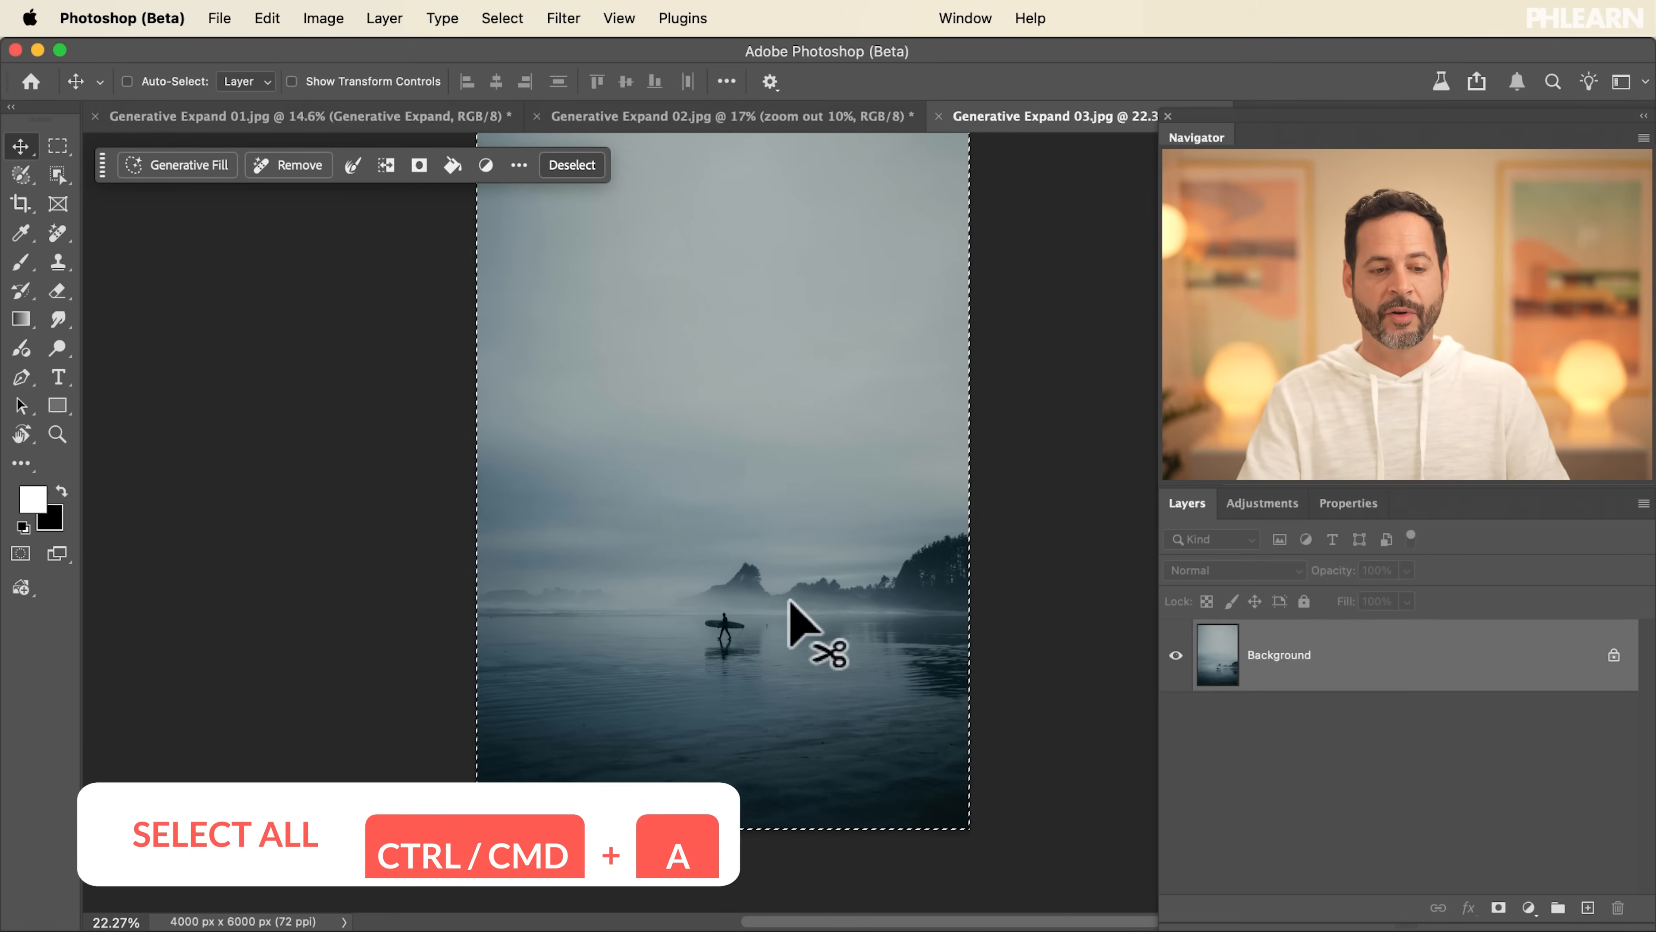
click(502, 18)
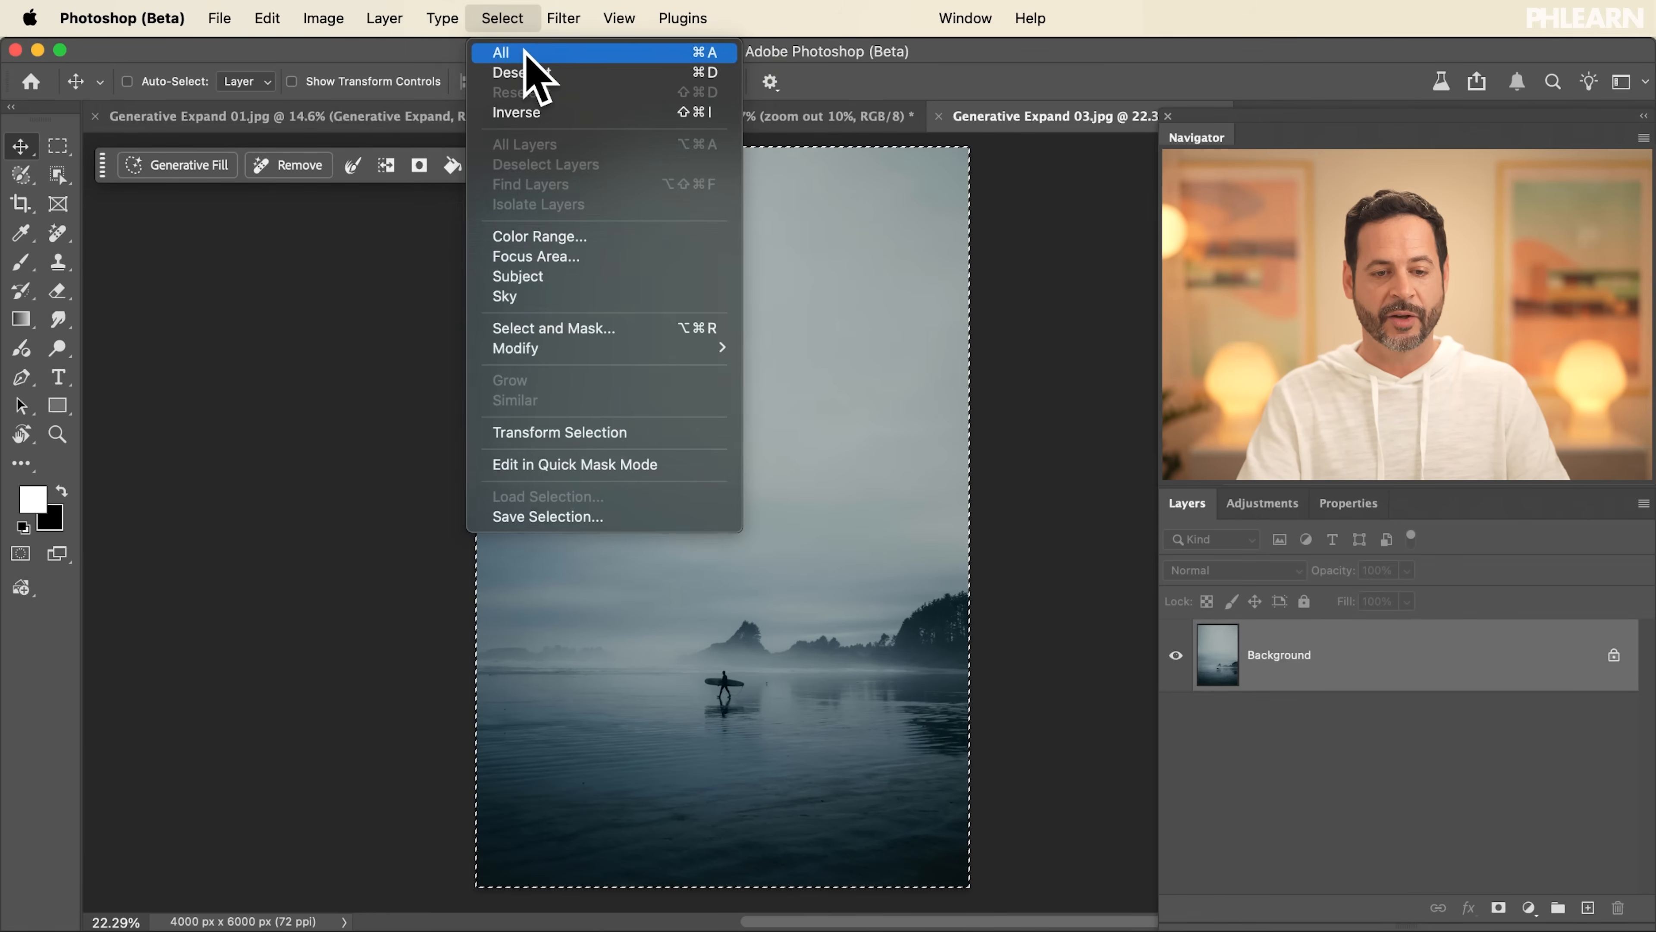
click(501, 51)
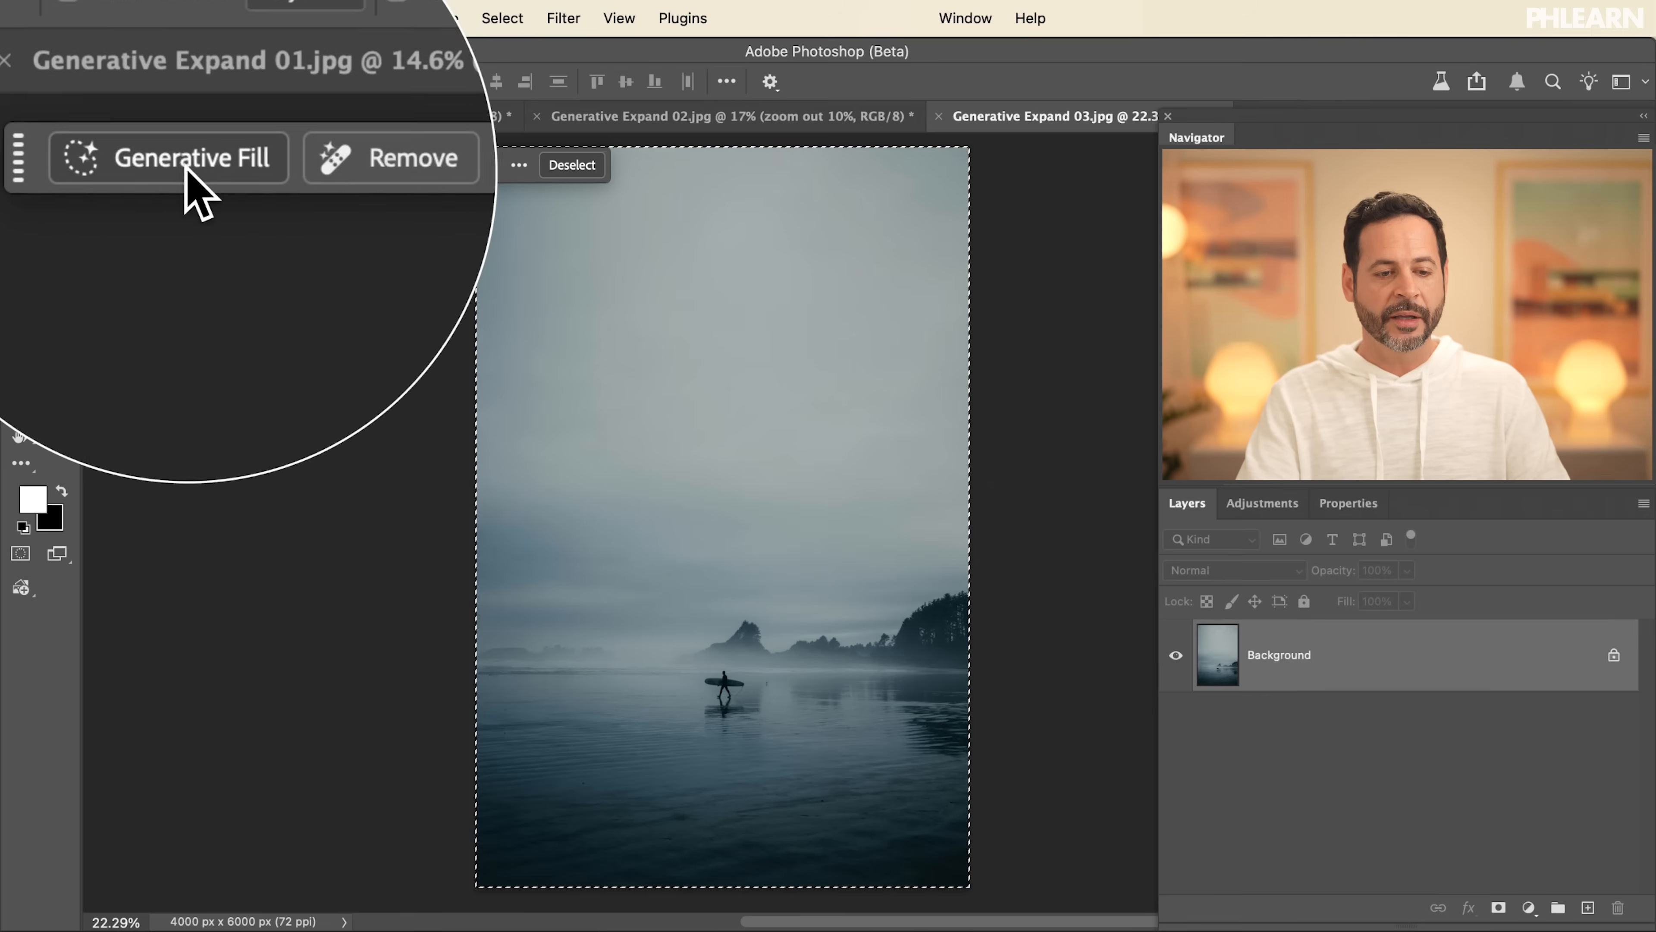
Start a Generative Fill on the selection with Gemini 2.5 (Nano Banana) as the model
click(168, 157)
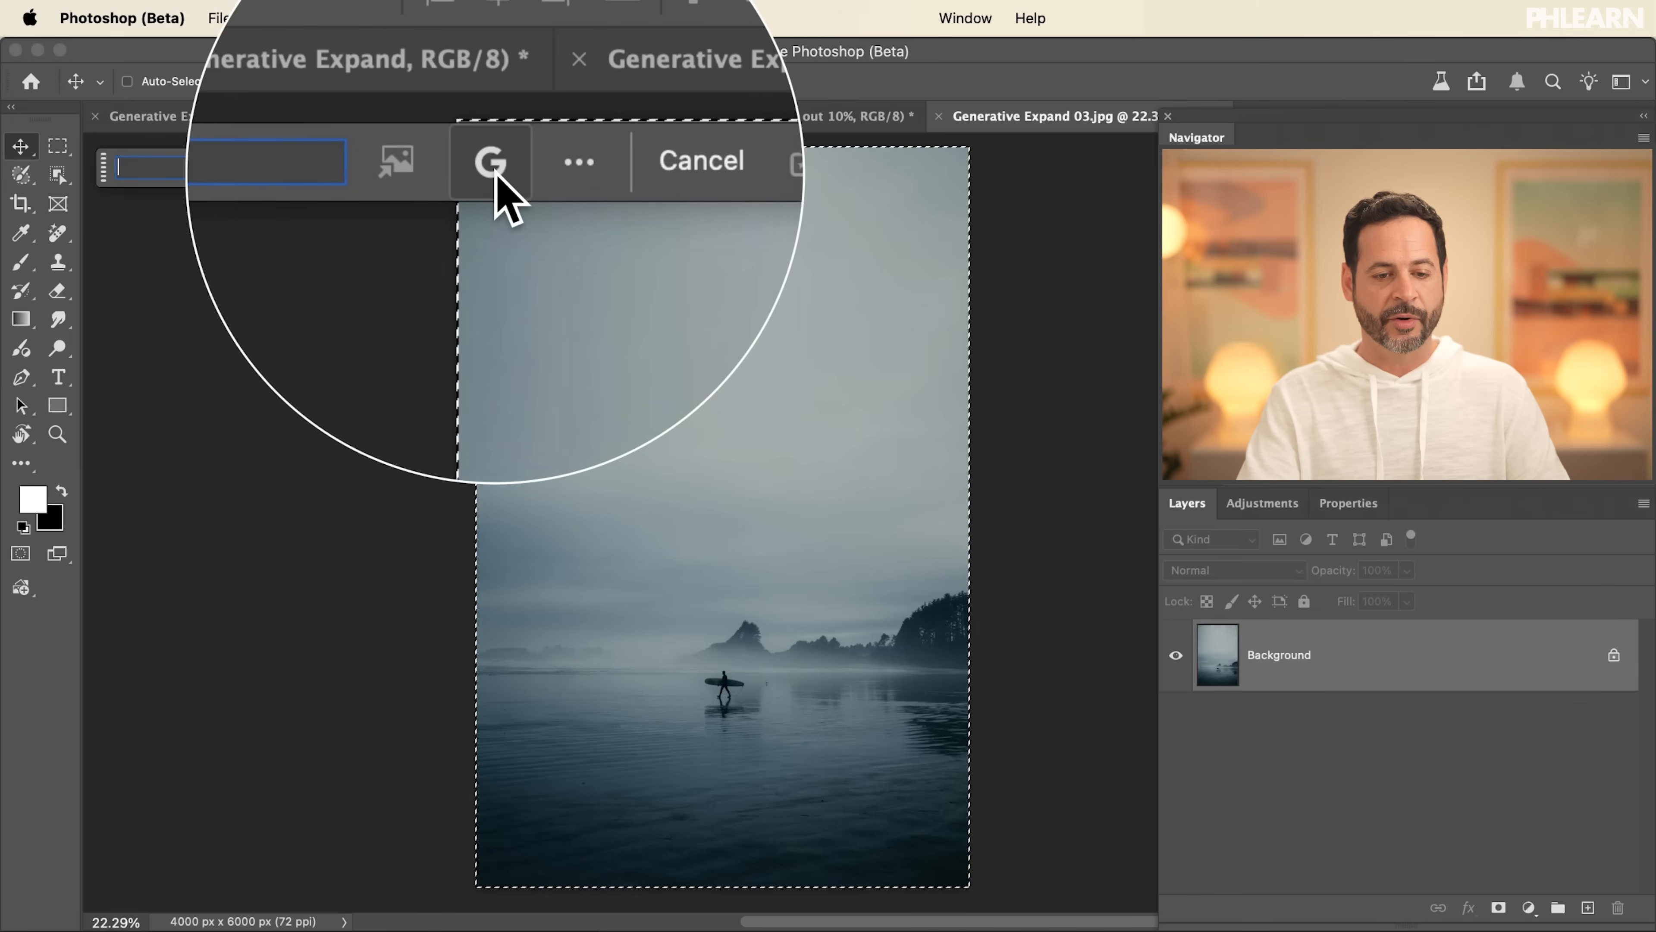
click(489, 162)
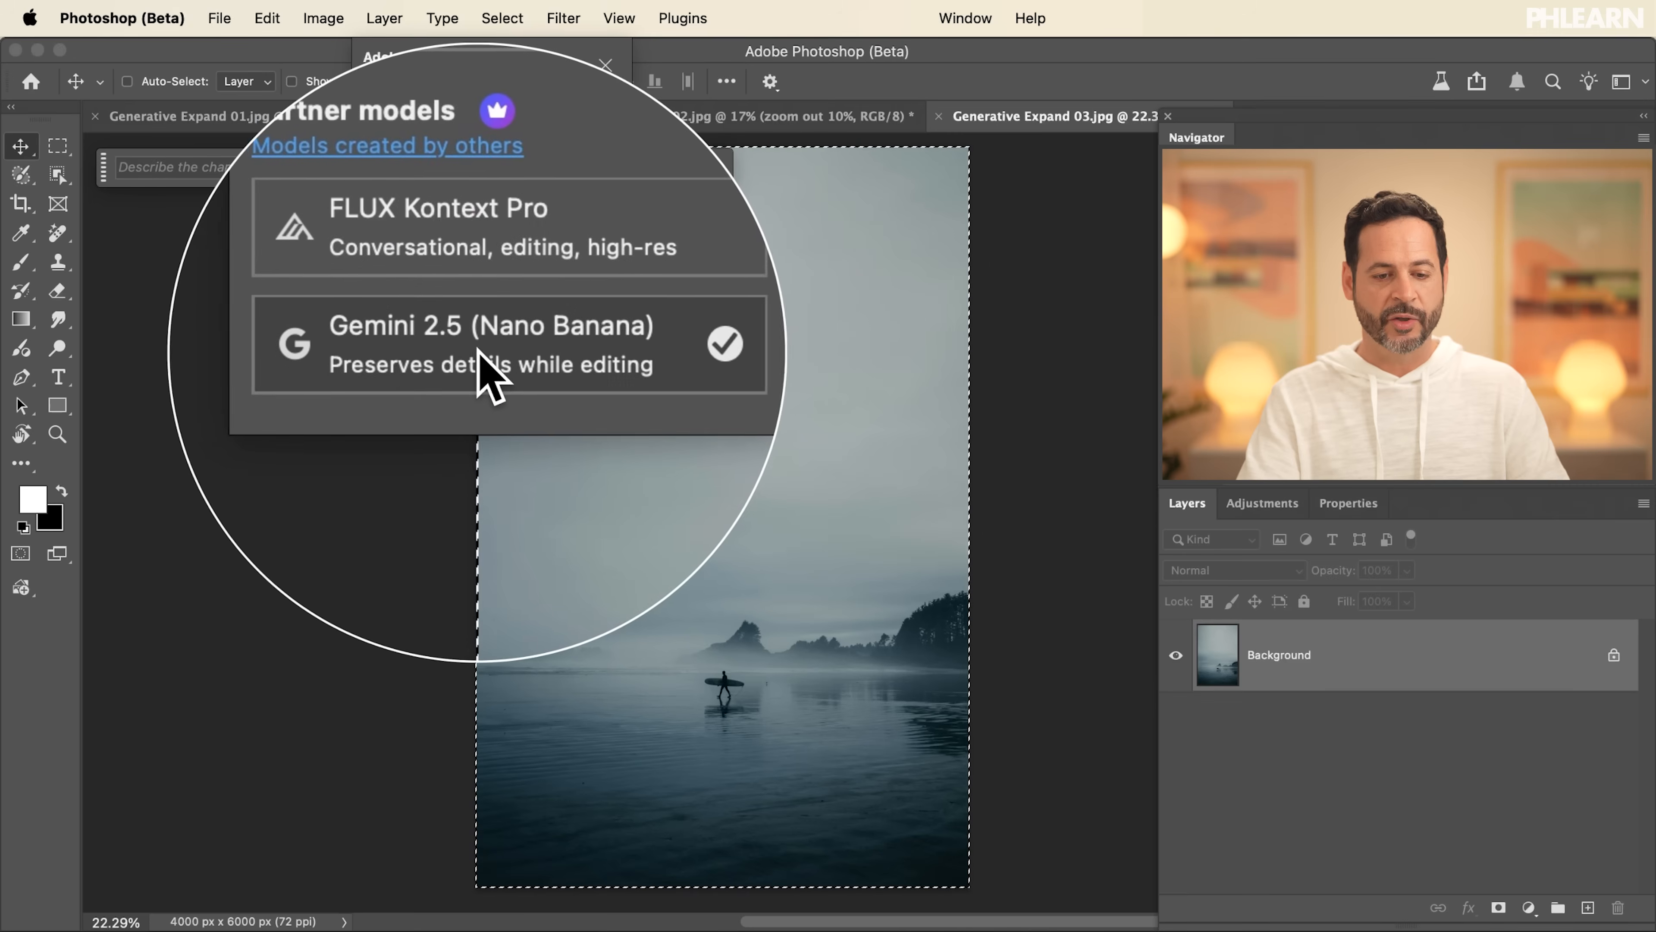
click(489, 344)
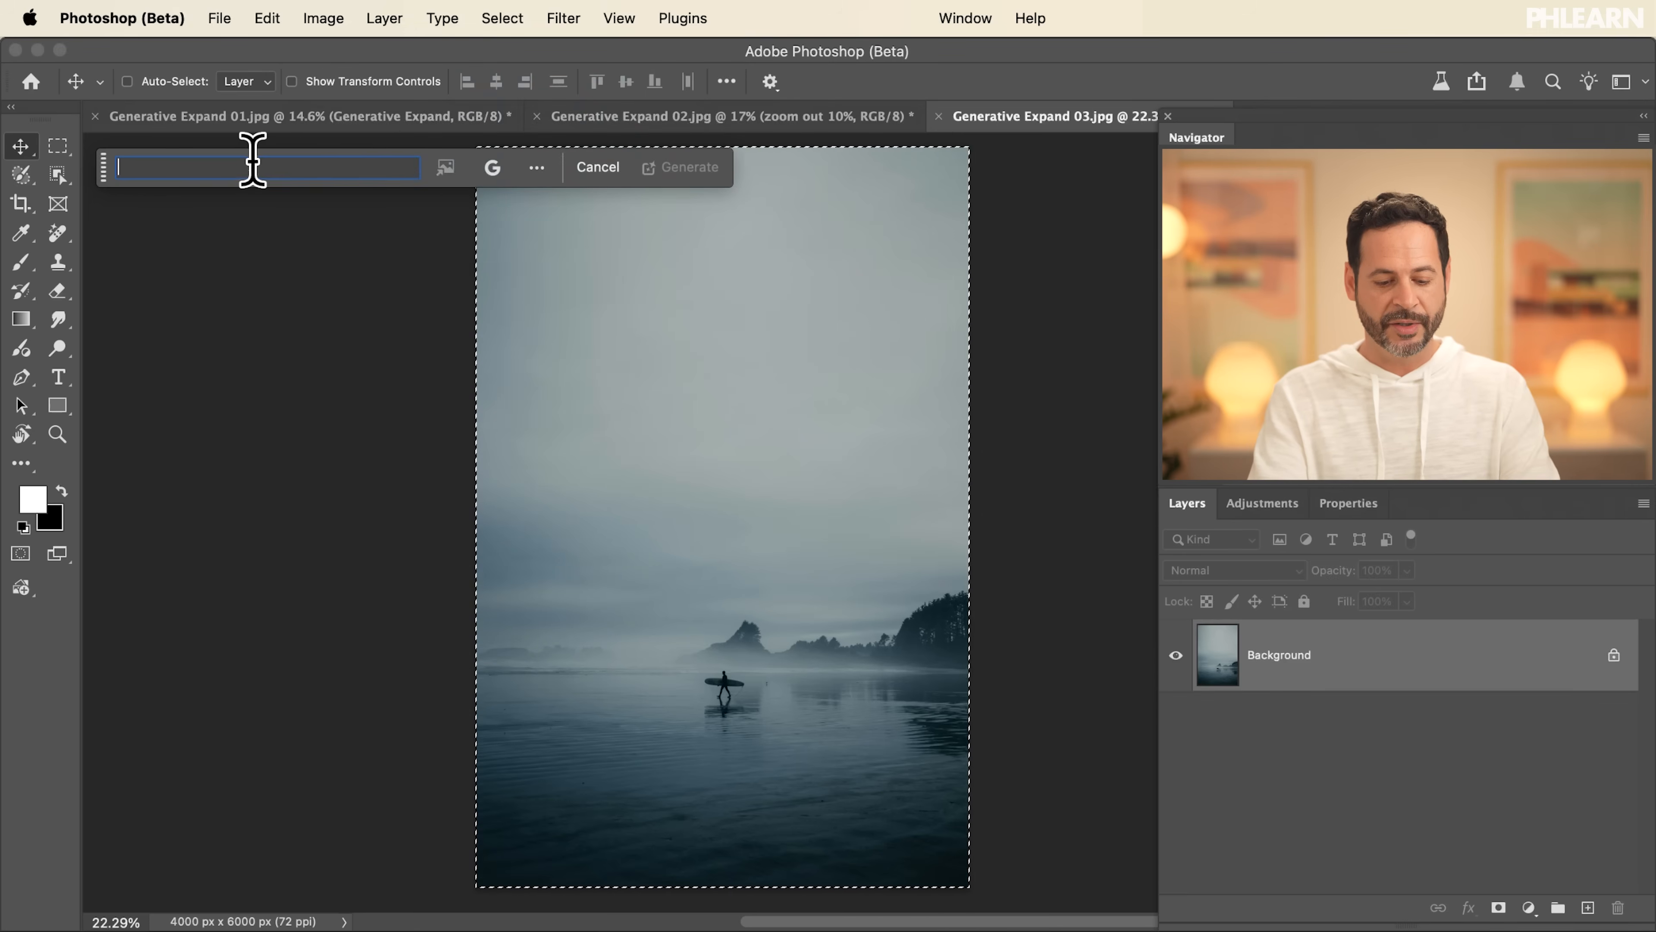
Generate a new version of the surfer scene with the prompt 'change the camera angle to be top-down'
text(change the camera angle to)
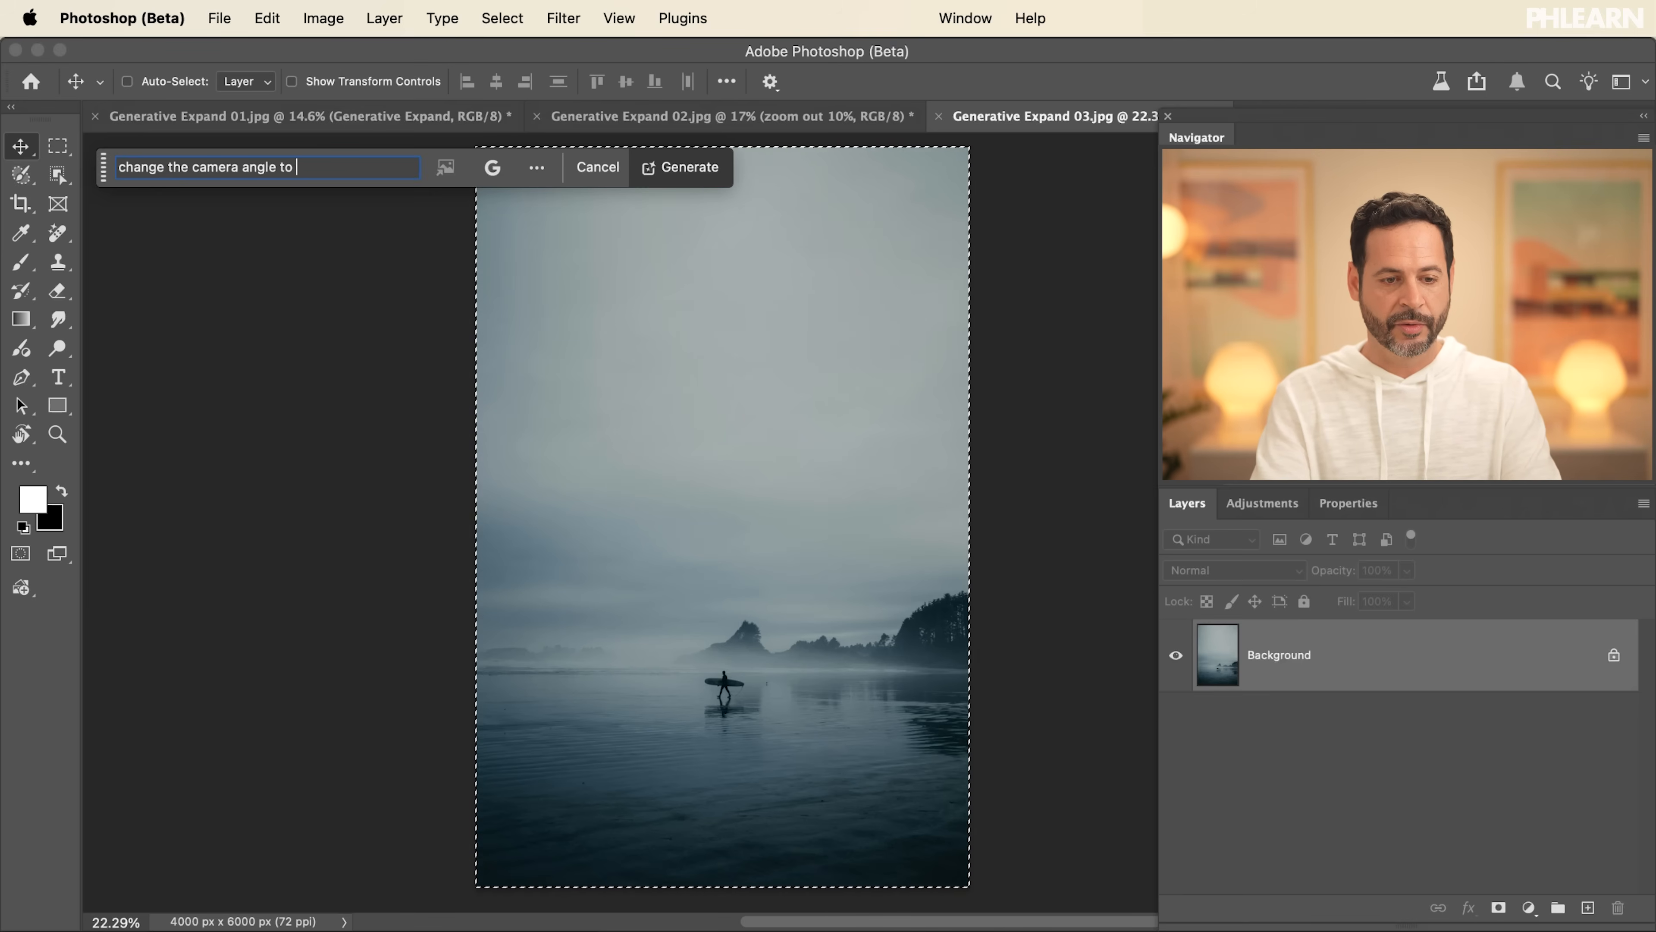
text(be top-down)
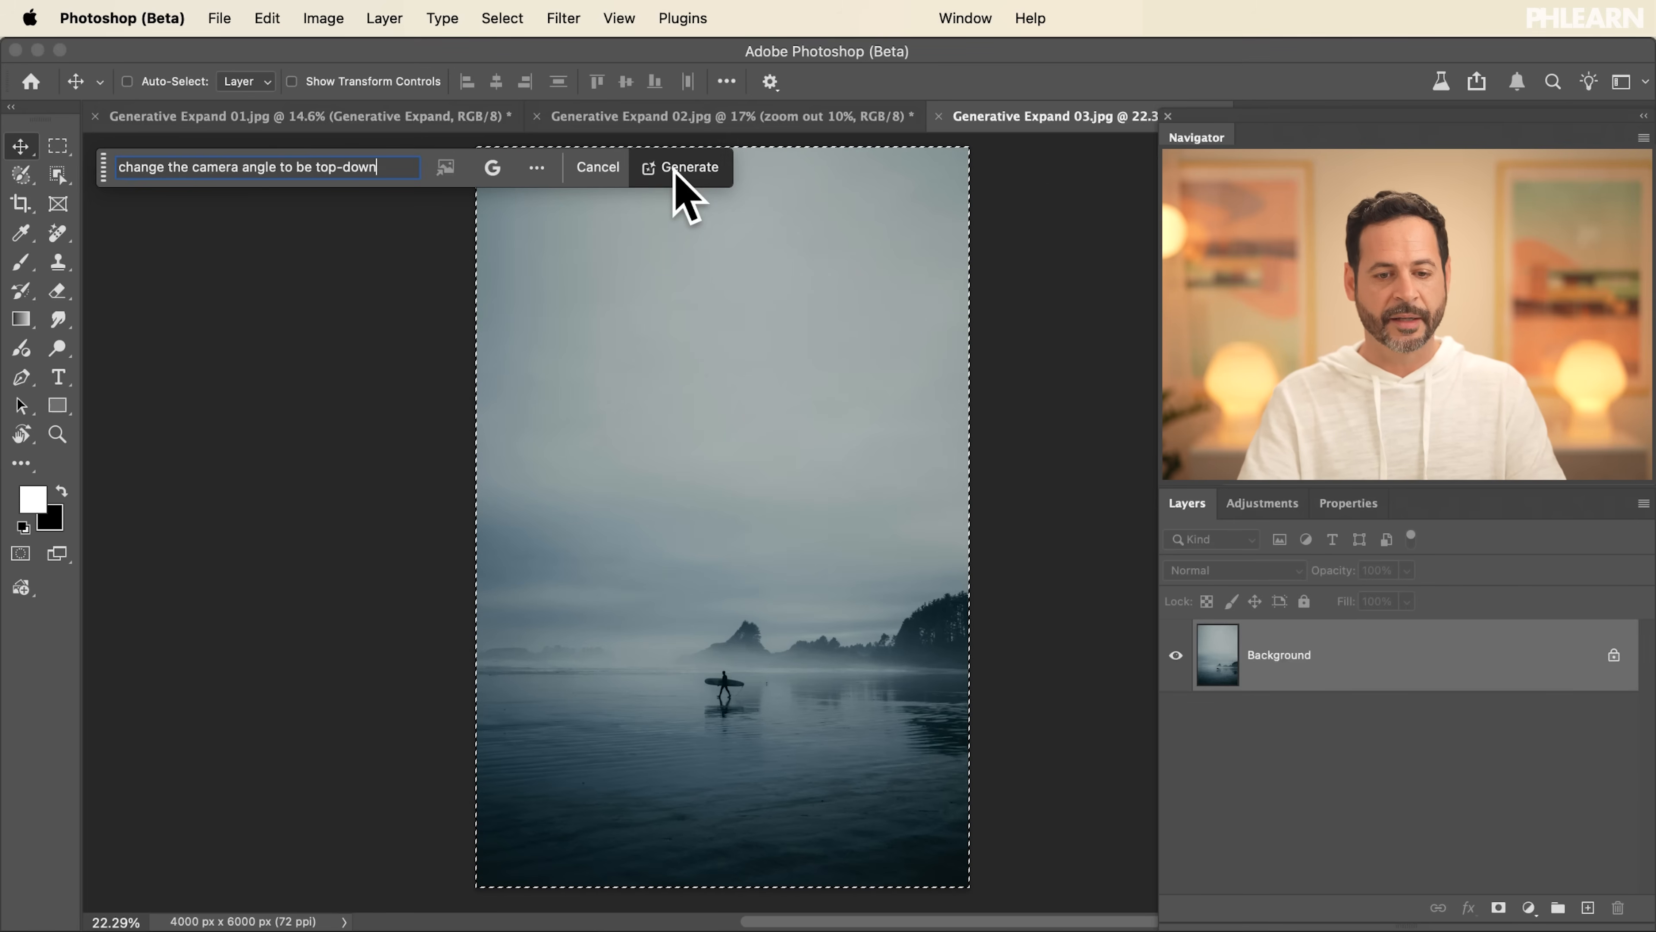
click(691, 166)
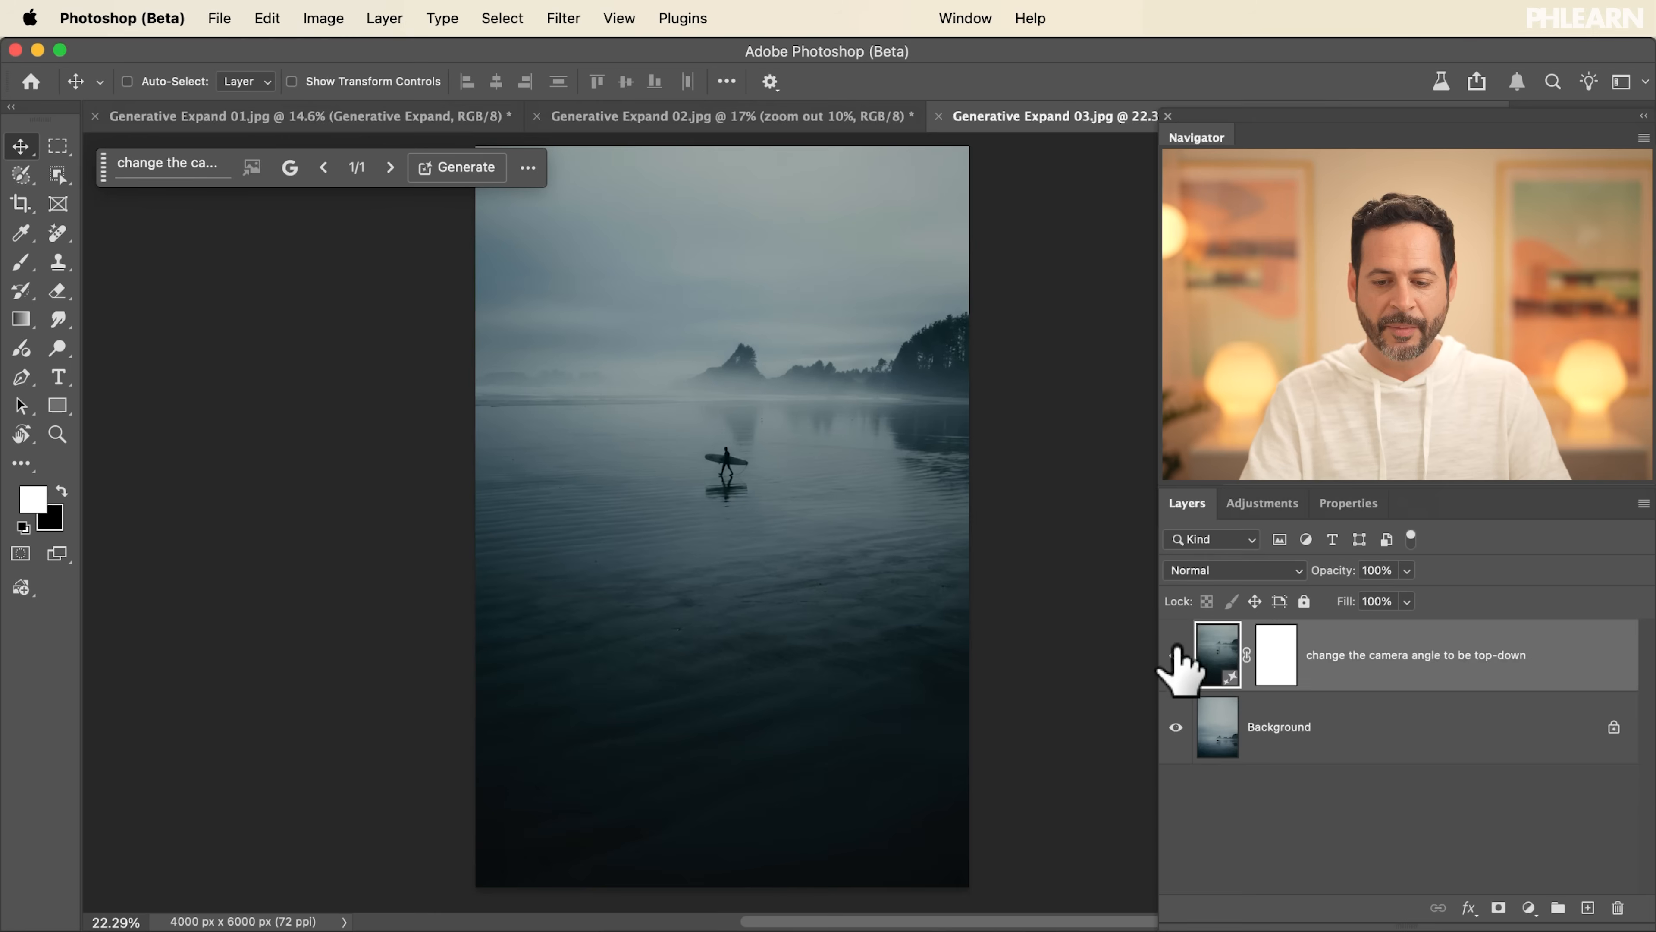
Toggle the generated layer's visibility to compare the top-down result against the original Background
click(1175, 654)
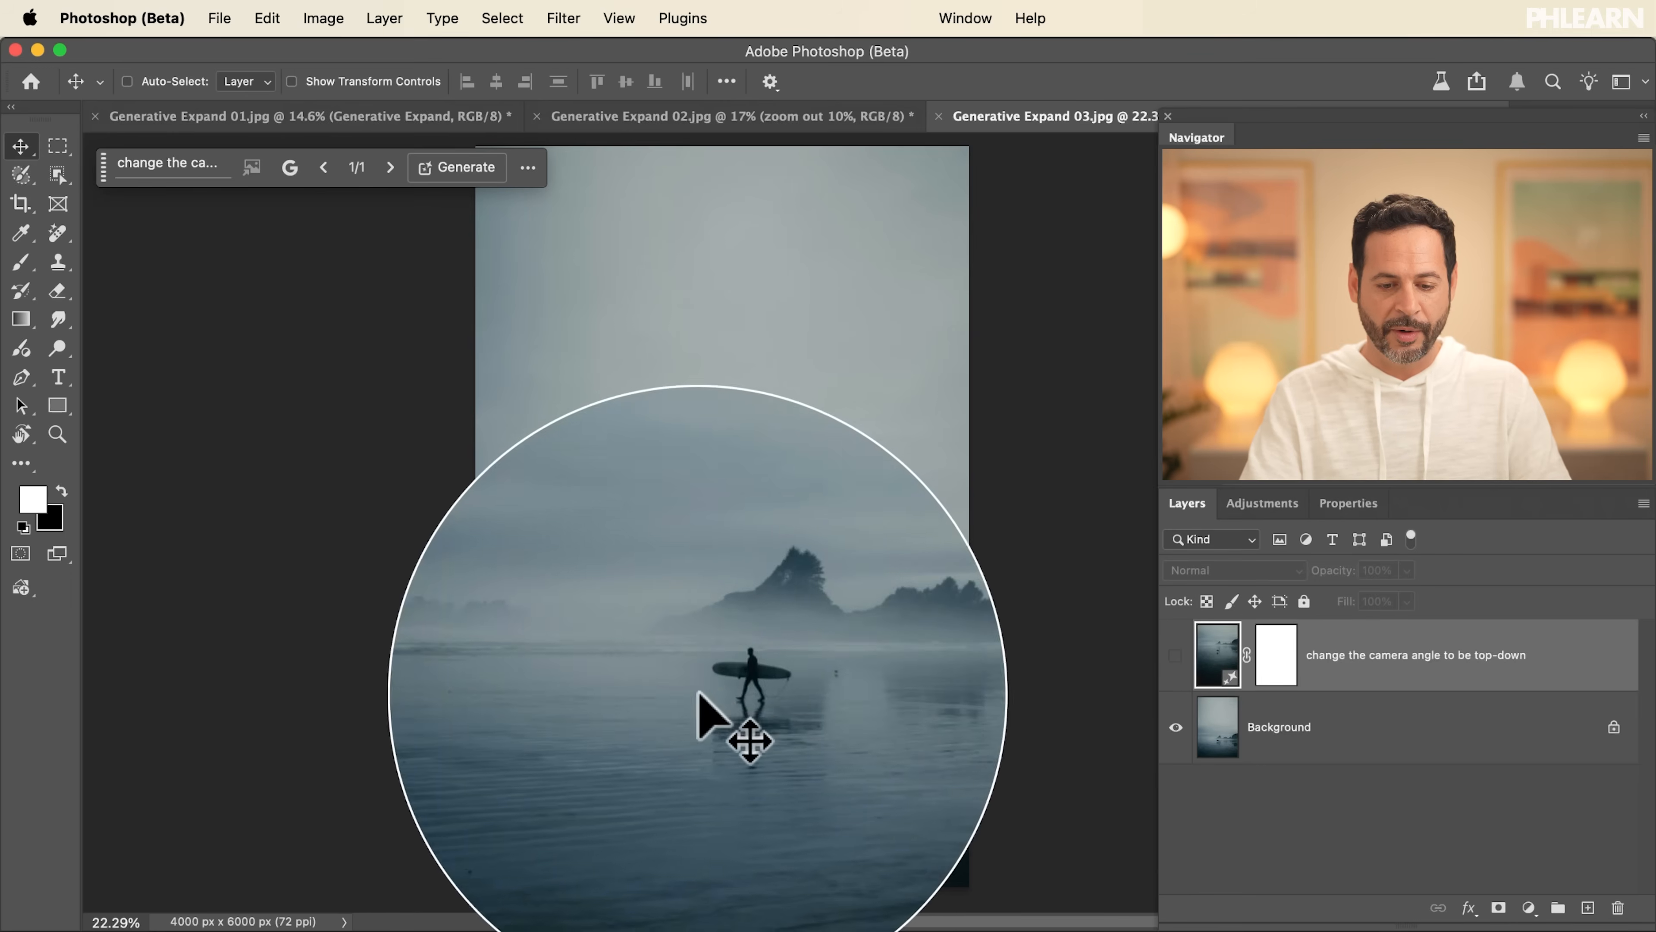
click(1176, 654)
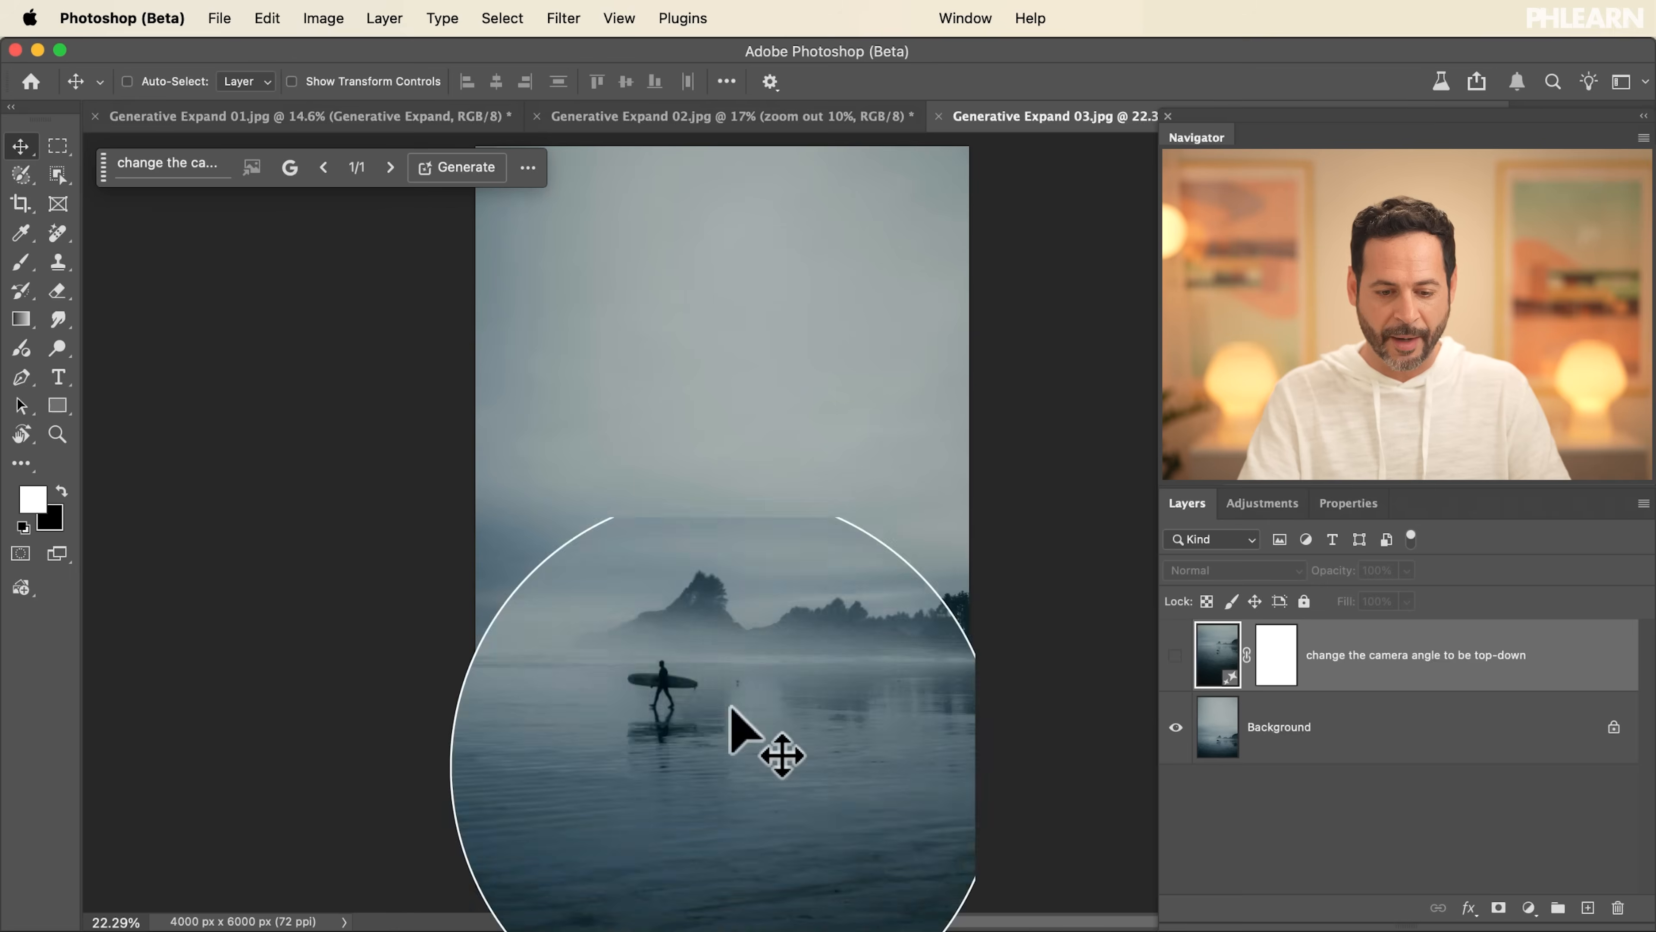
click(1175, 654)
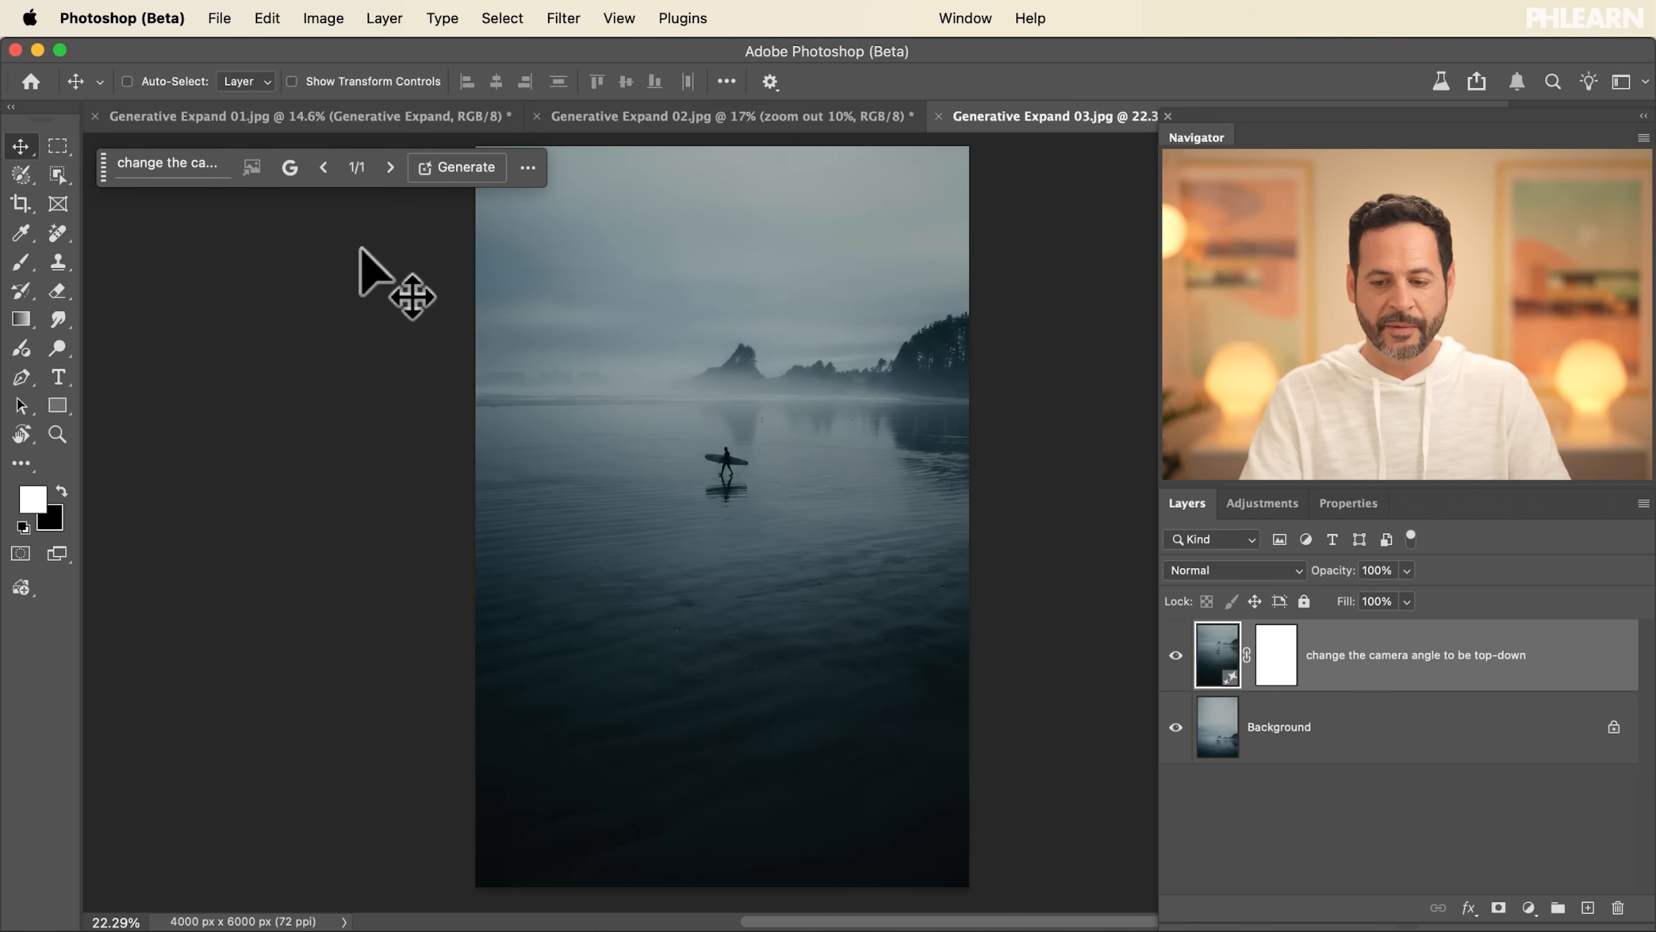
click(1350, 503)
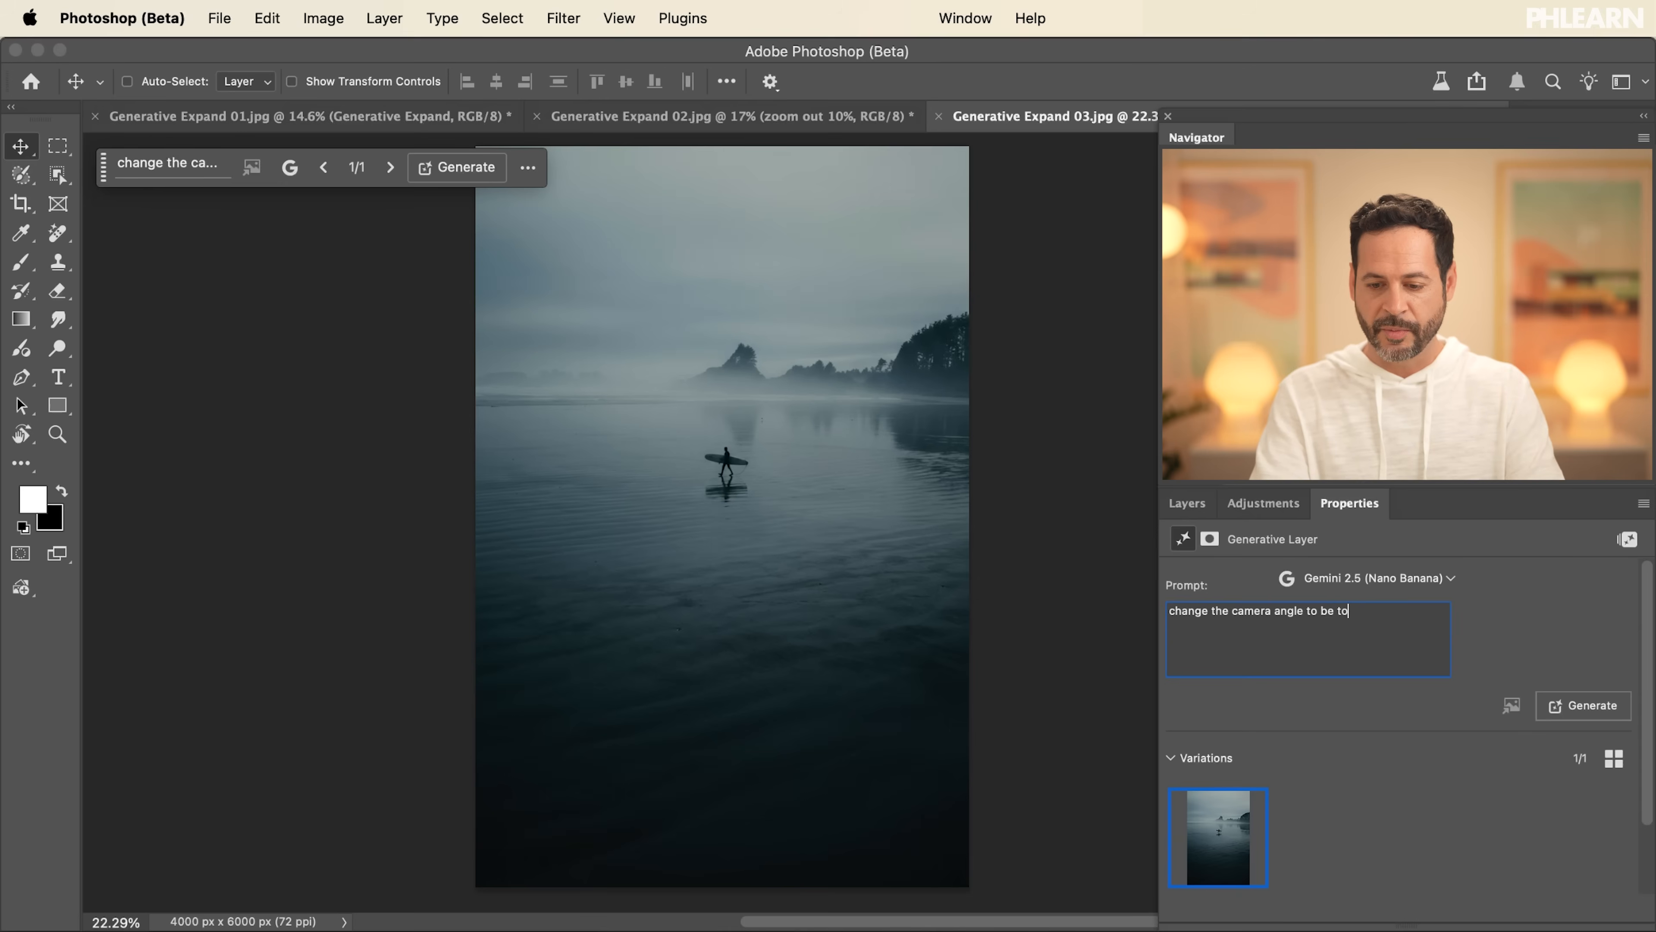
Edit the prompt to 'change the camera angle to be birds eye view' and generate a second variation
text(birds eye view)
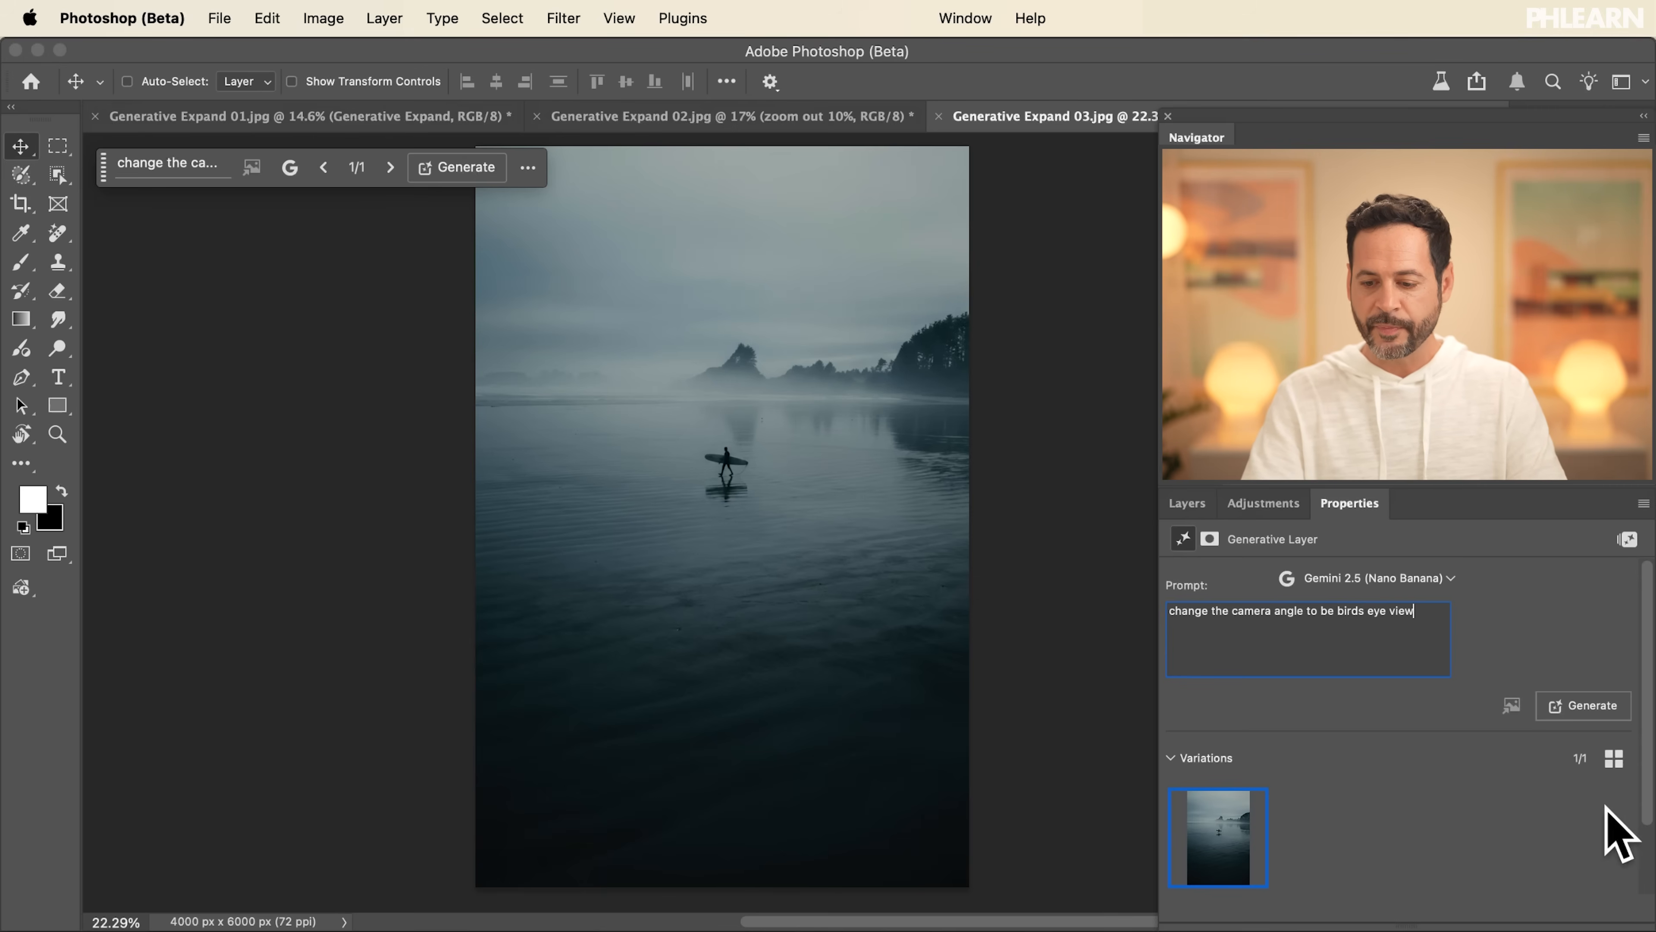
click(1582, 705)
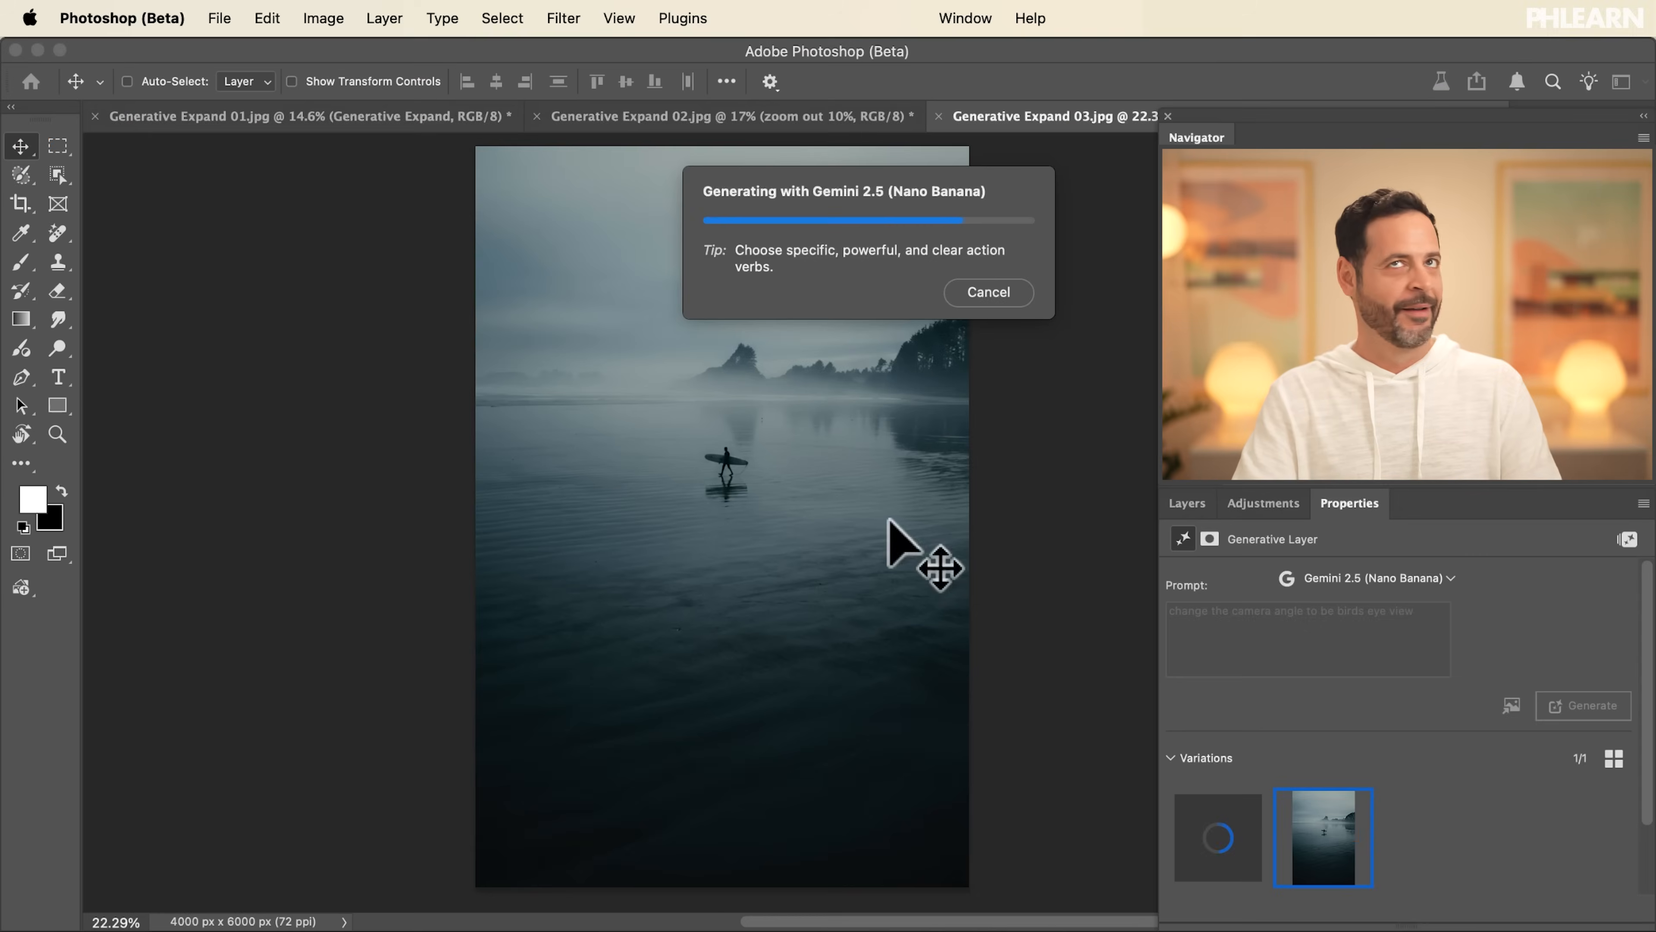
mouse_move(924, 216)
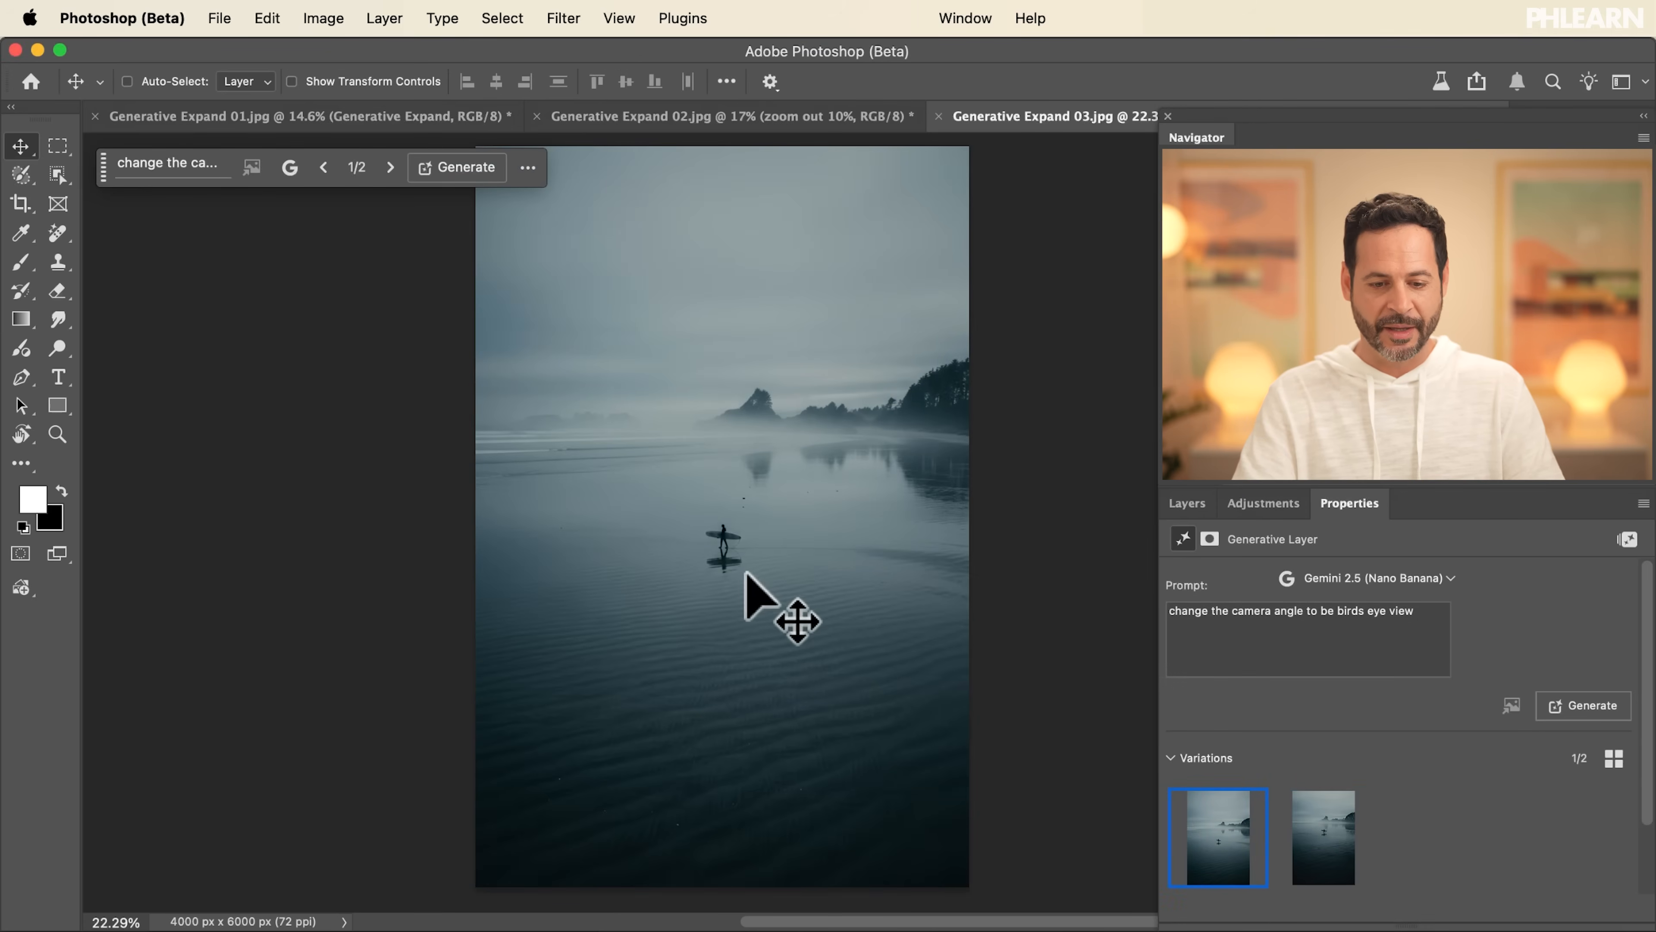
mouse_move(1120, 734)
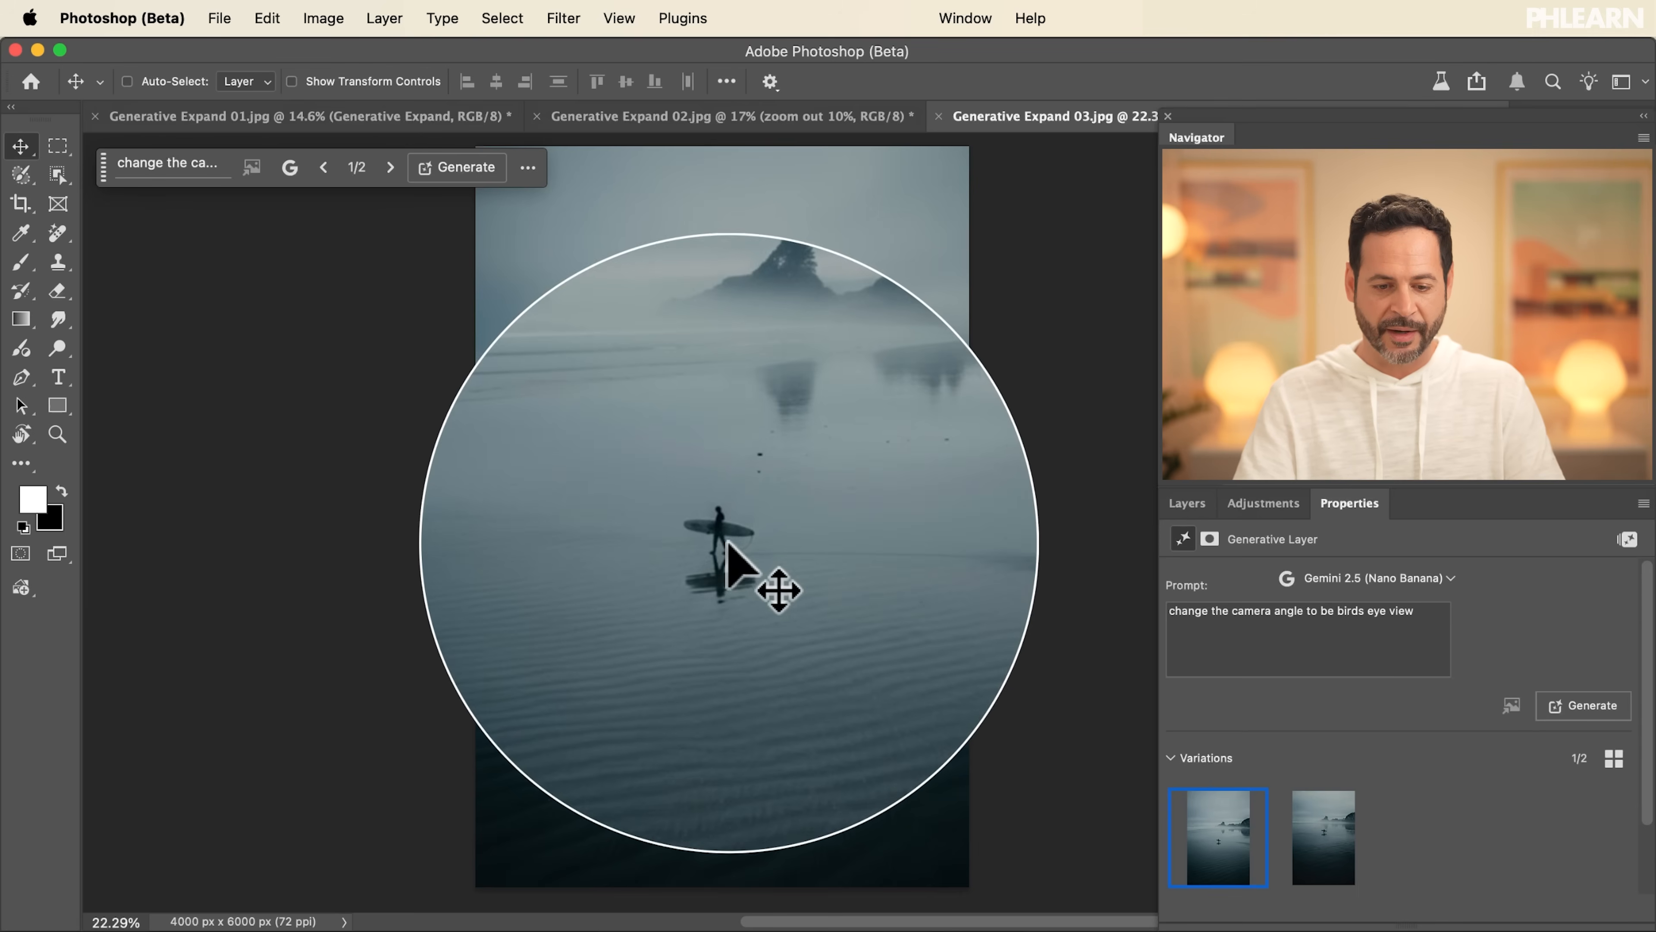
click(1185, 503)
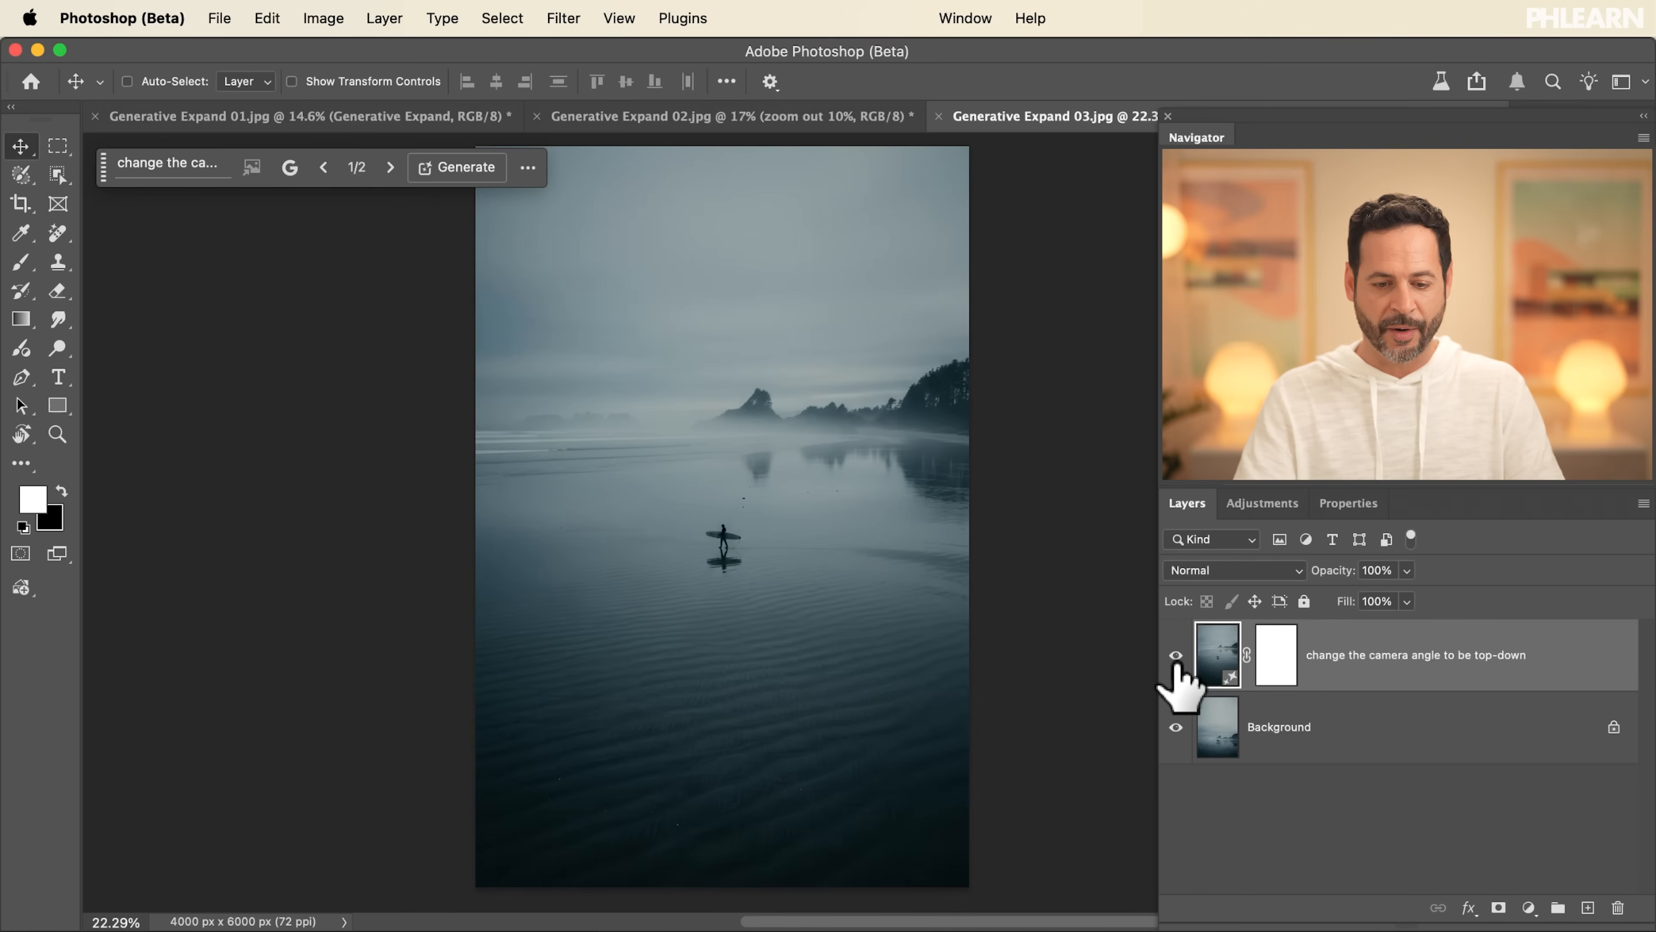
mouse_move(1046, 507)
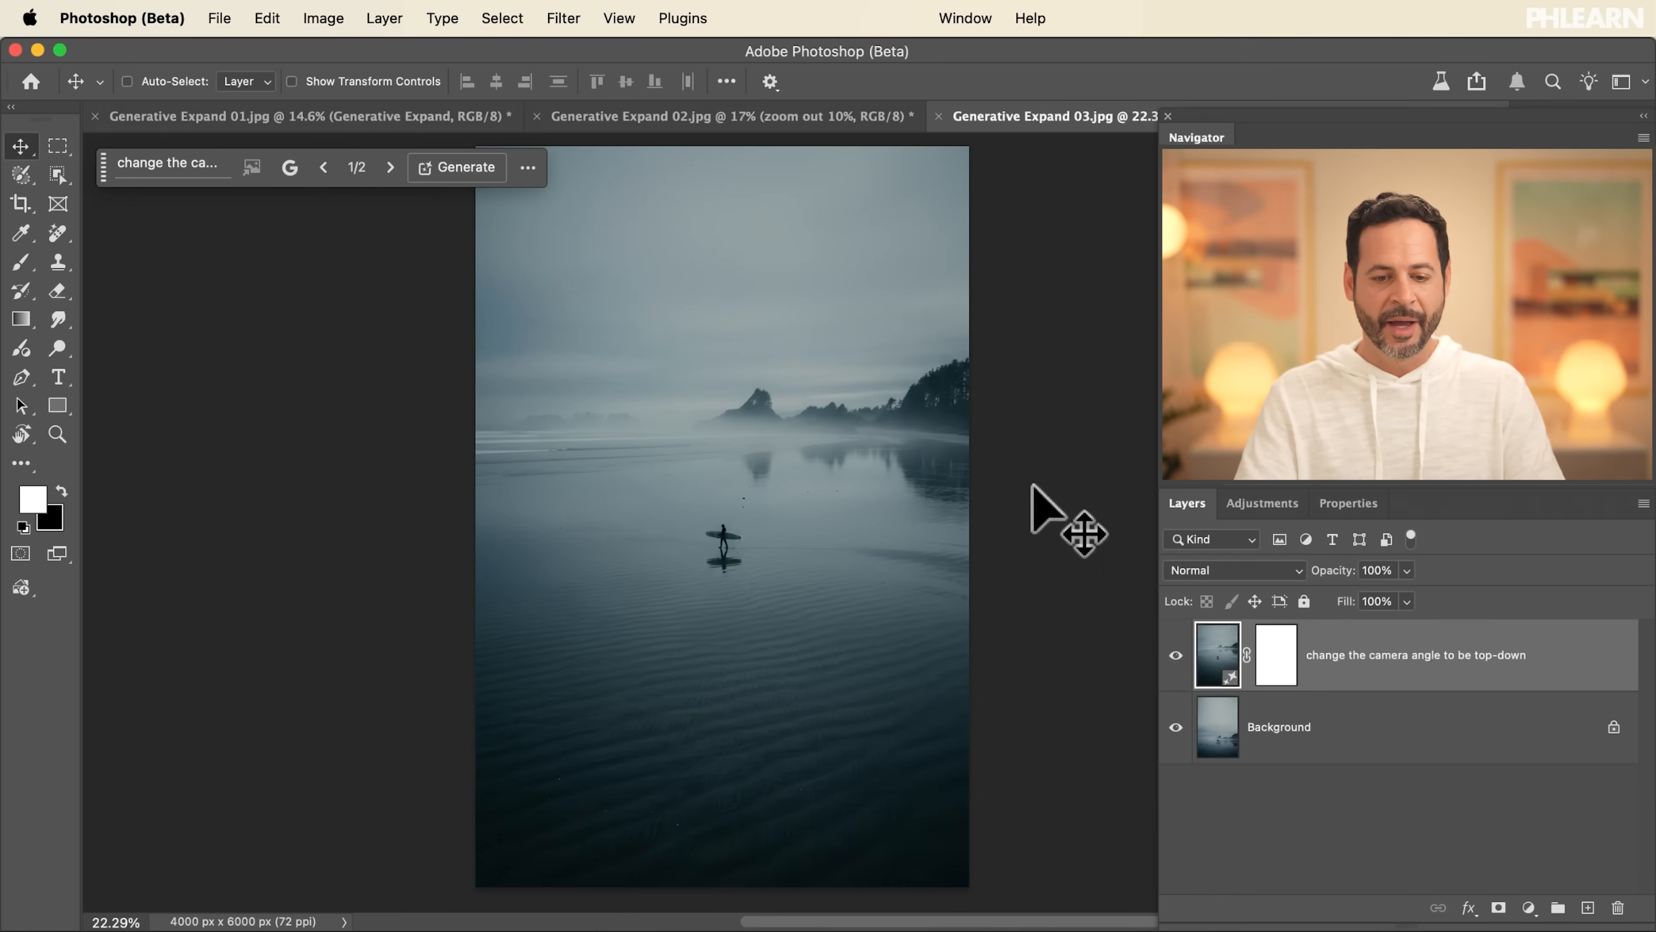